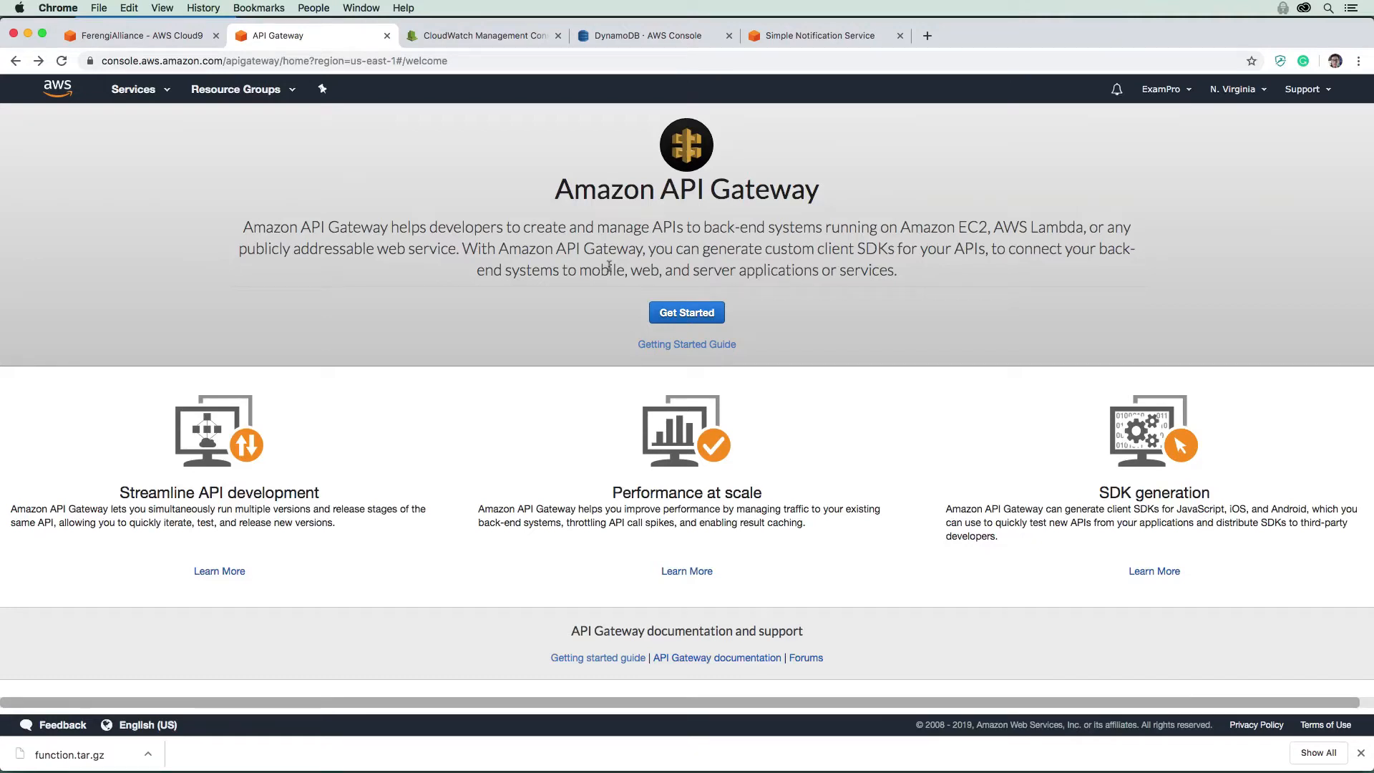
mouse_move(610, 393)
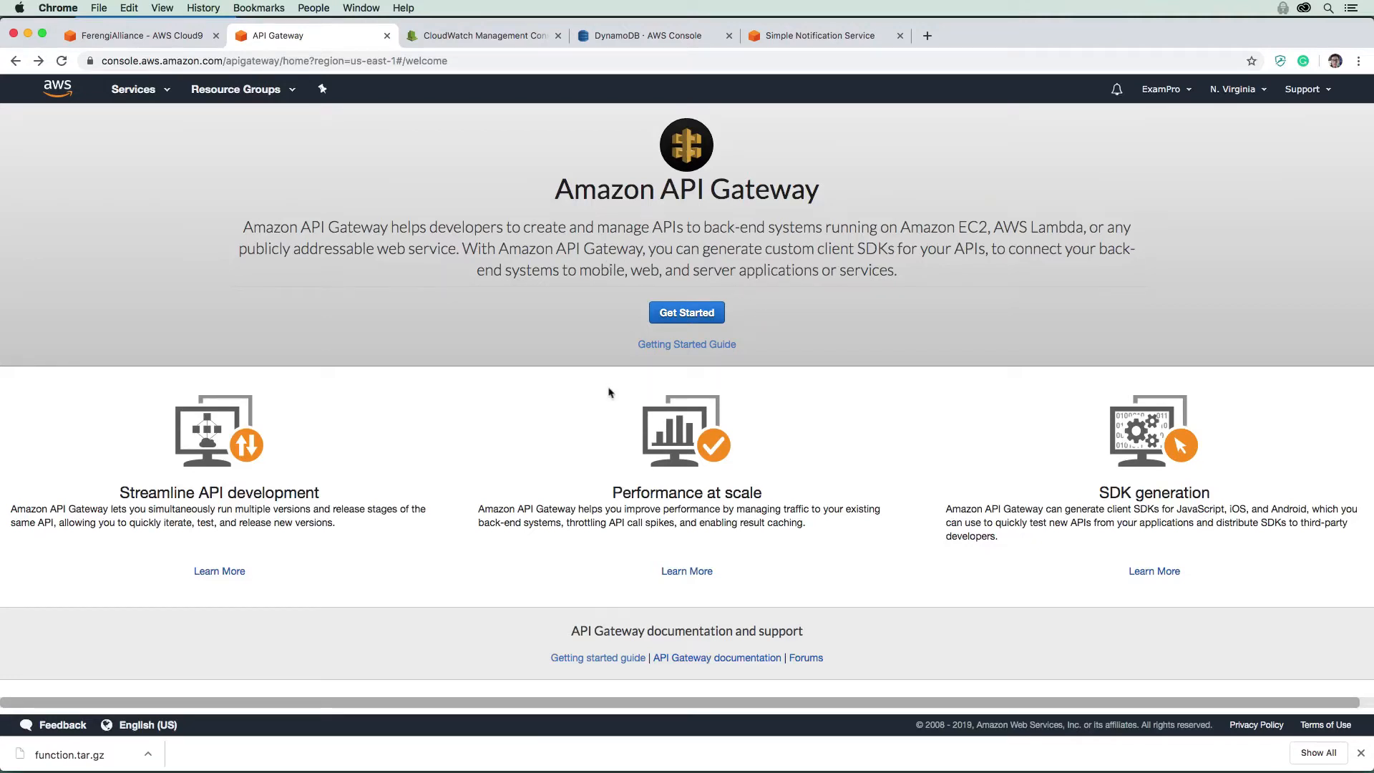
- Search the AWS services list for 'api' and go to API Gateway
click(132, 88)
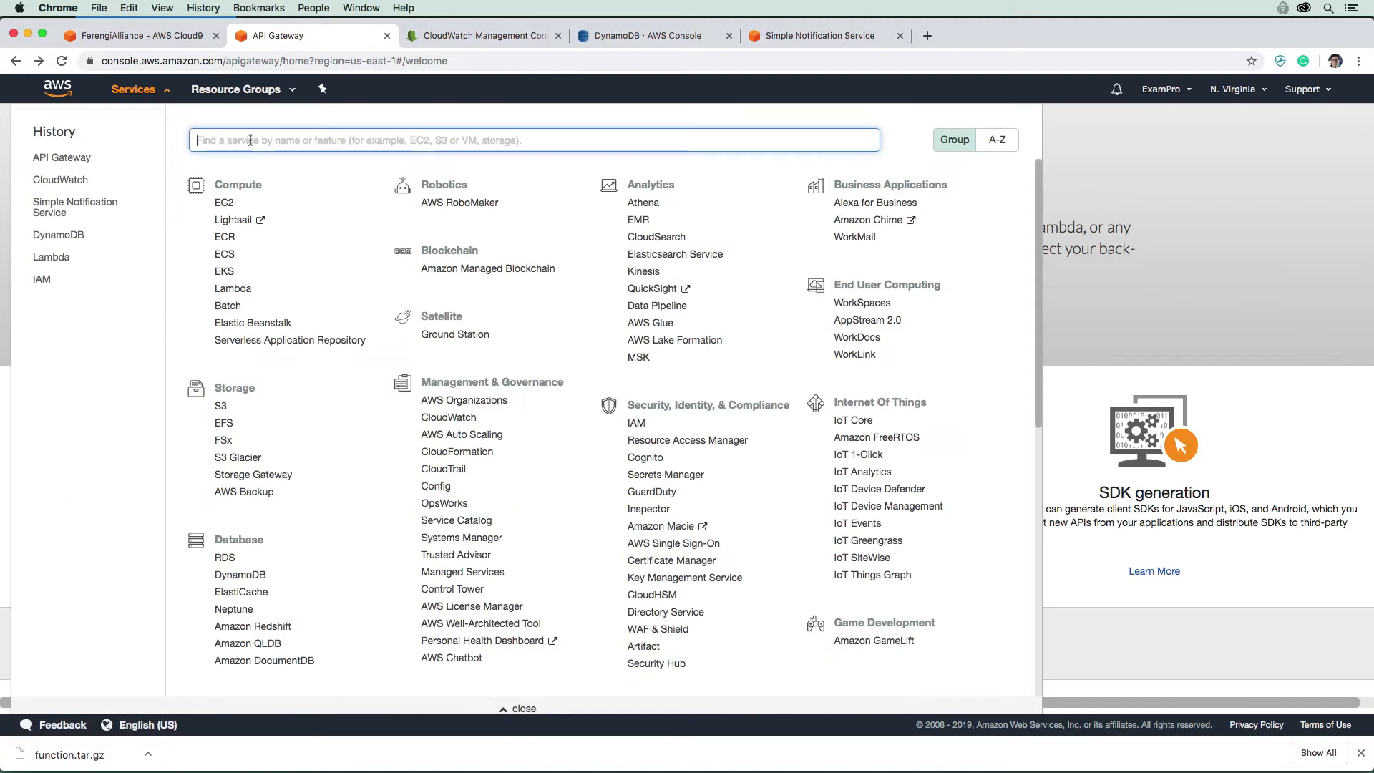
text(api)
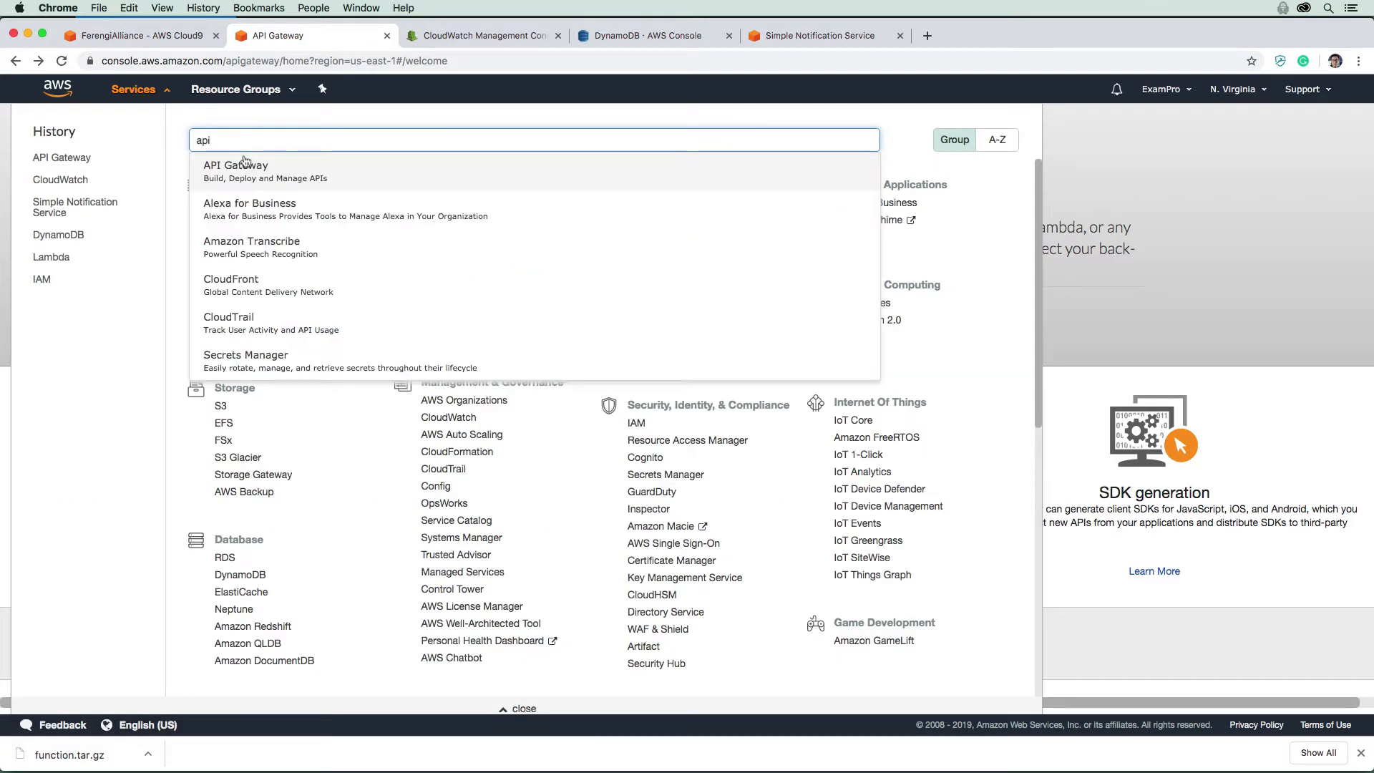
click(235, 170)
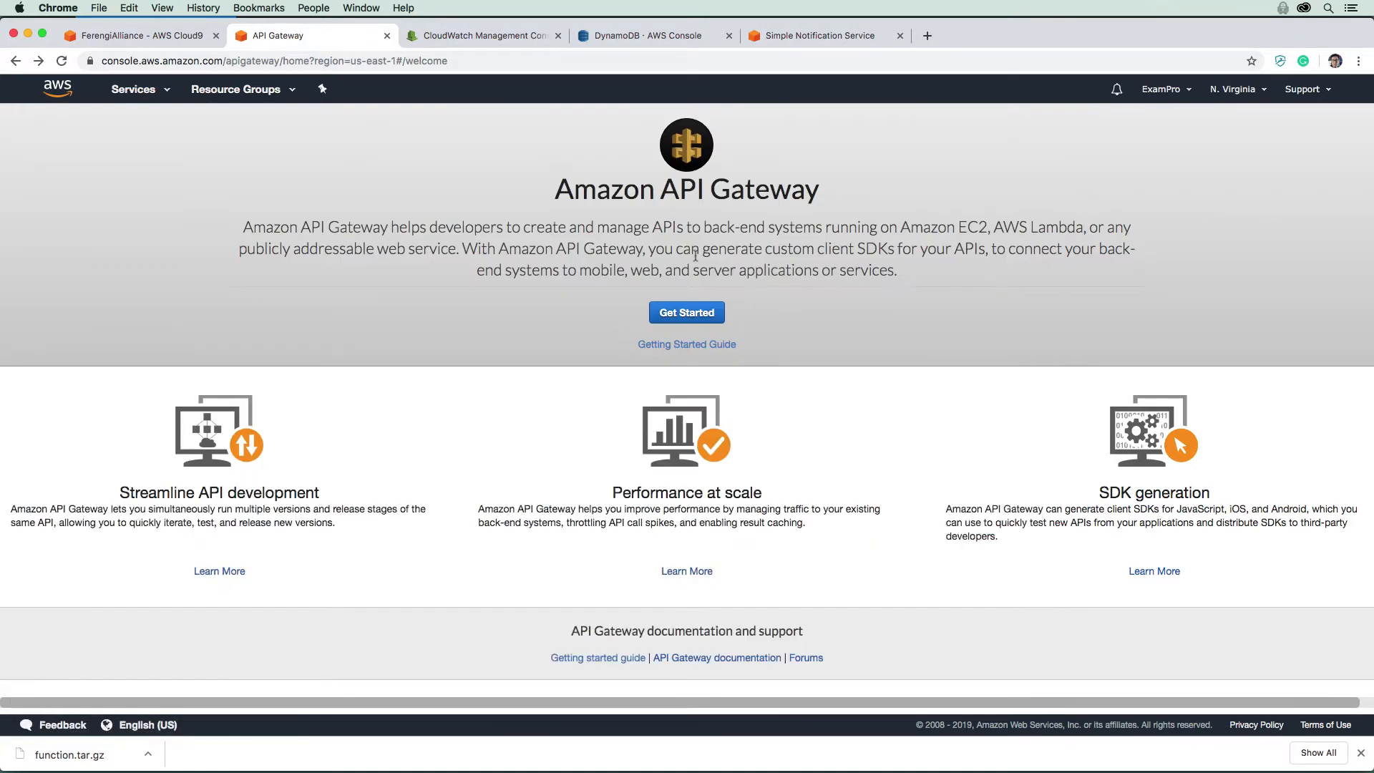
- Build a new API named ferengialliance, keeping the Regional endpoint type, and create it
click(686, 312)
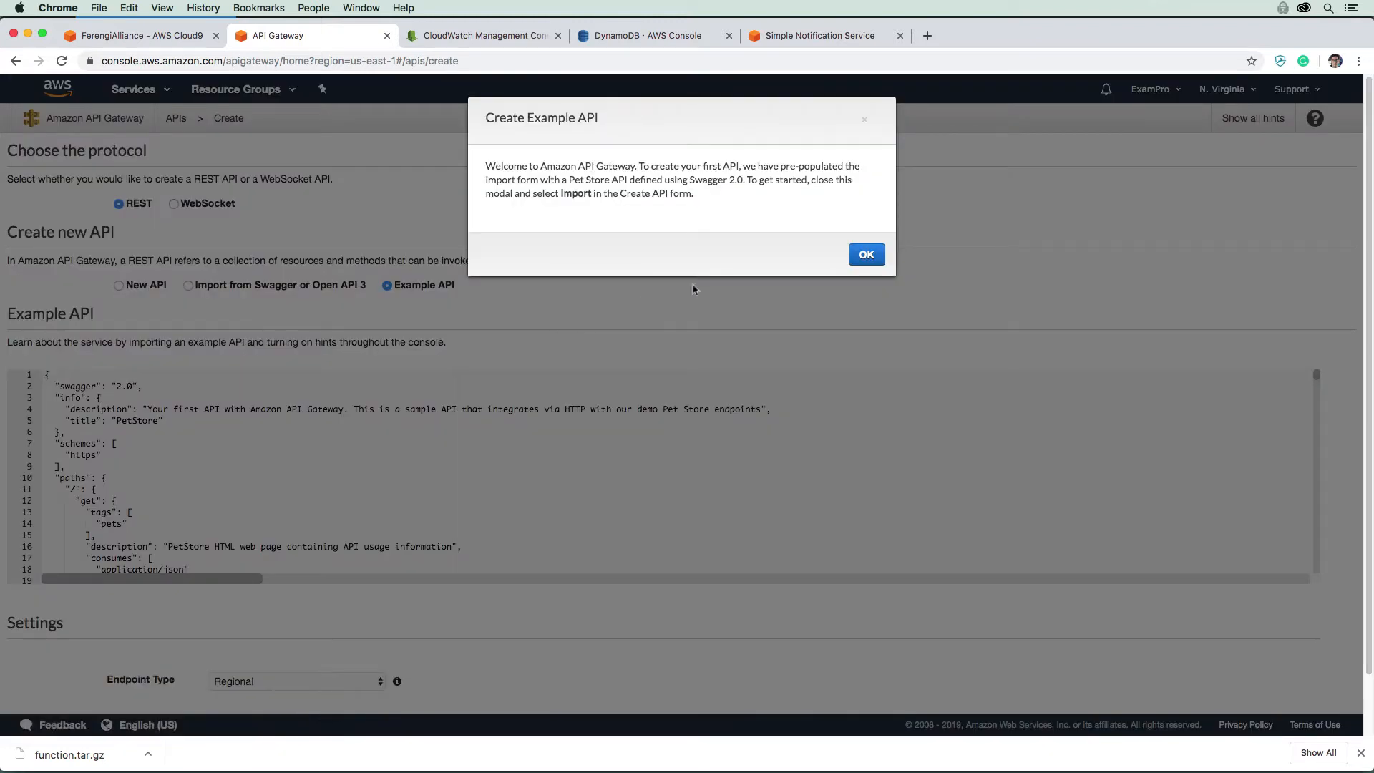
click(866, 254)
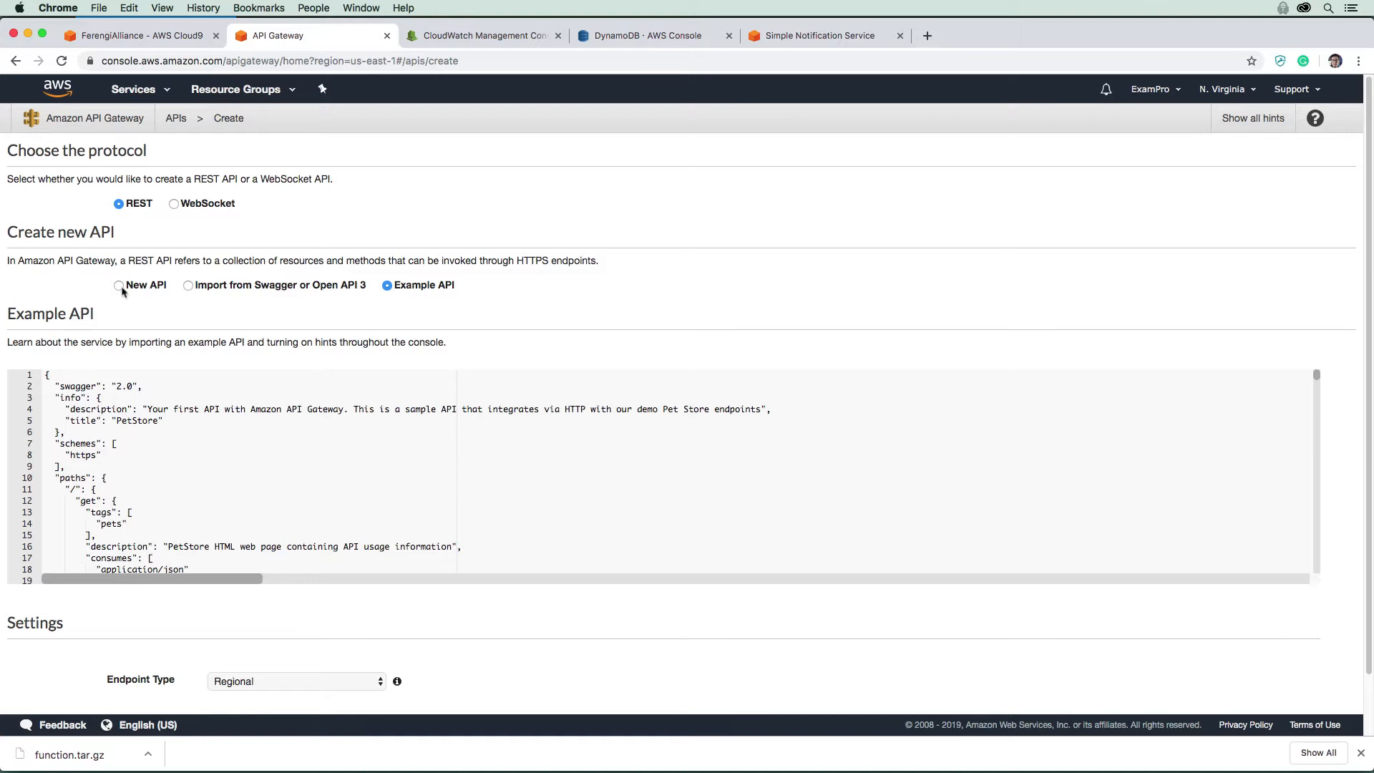
click(118, 285)
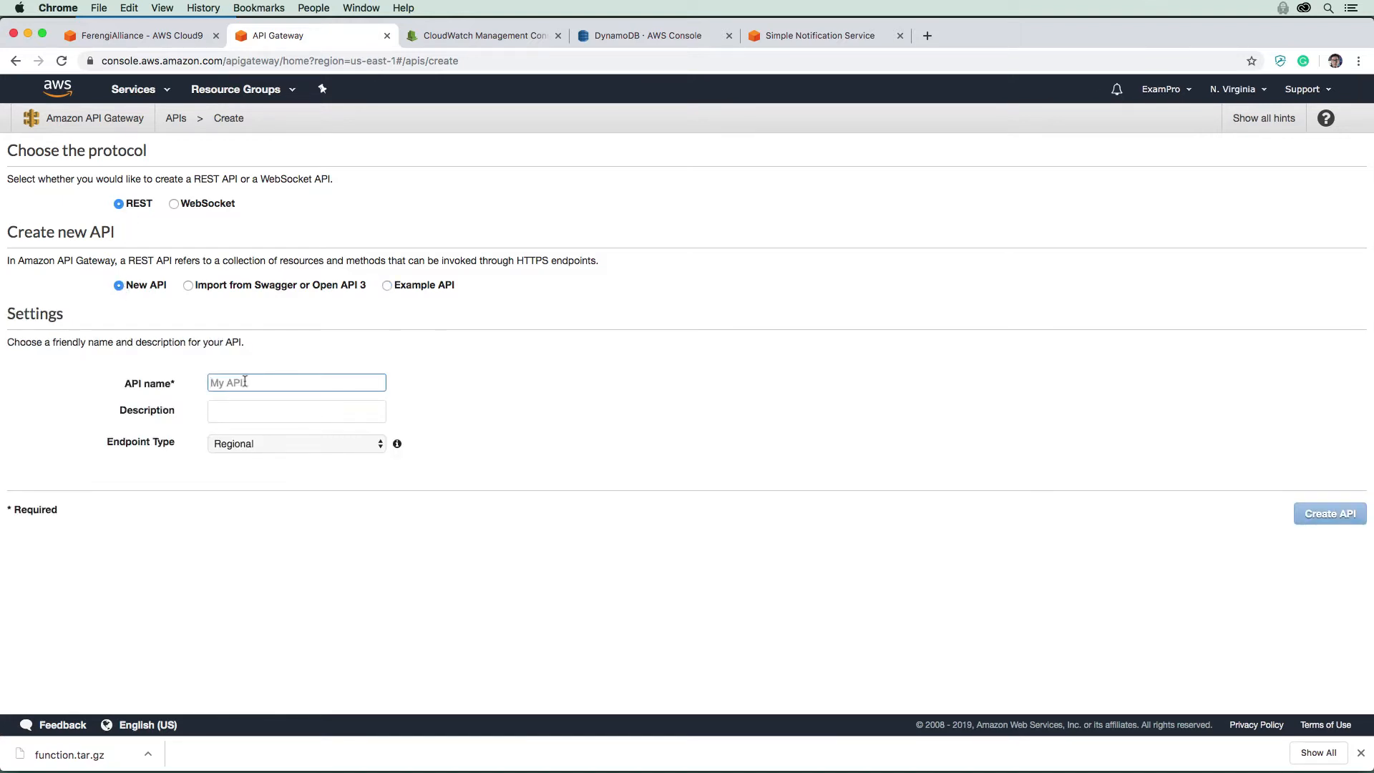
text(ferengialliance)
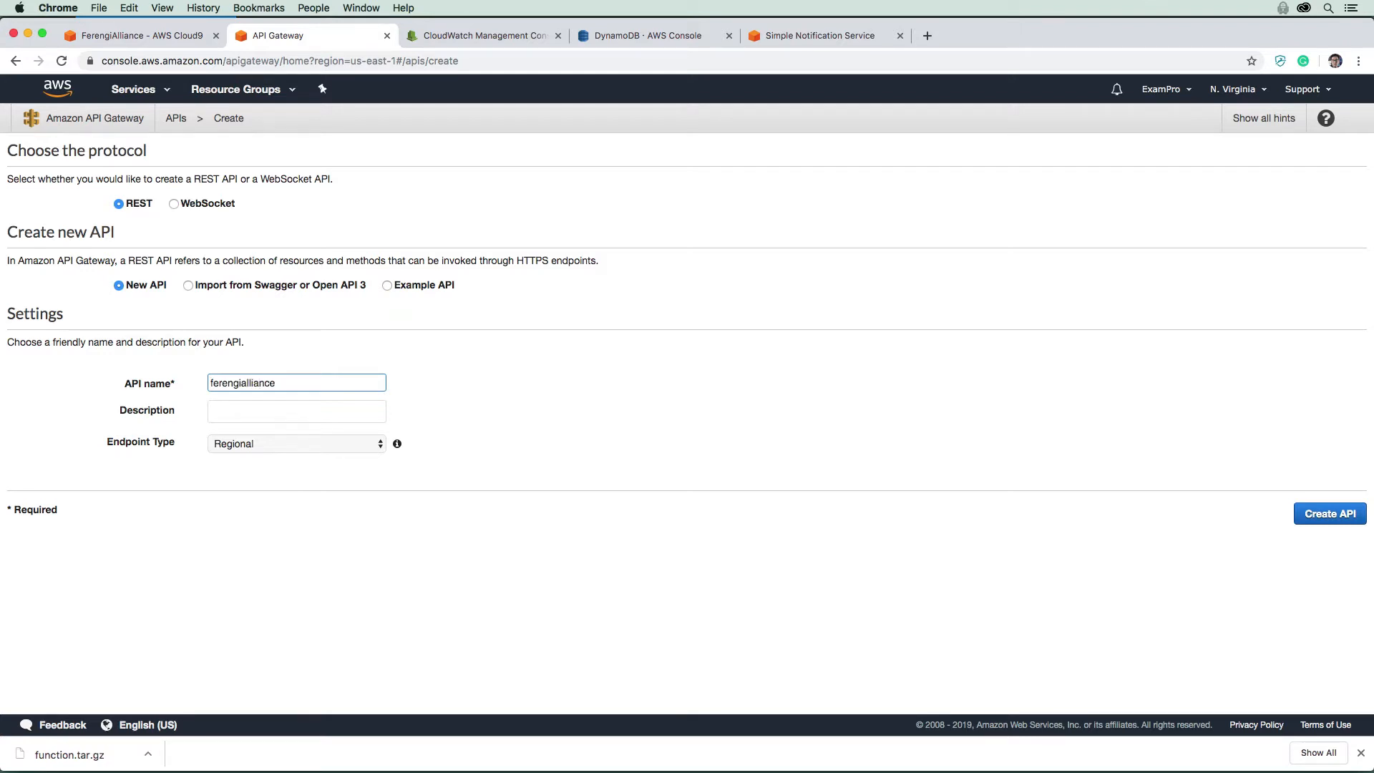
click(295, 442)
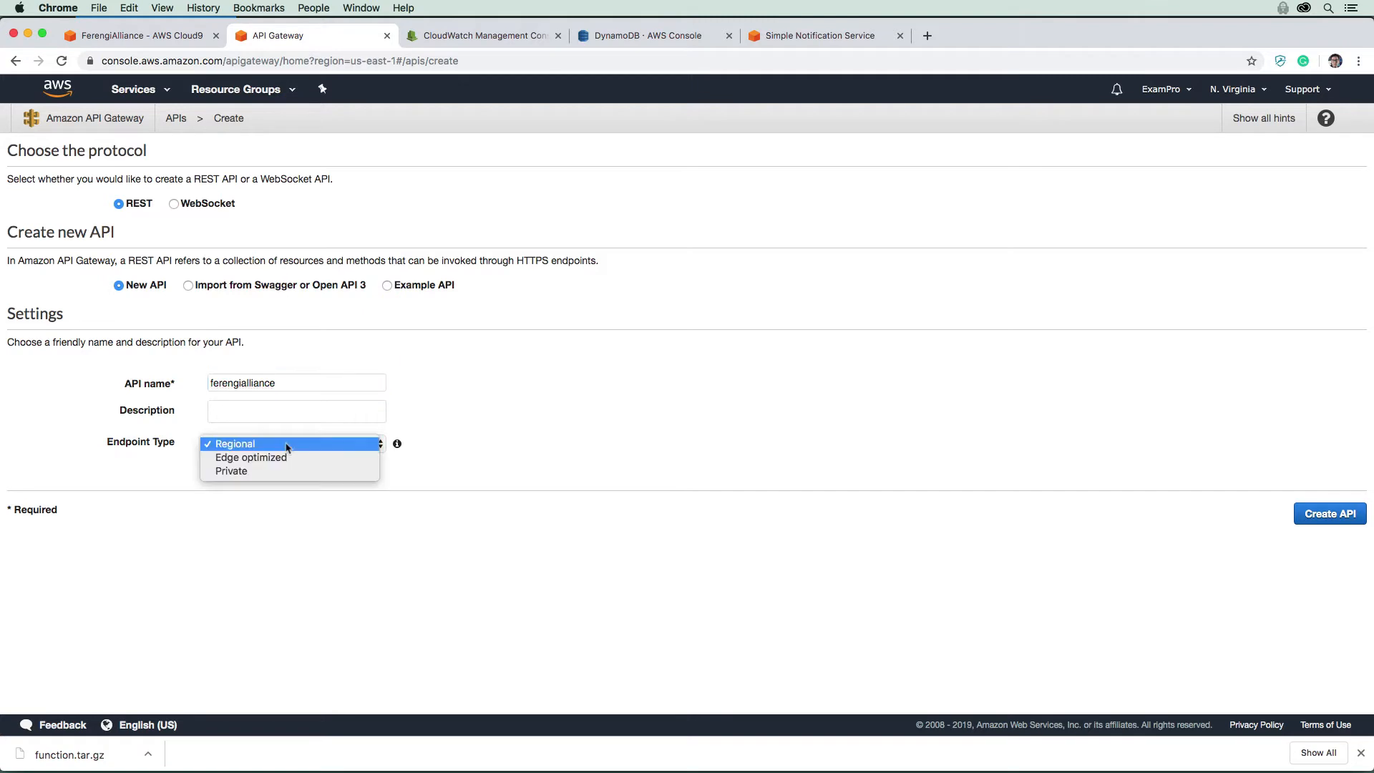
click(234, 444)
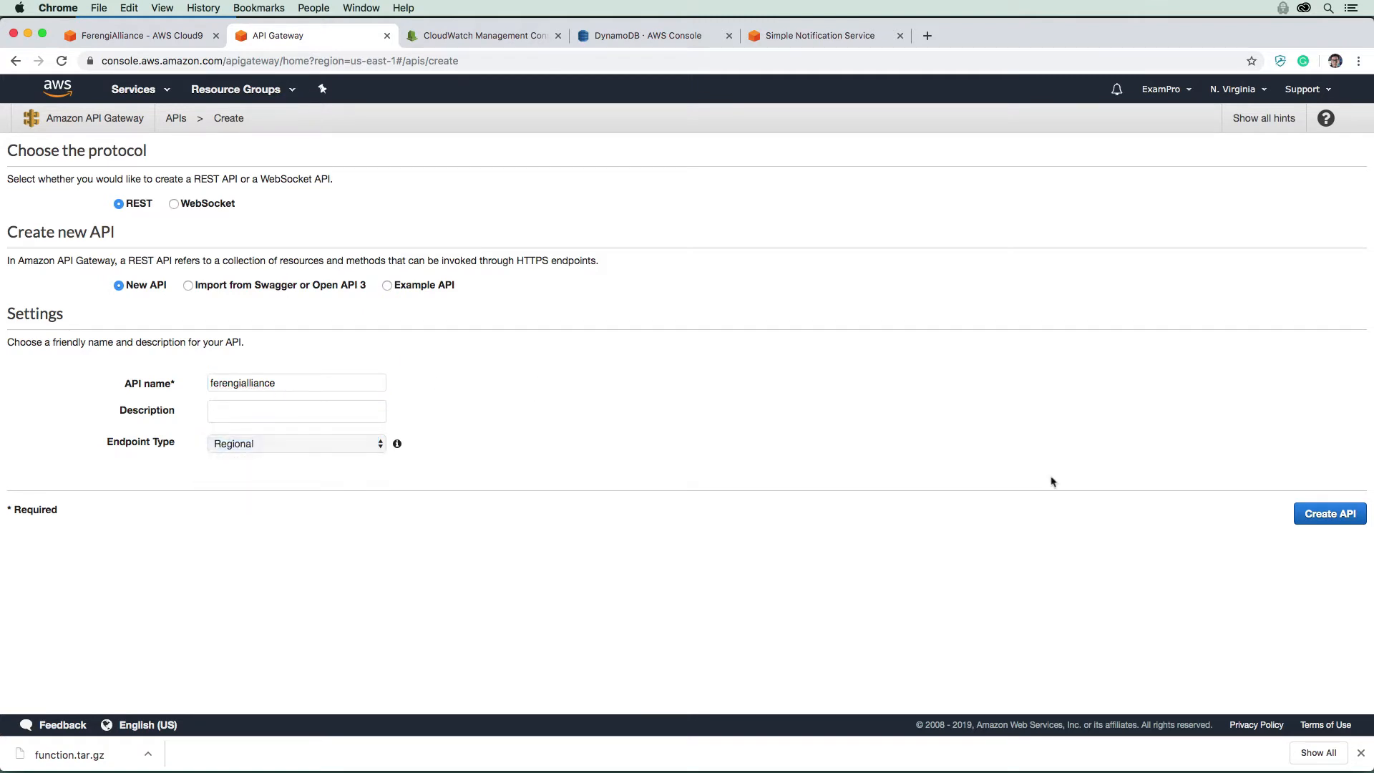
click(1328, 514)
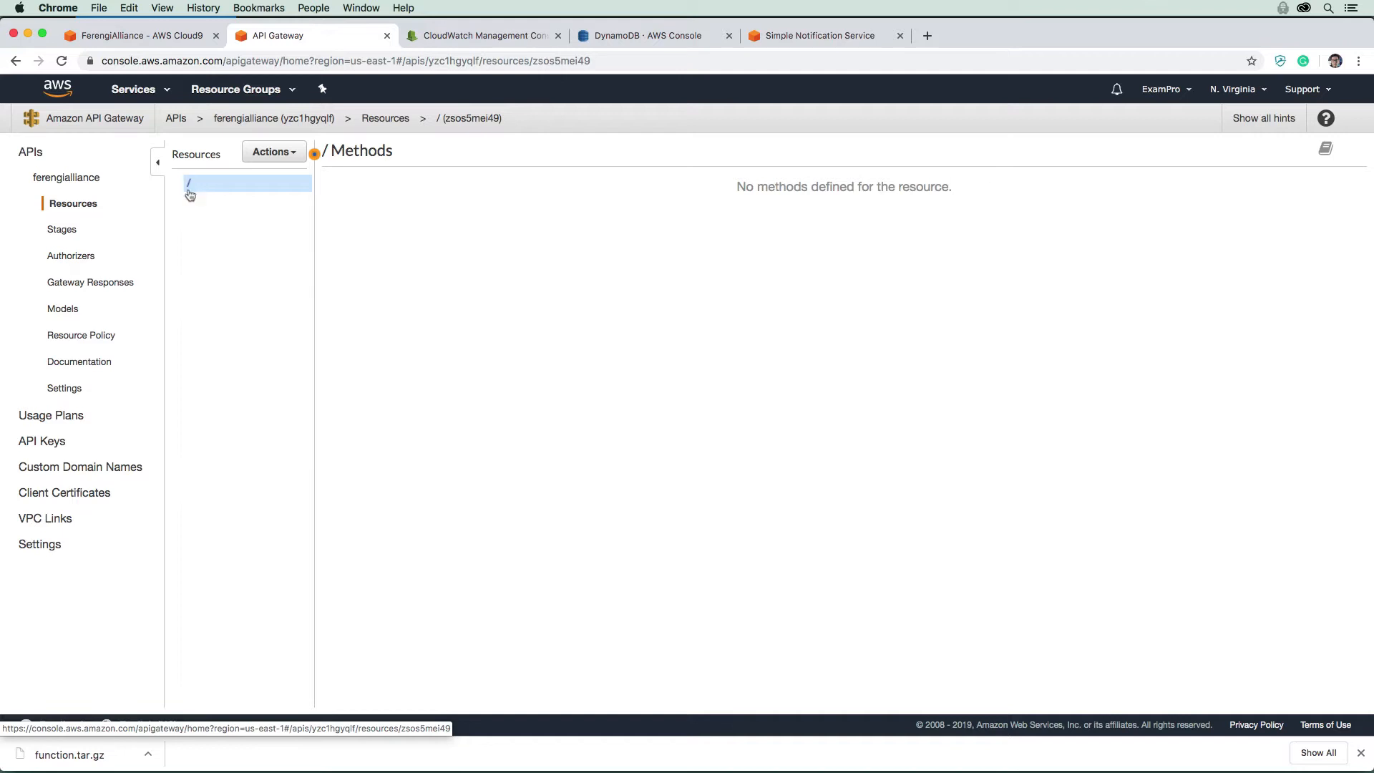
- Add a 'transmit' child resource under root with API Gateway CORS enabled
click(273, 151)
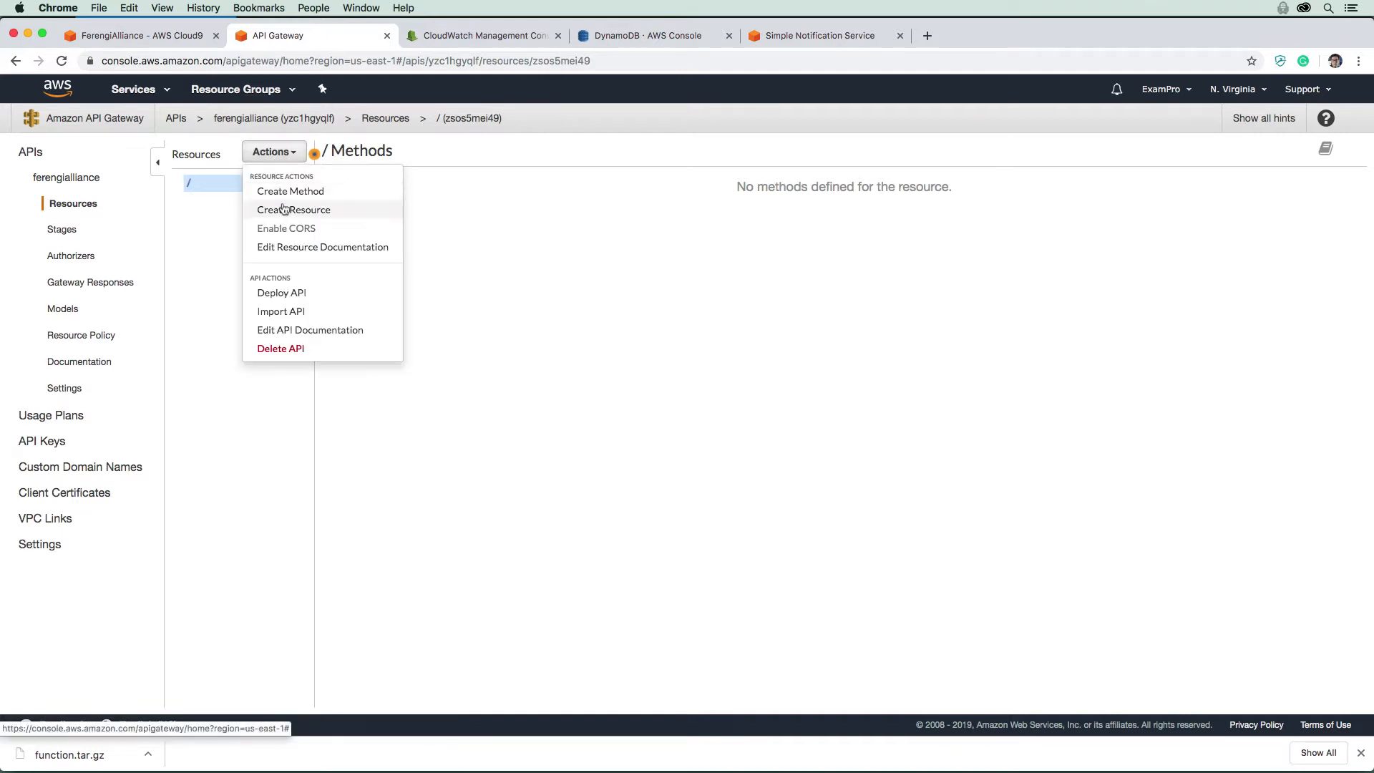
mouse_move(290, 191)
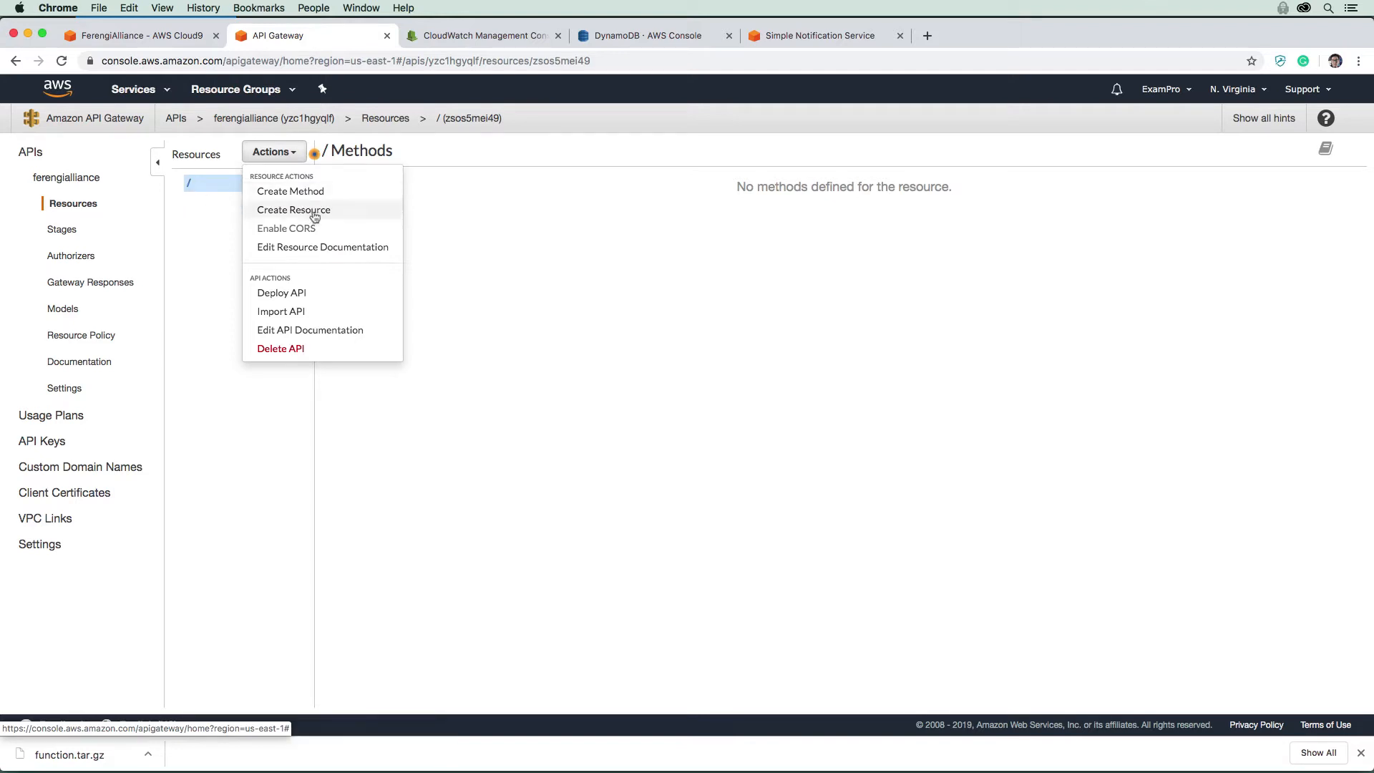
click(292, 210)
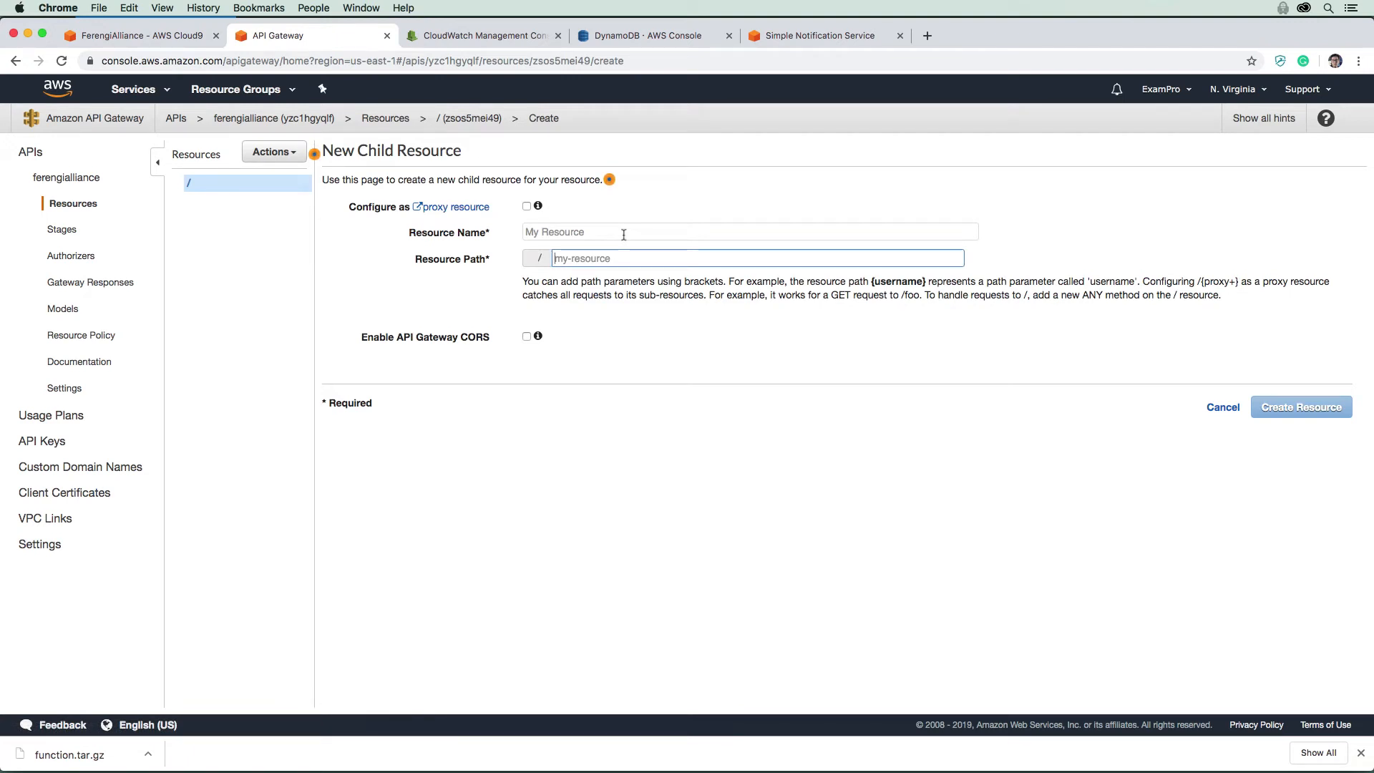
text(transmit)
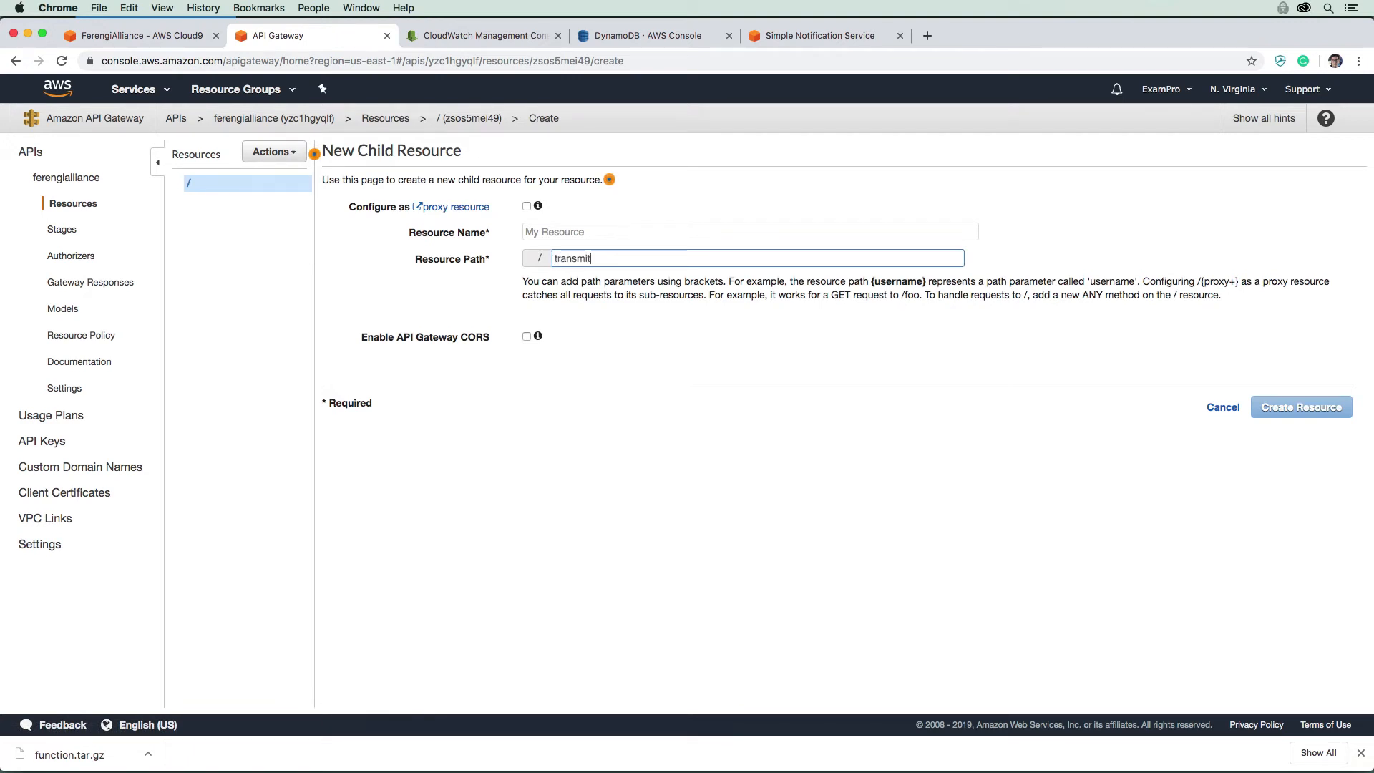
click(749, 231)
text(transmit)
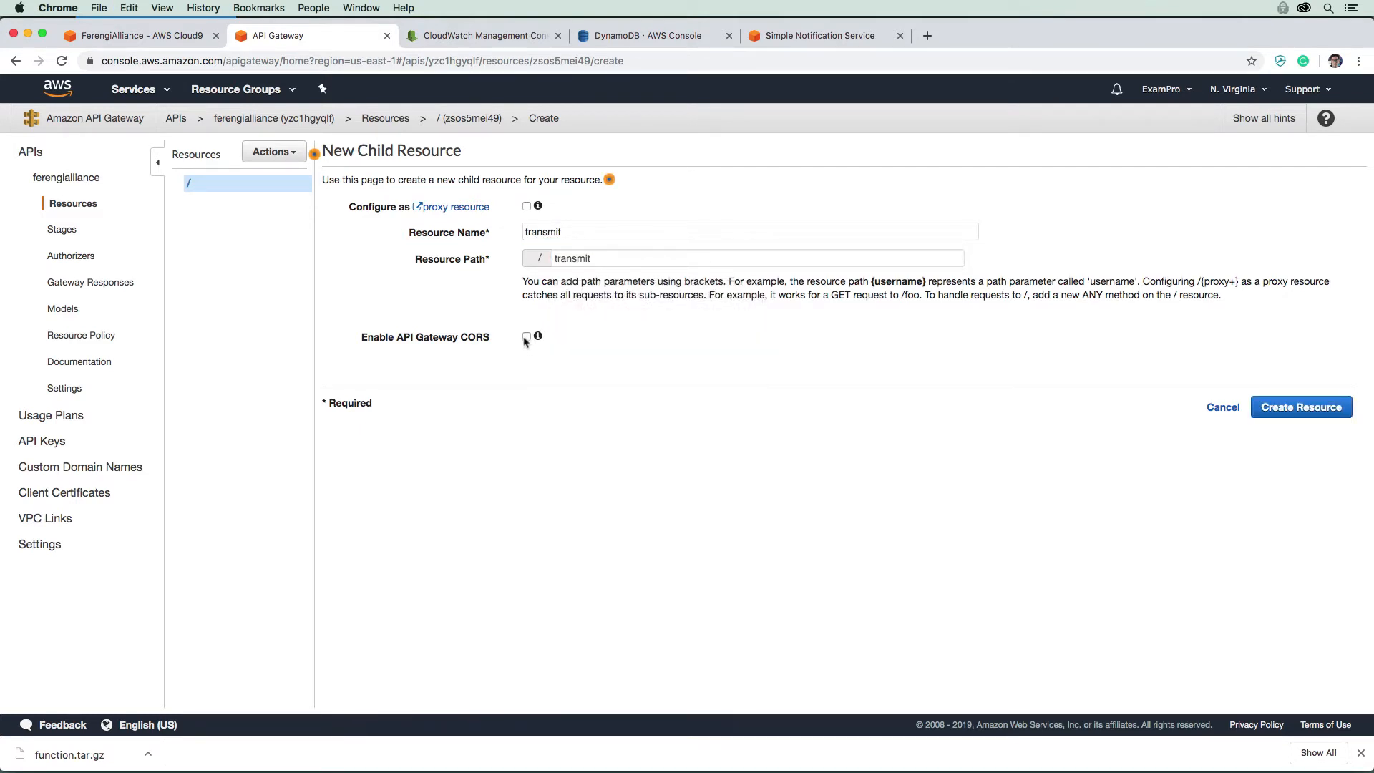
click(527, 335)
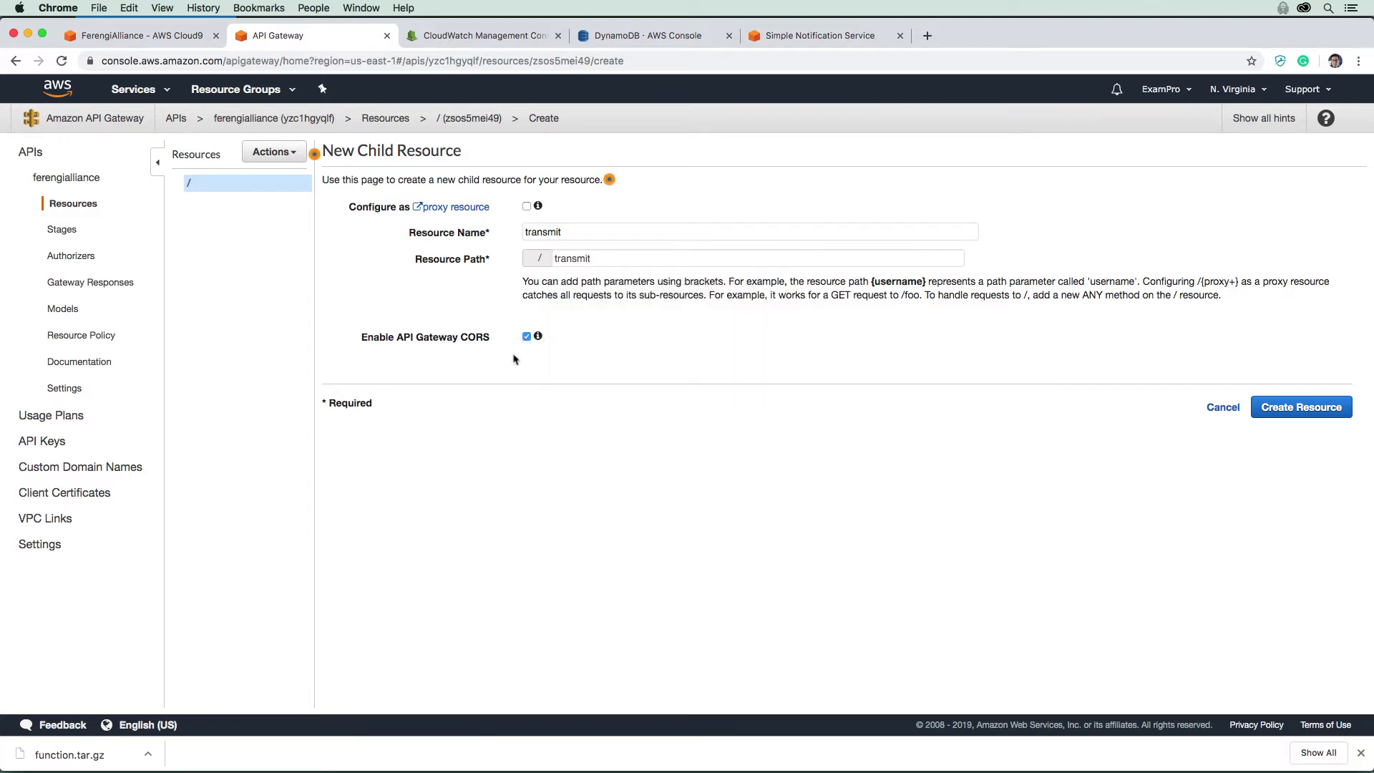
click(1301, 407)
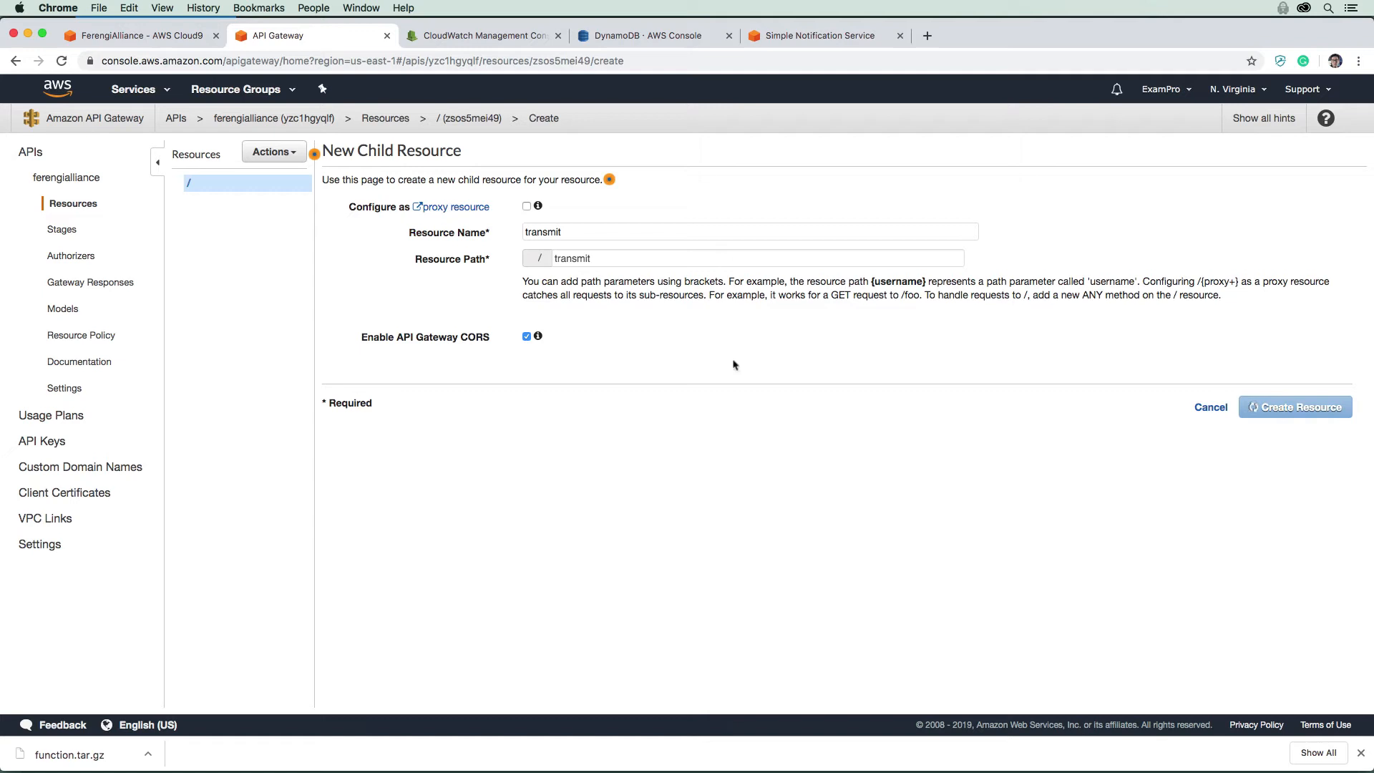
click(1294, 407)
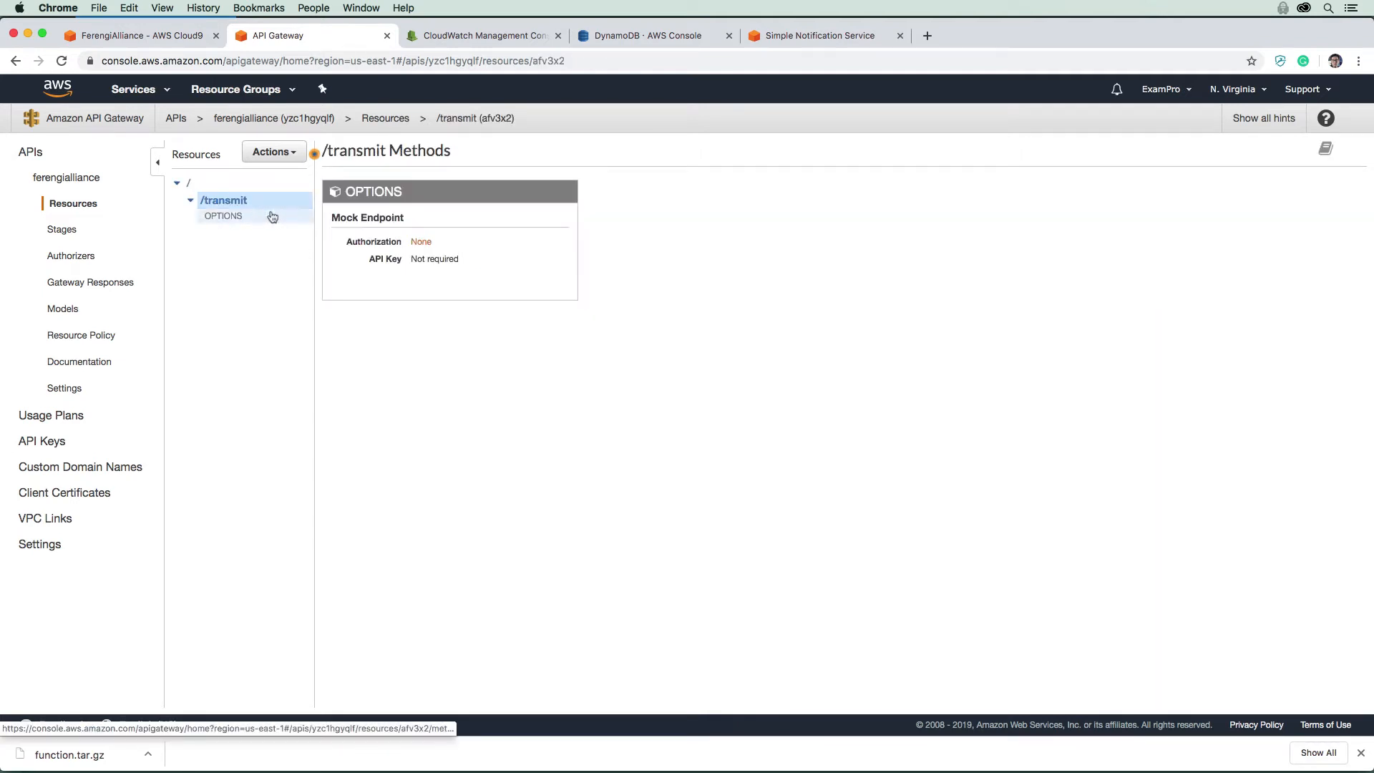
- Inspect the OPTIONS method, then add a new POST method on /transmit
click(222, 216)
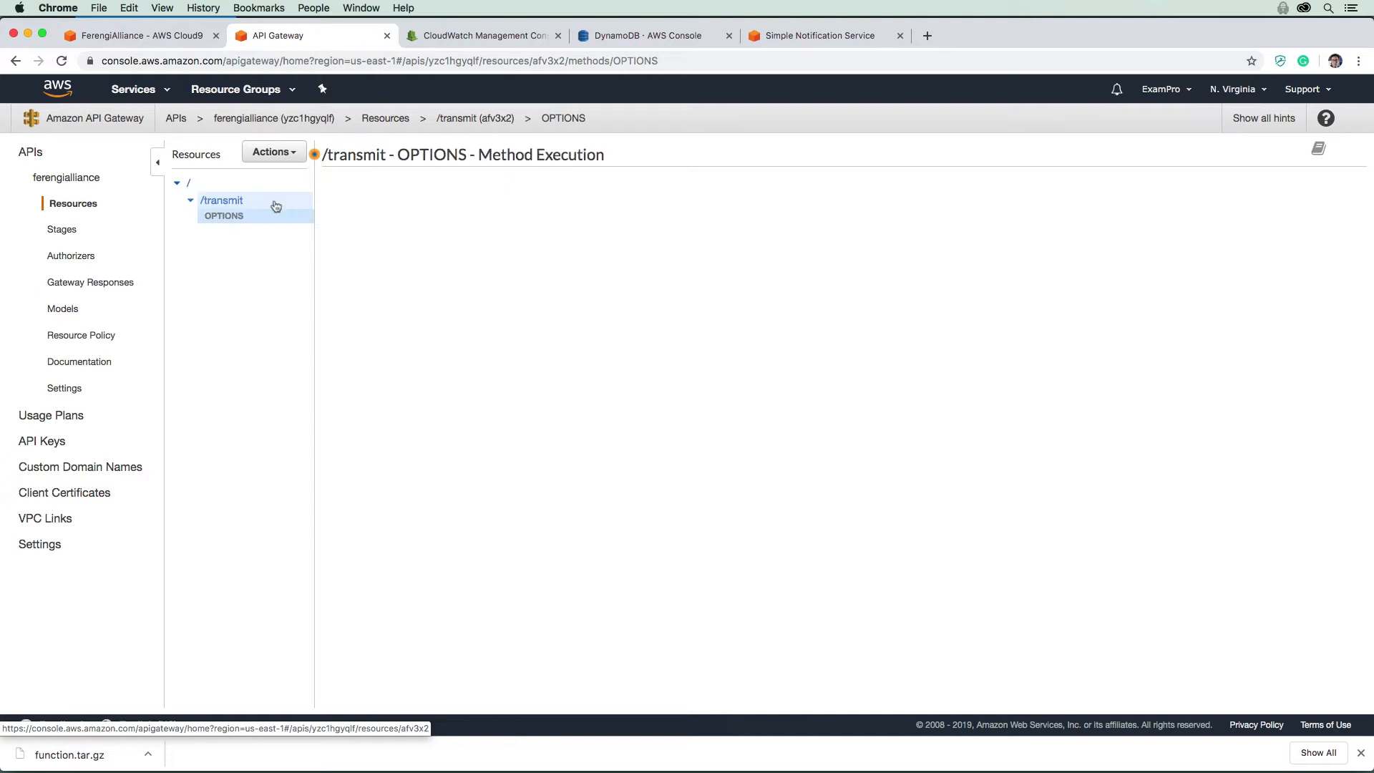
click(223, 216)
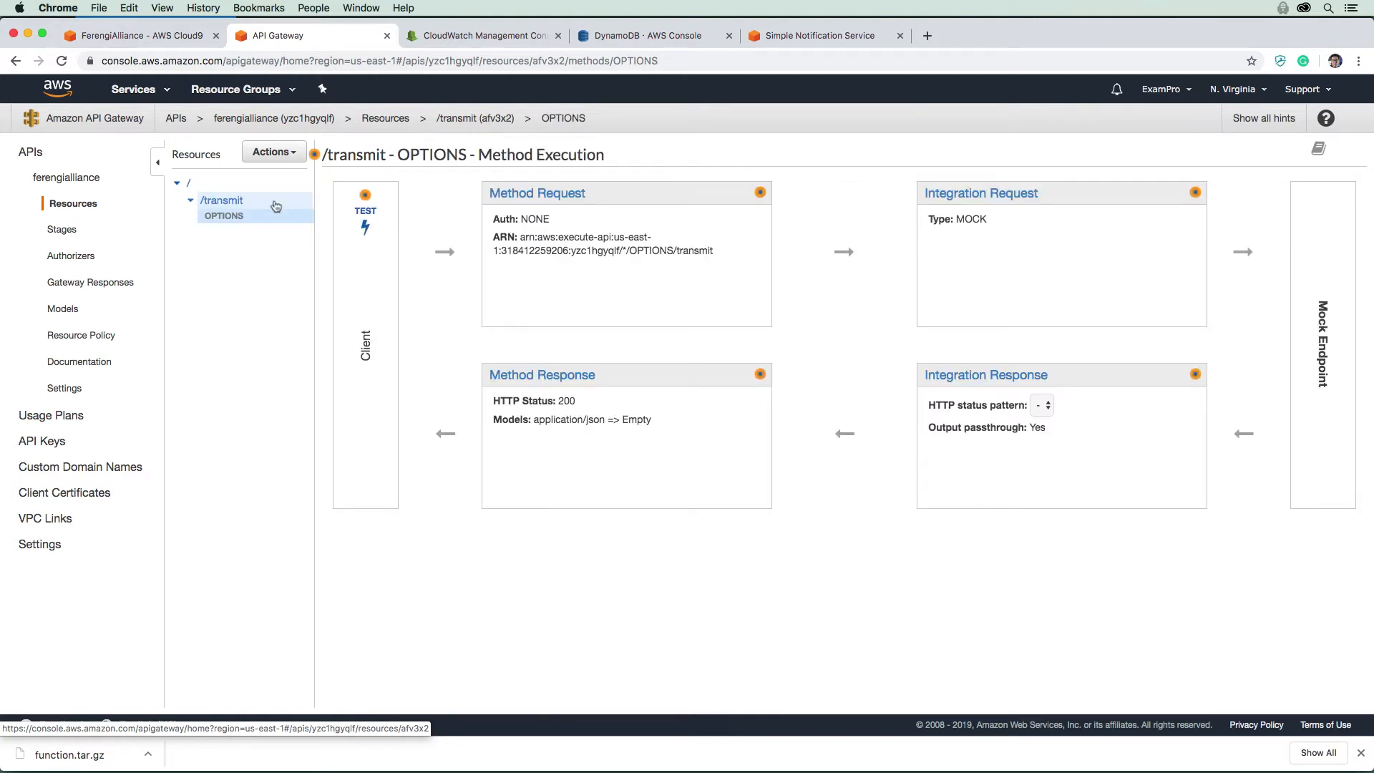
click(273, 152)
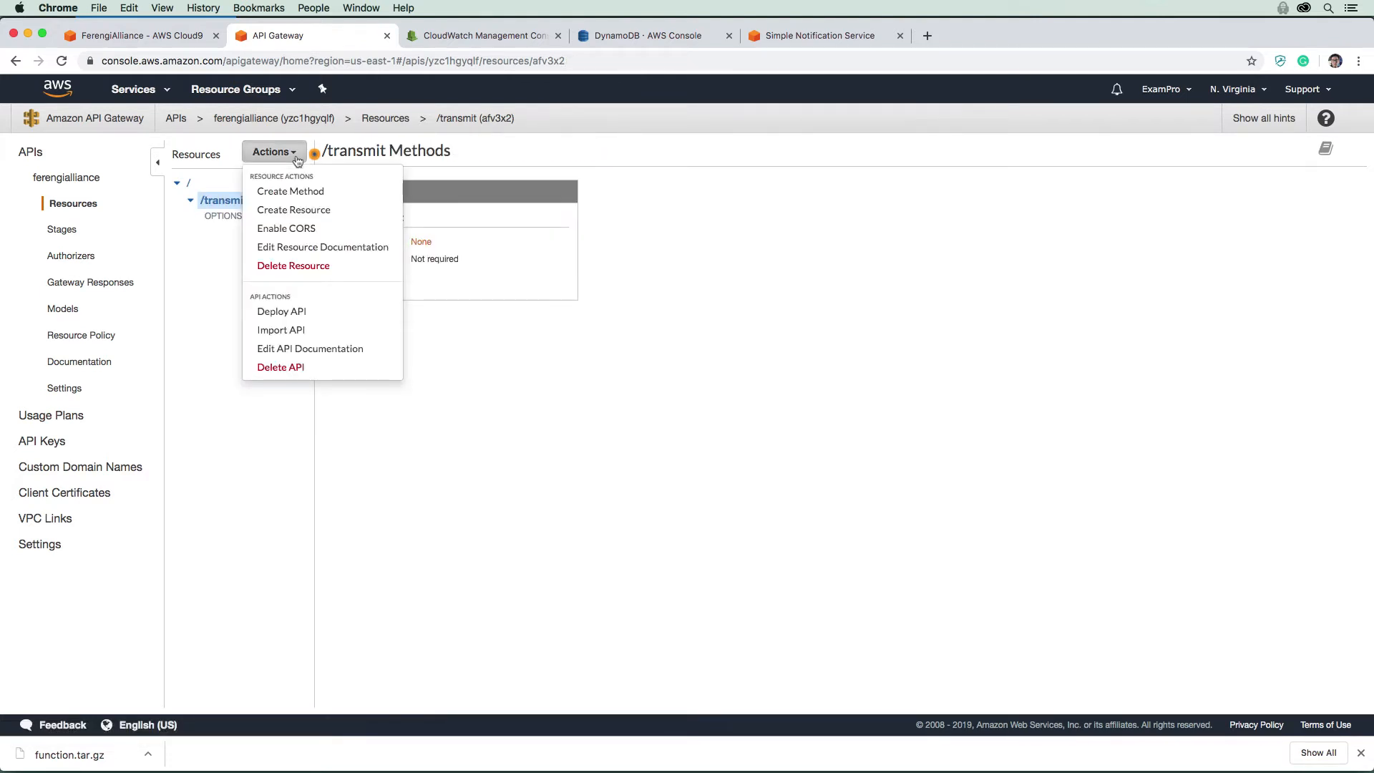
mouse_move(290, 191)
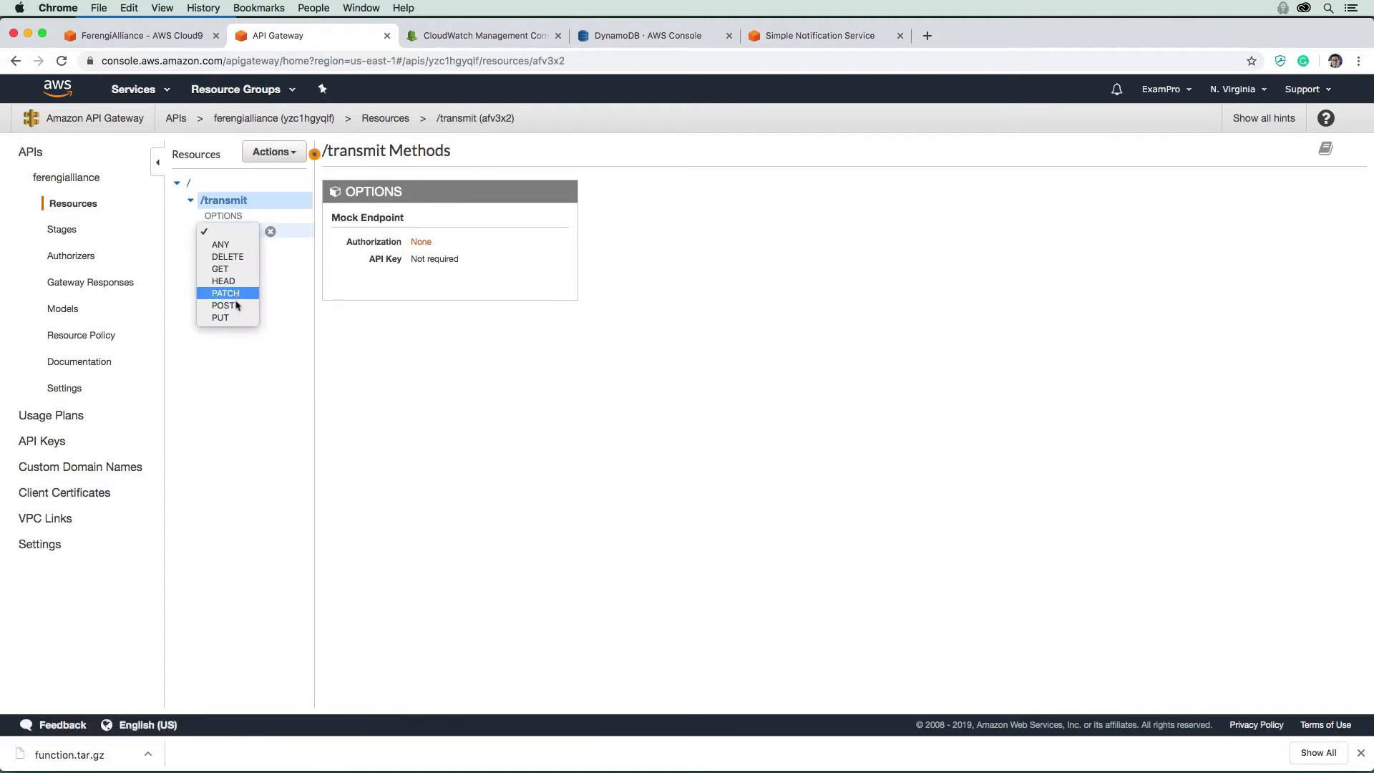
click(224, 305)
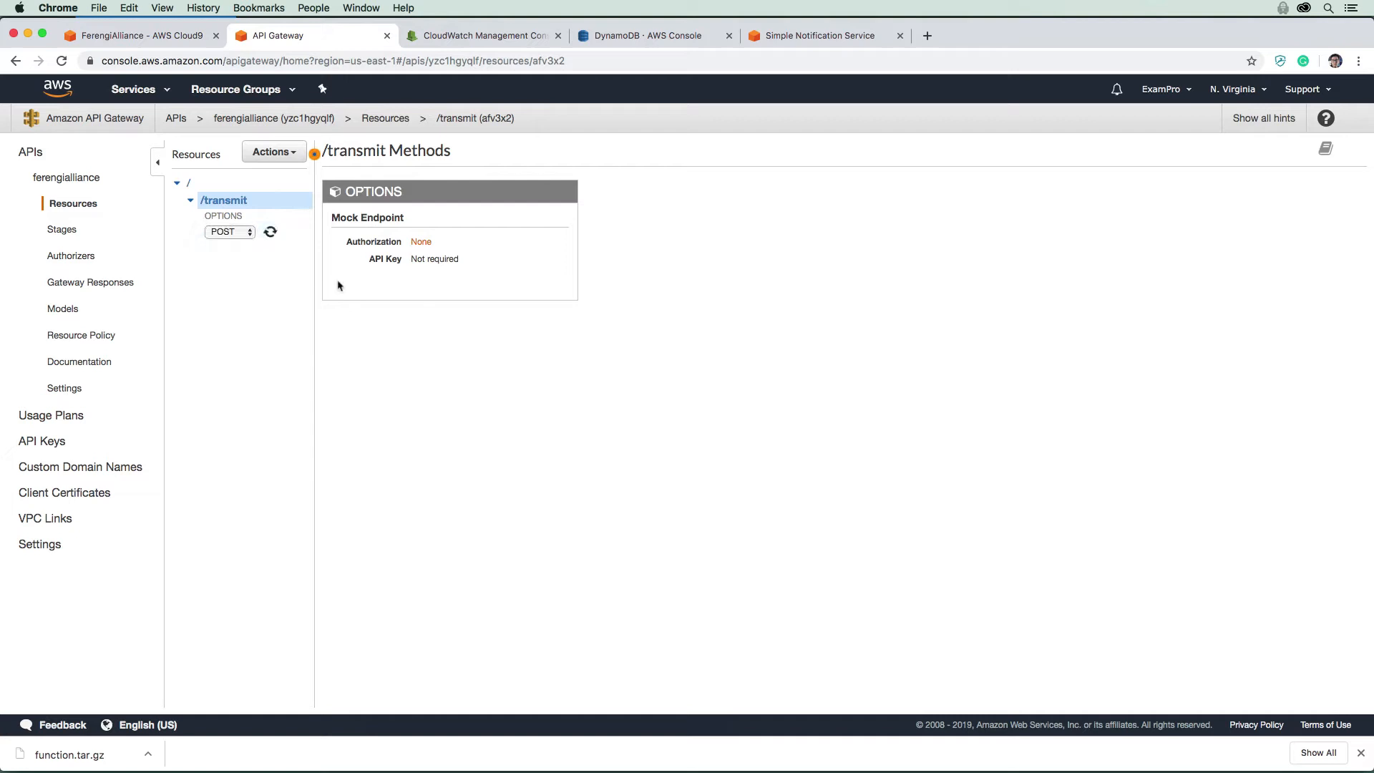
- Confirm POST, enable Lambda proxy integration, and keep us-east-1 as Lambda region
click(215, 230)
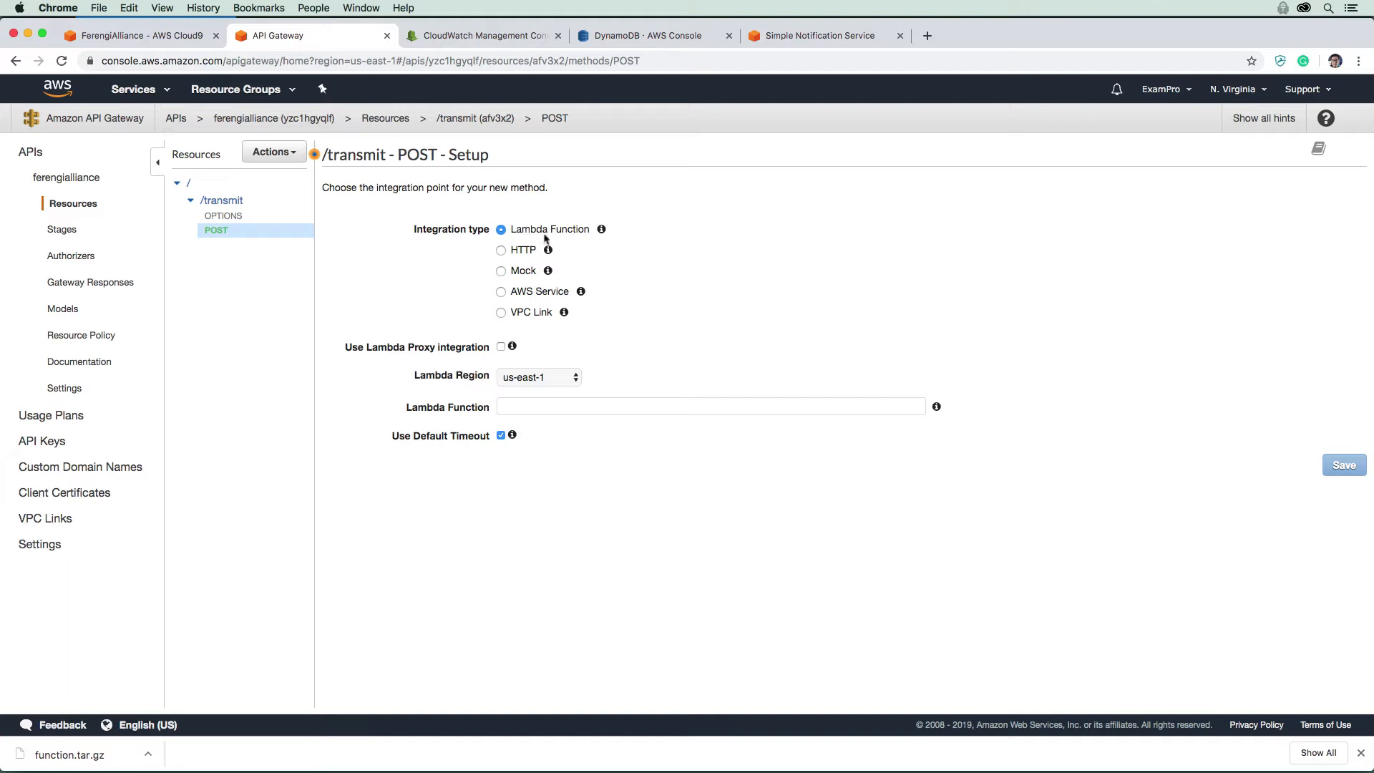
mouse_move(547, 250)
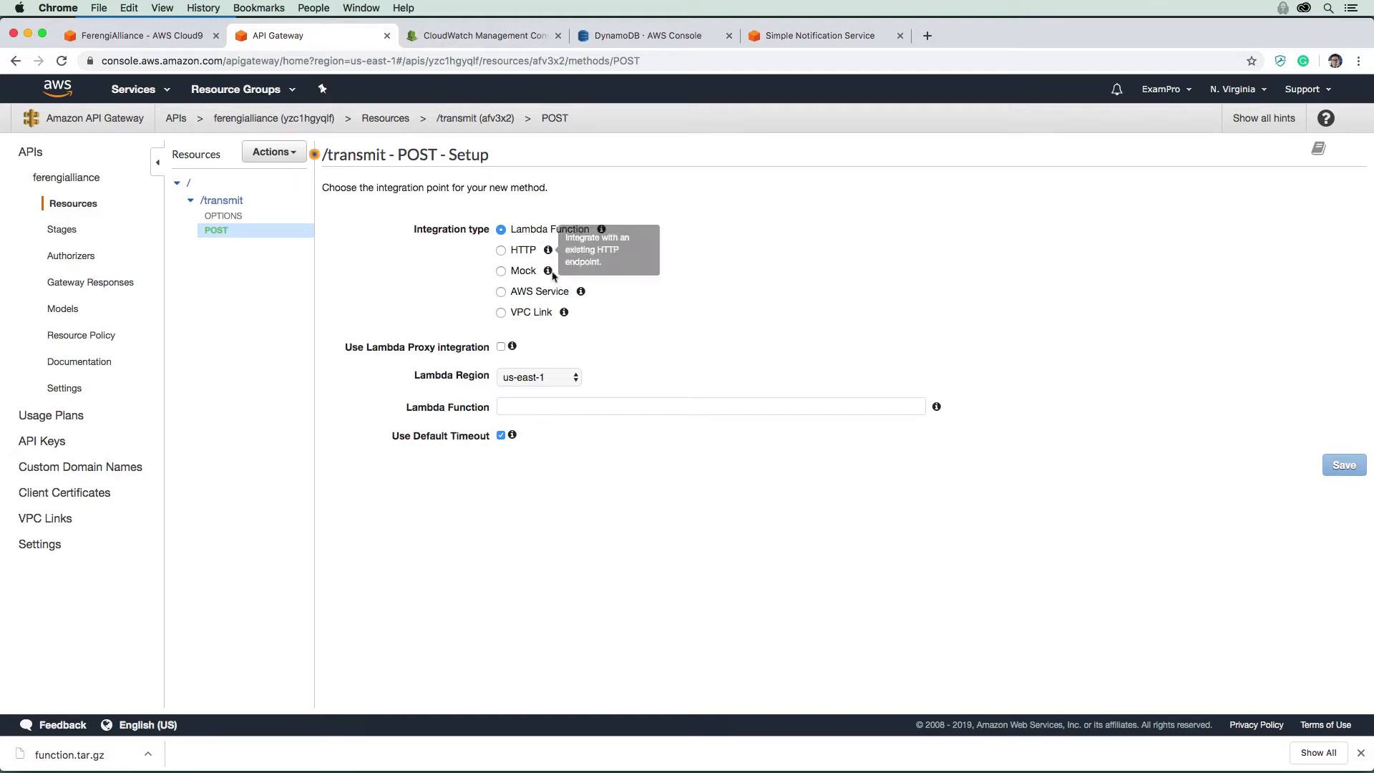
mouse_move(512, 347)
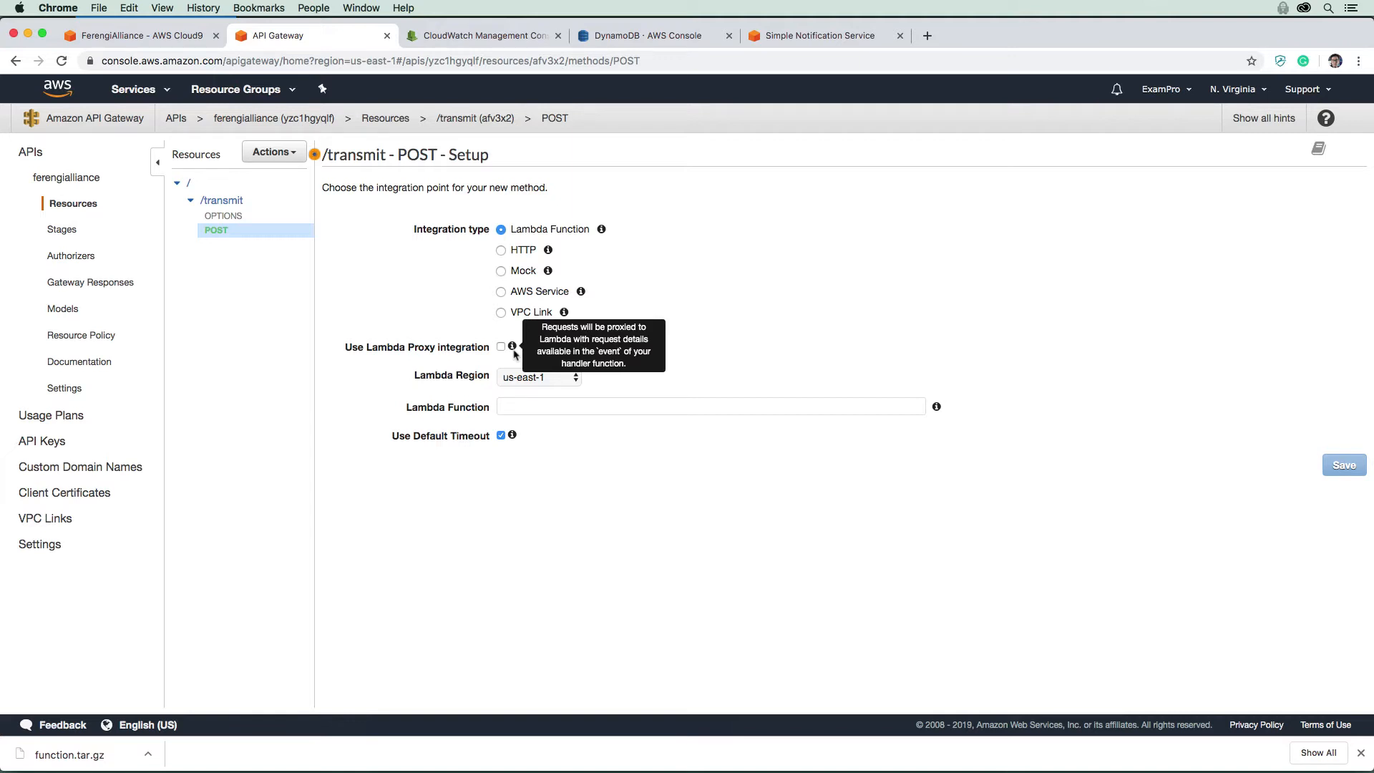
click(501, 347)
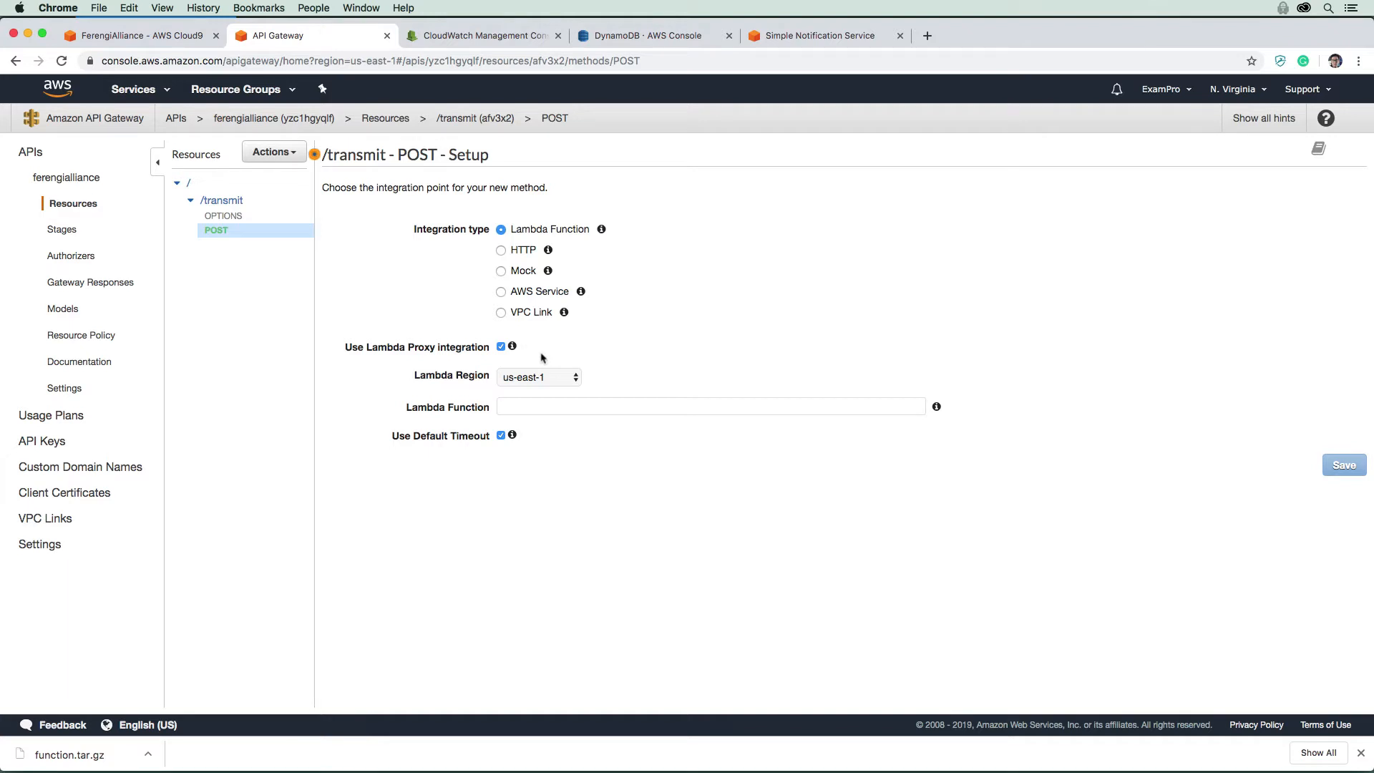
click(538, 377)
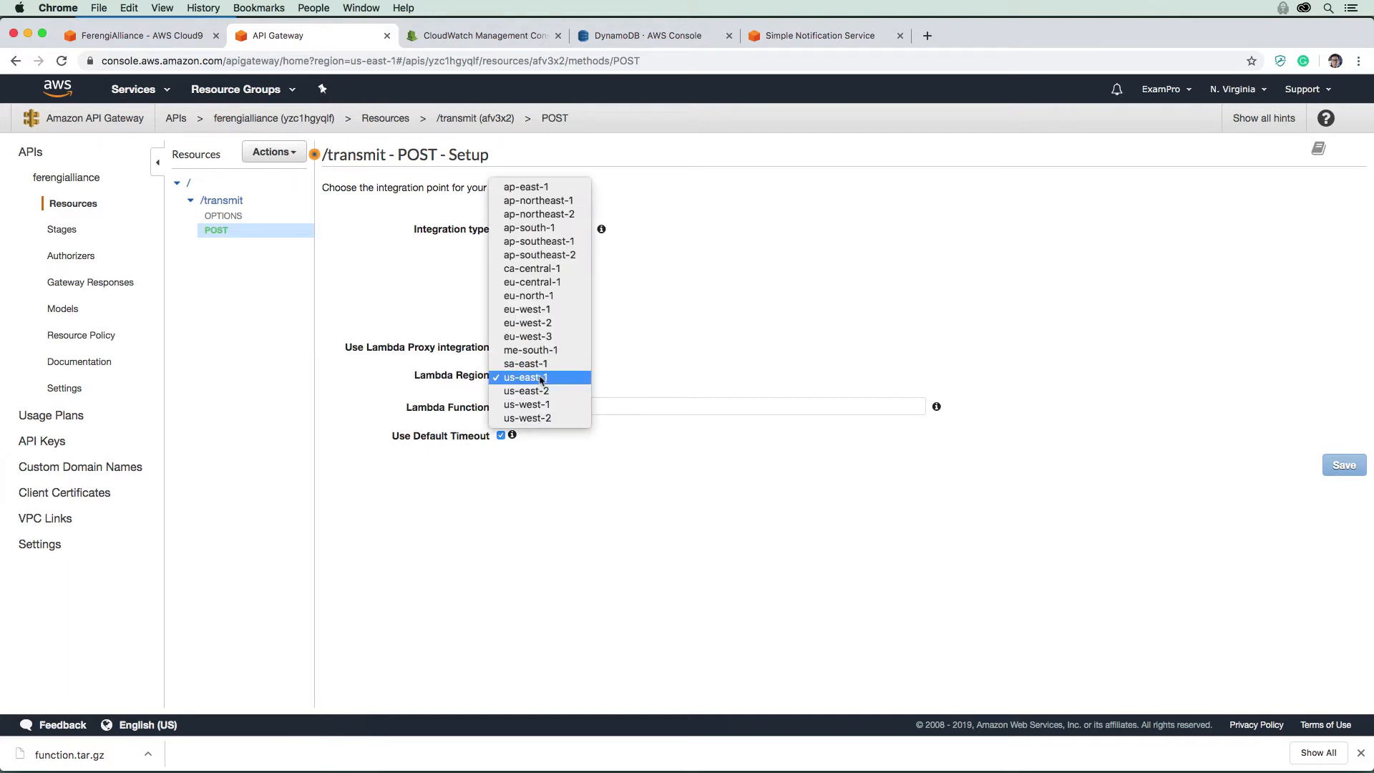
click(525, 377)
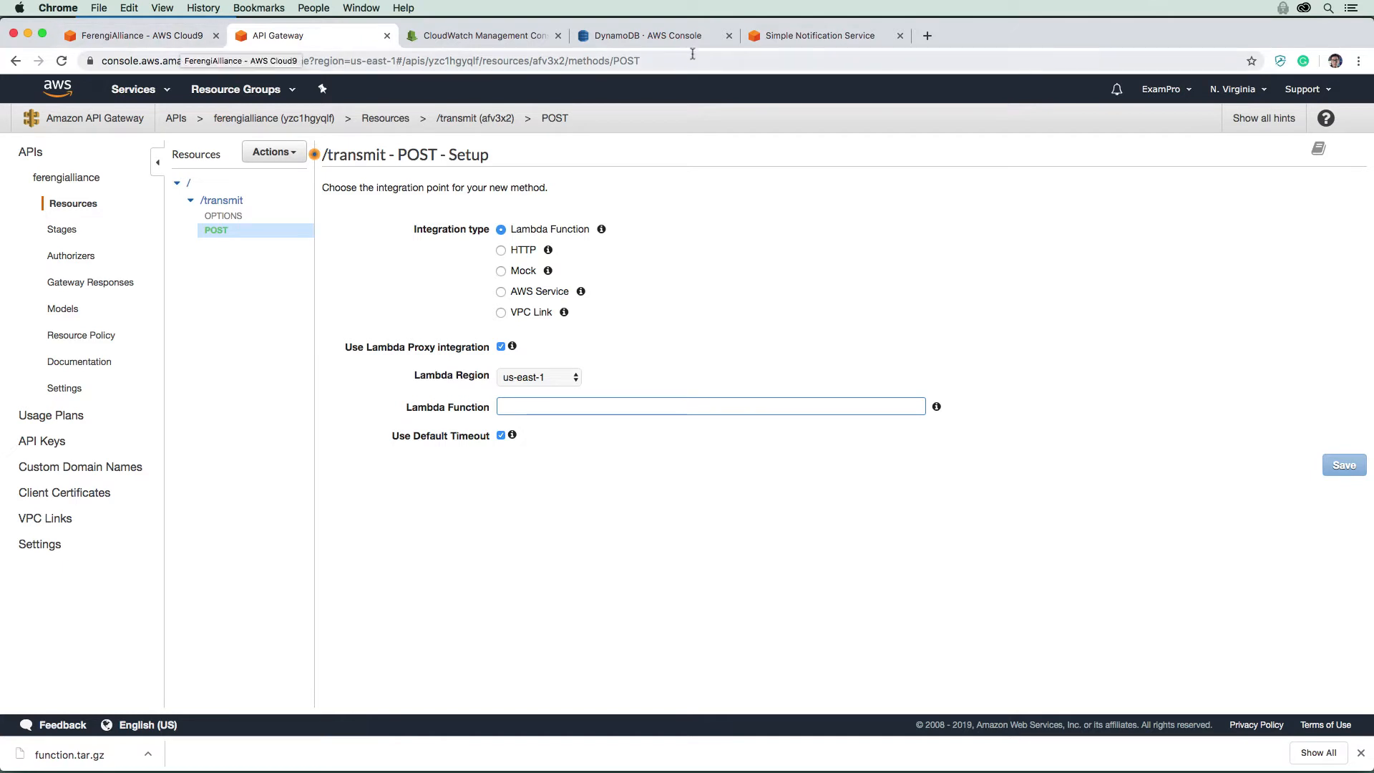
- Focus the Lambda Function field, view the SNS topic tab, and open the services menu
click(709, 406)
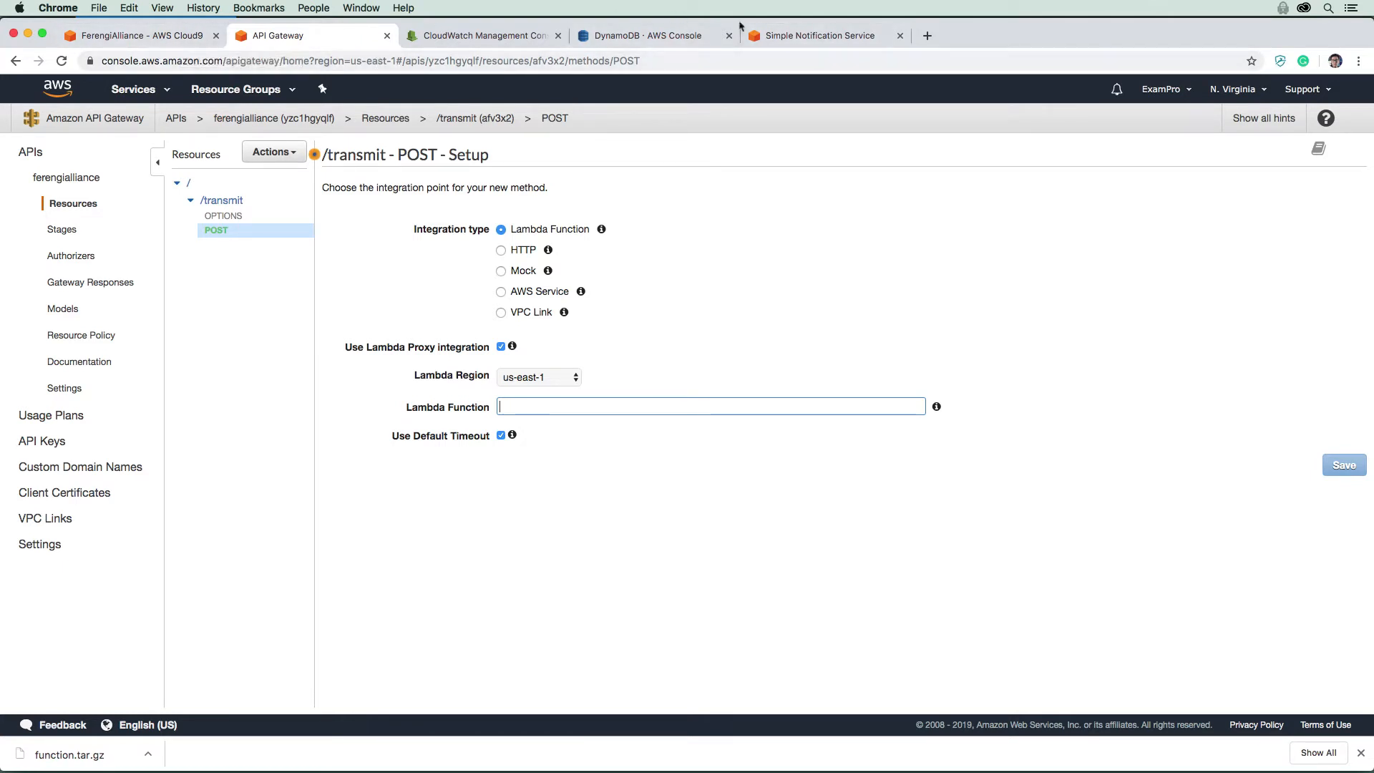
click(818, 35)
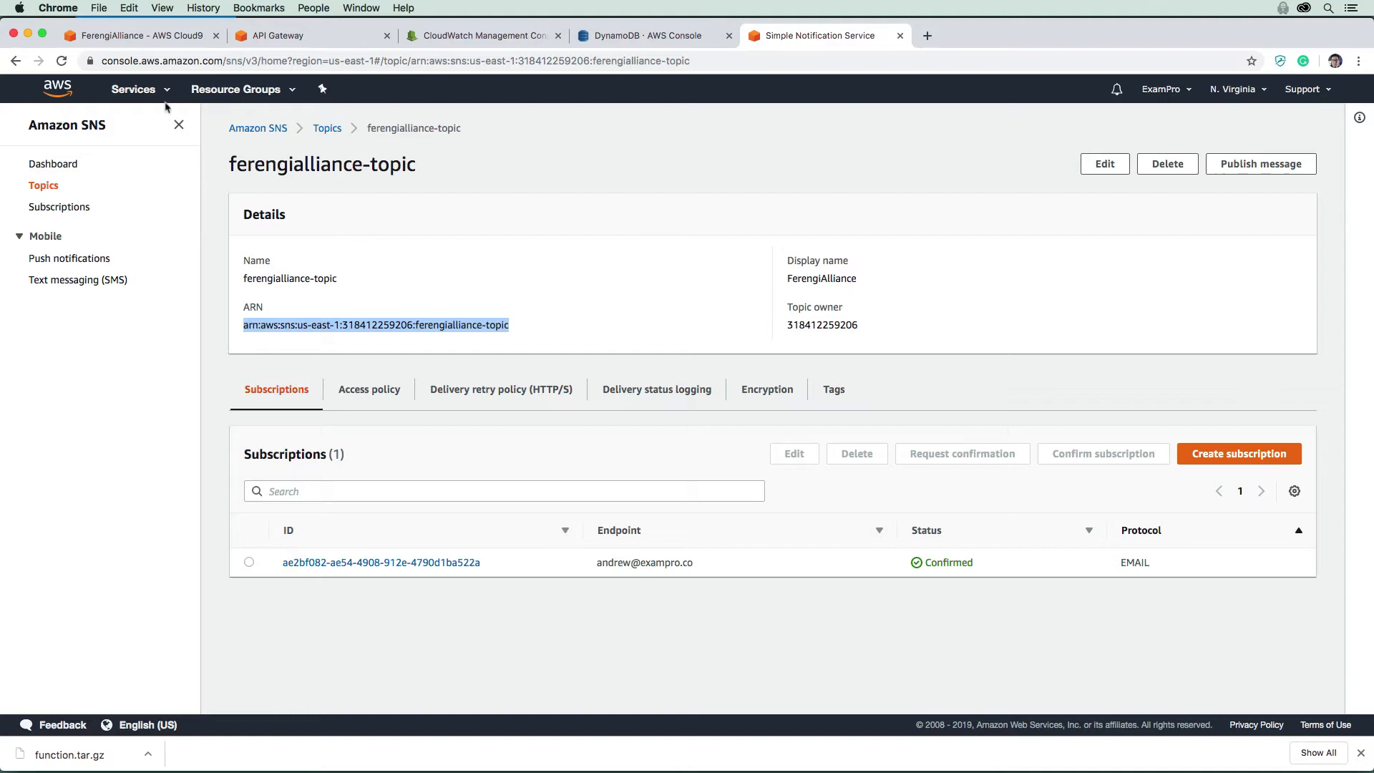
click(132, 89)
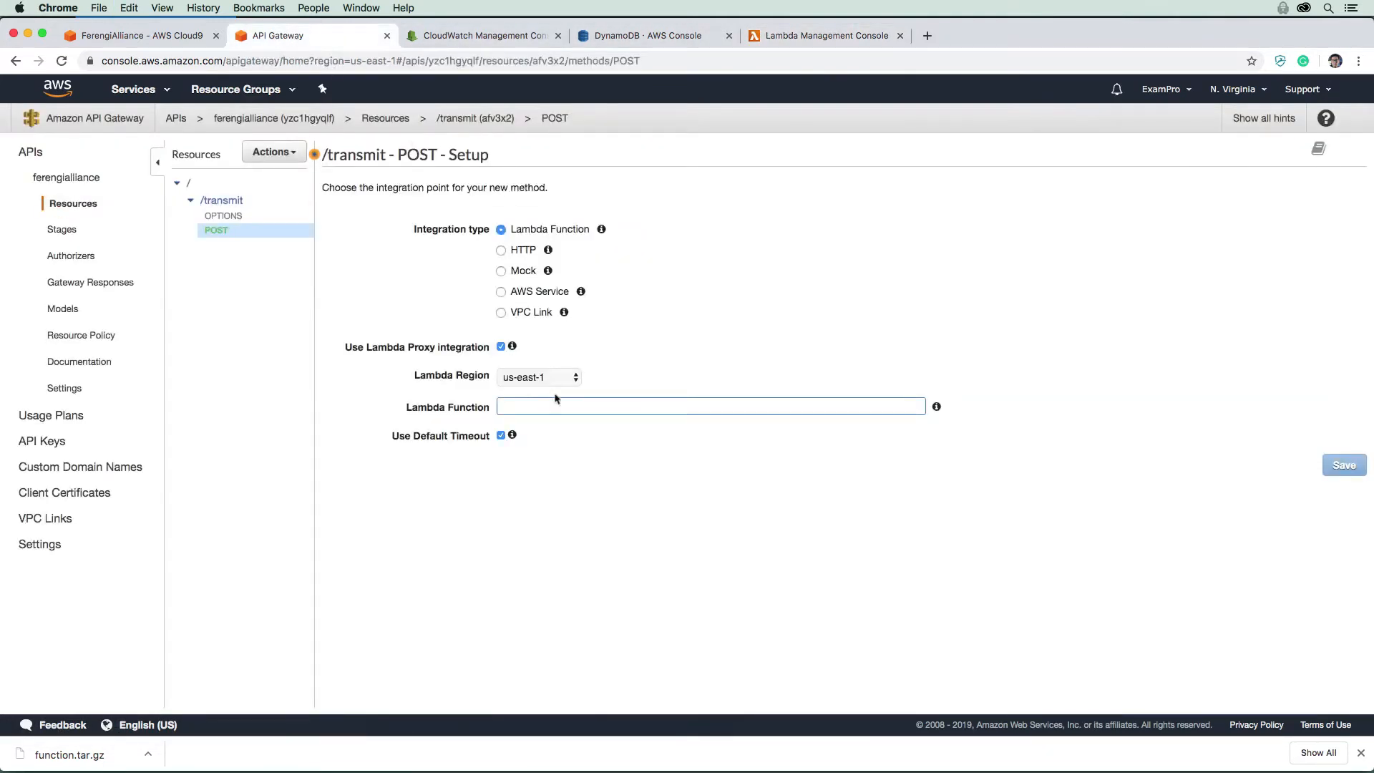
- Integrate POST with Lambda function ferengi-alliance-contact-form, save, and allow invoke permission
text(ferengi-alliance-contact-form)
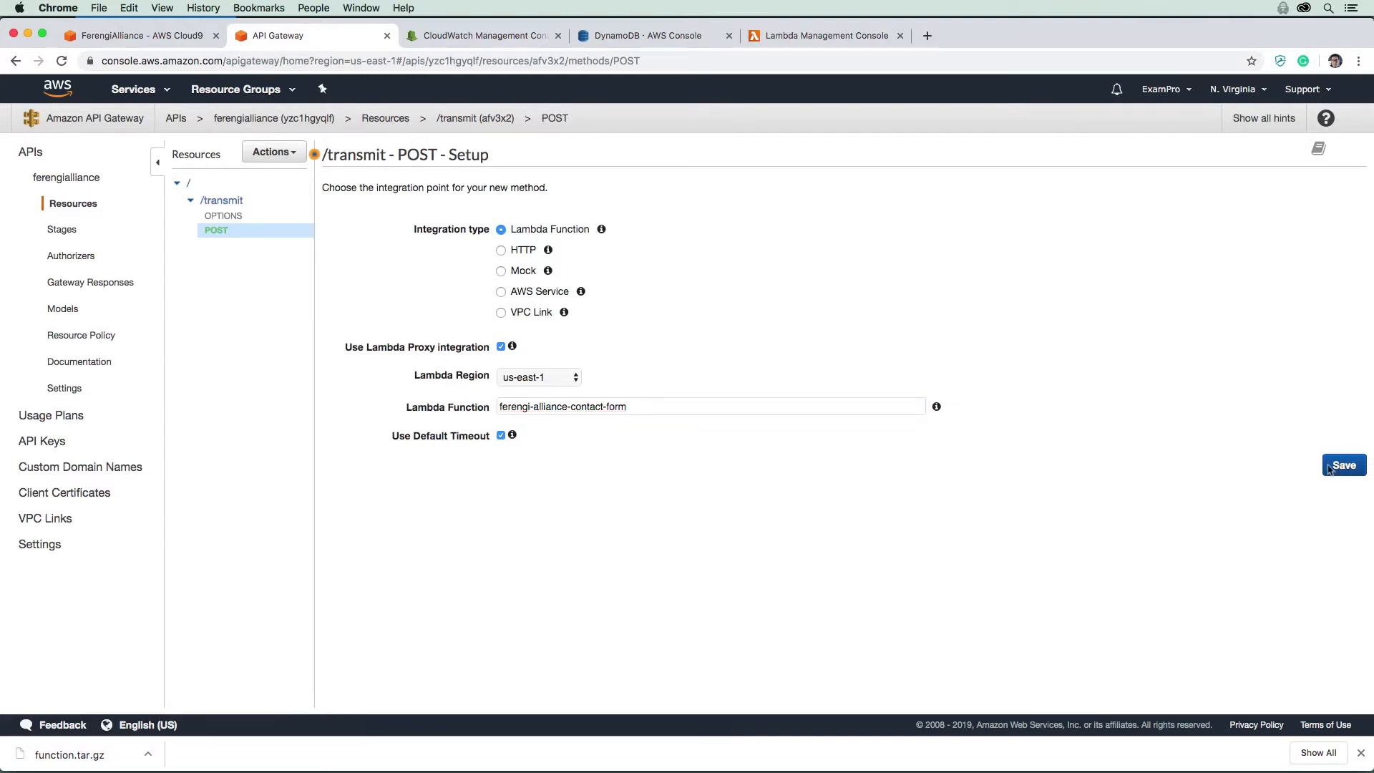
click(1343, 465)
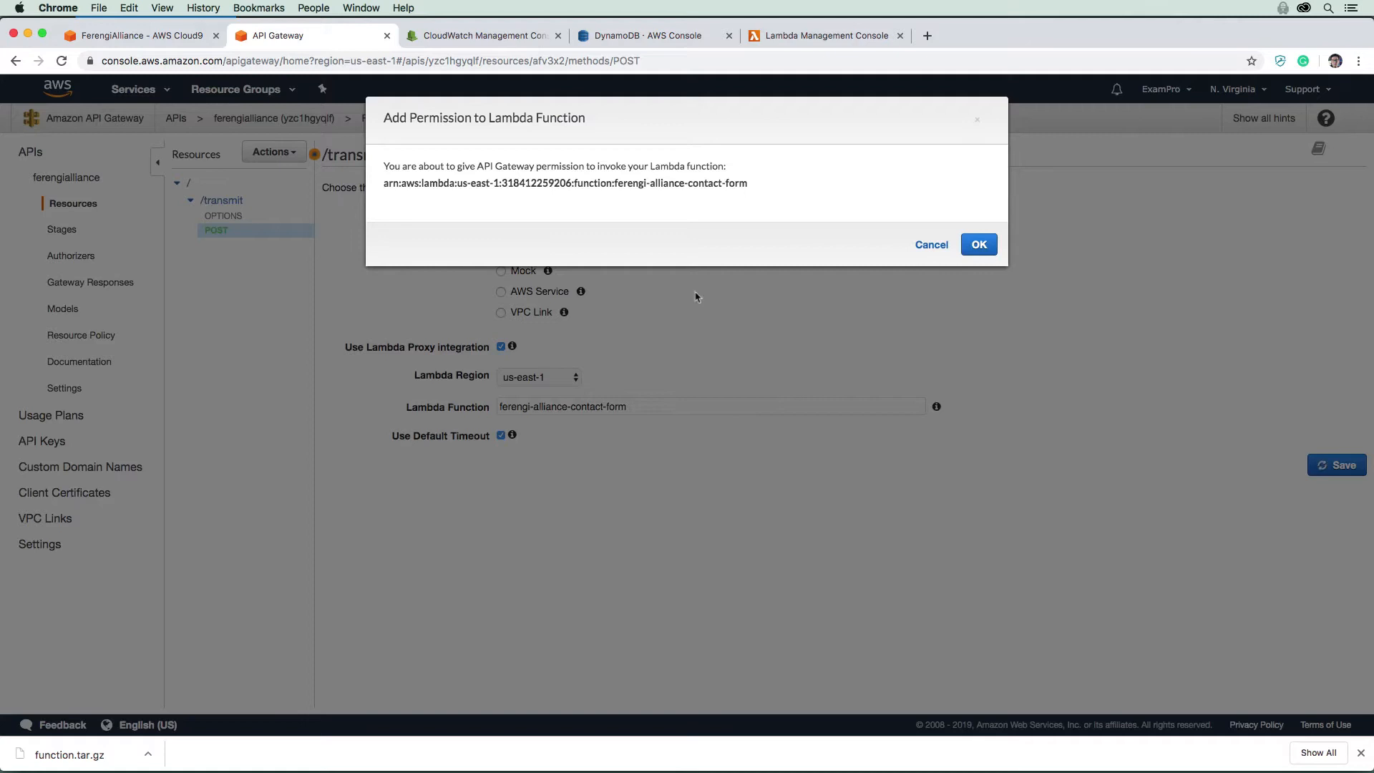
click(979, 245)
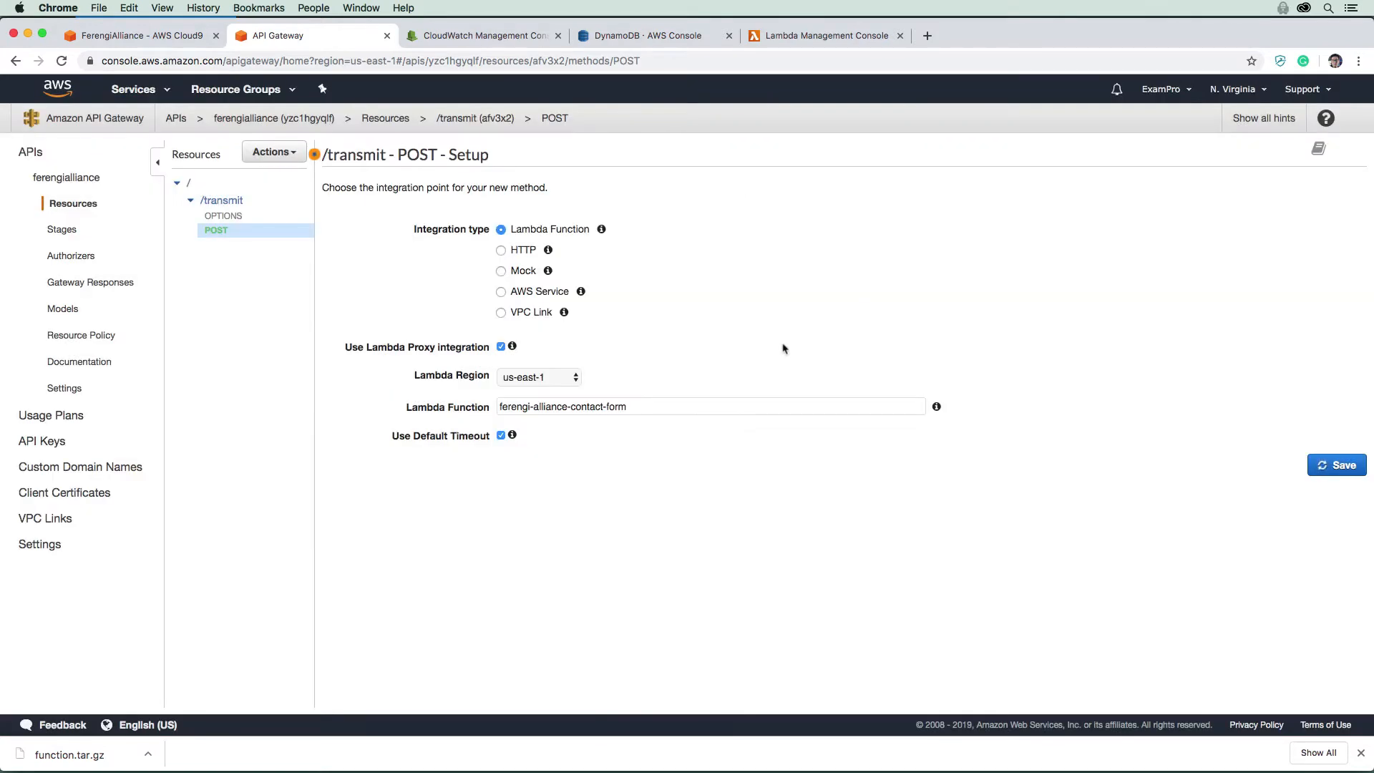
click(1335, 464)
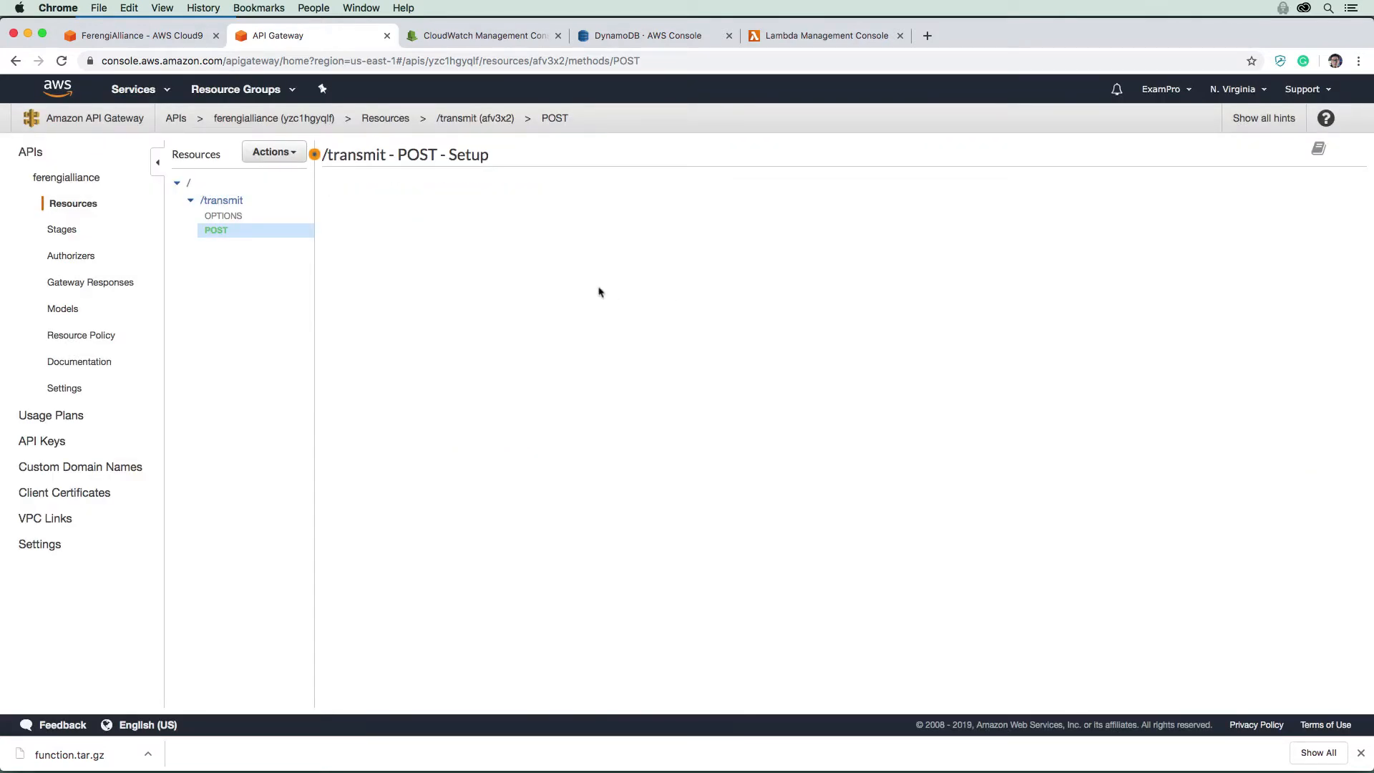
click(216, 229)
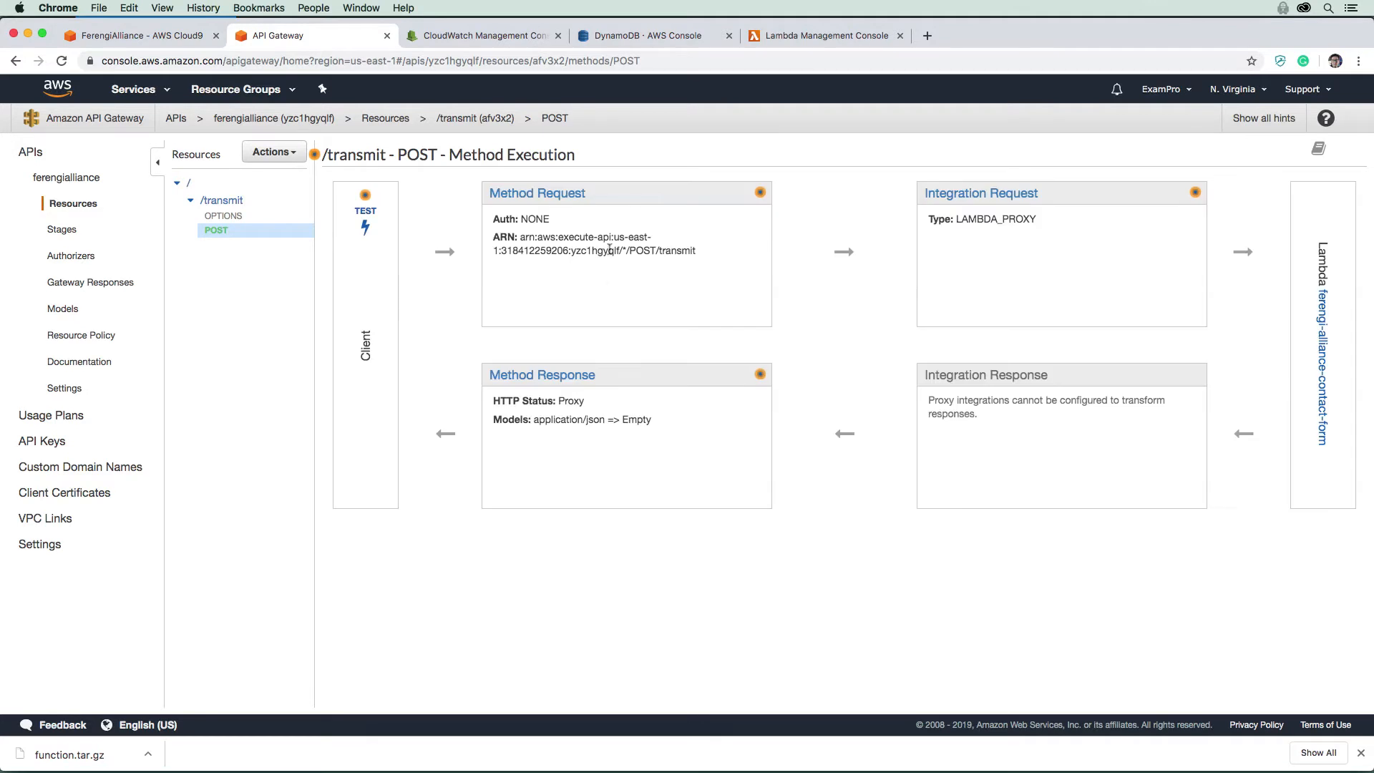
mouse_move(686, 386)
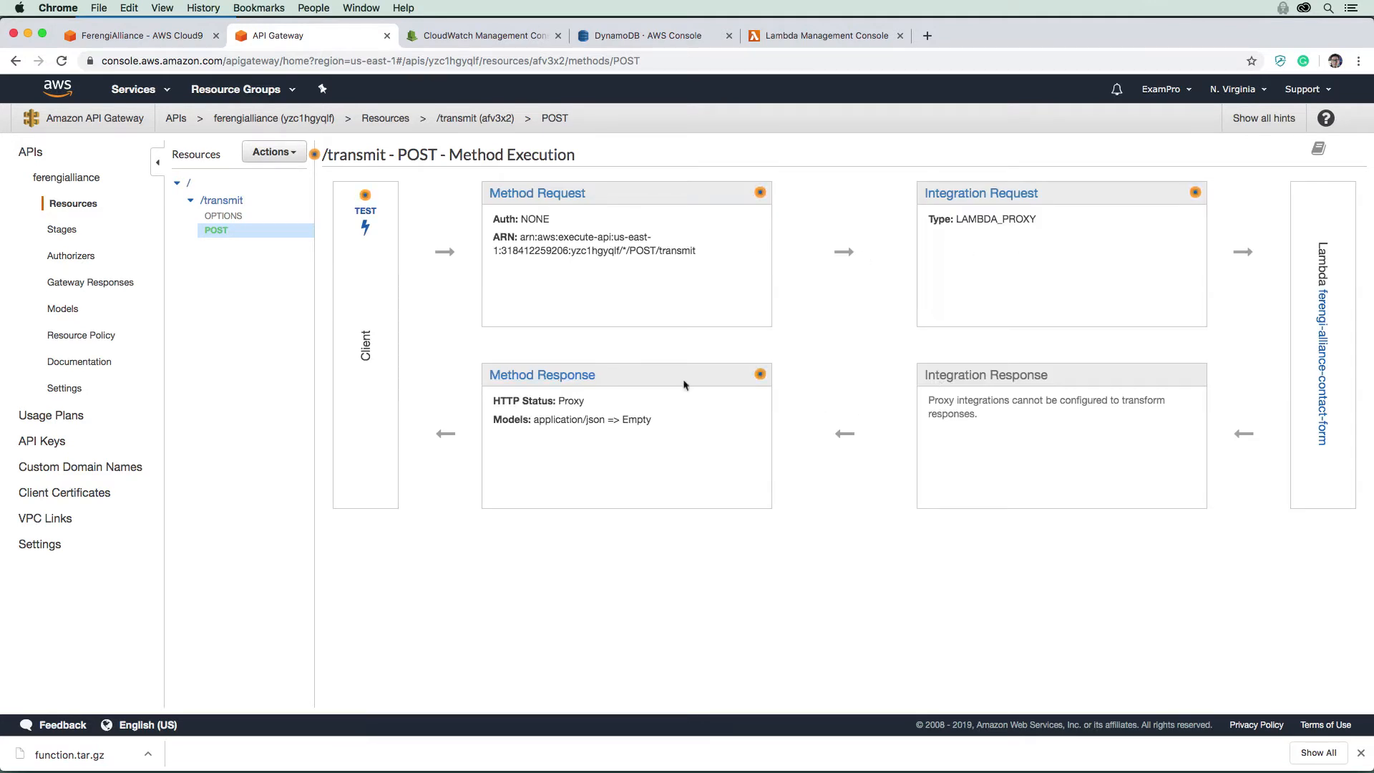
mouse_move(785, 92)
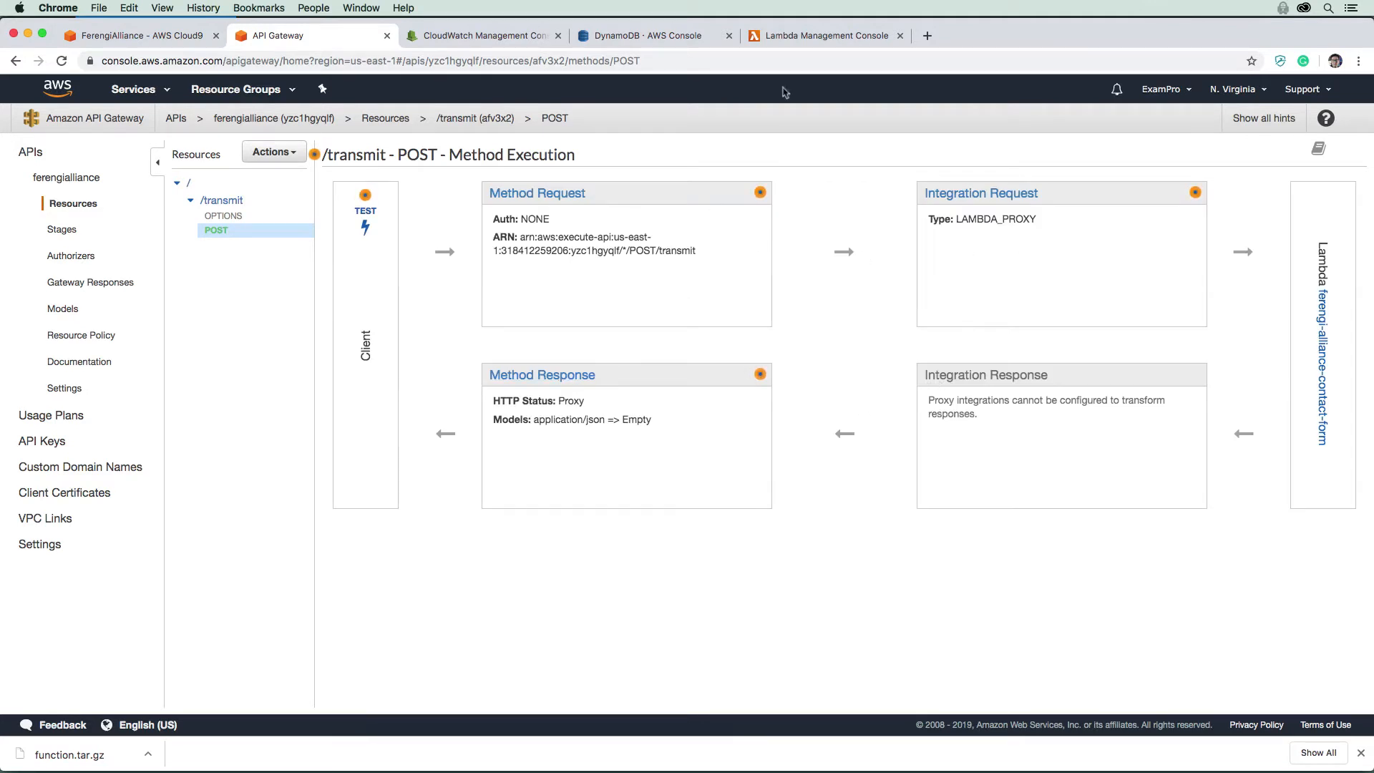
- Open ferengi-alliance-contact-form in Lambda to check its API Gateway trigger and CloudWatch logs
click(822, 35)
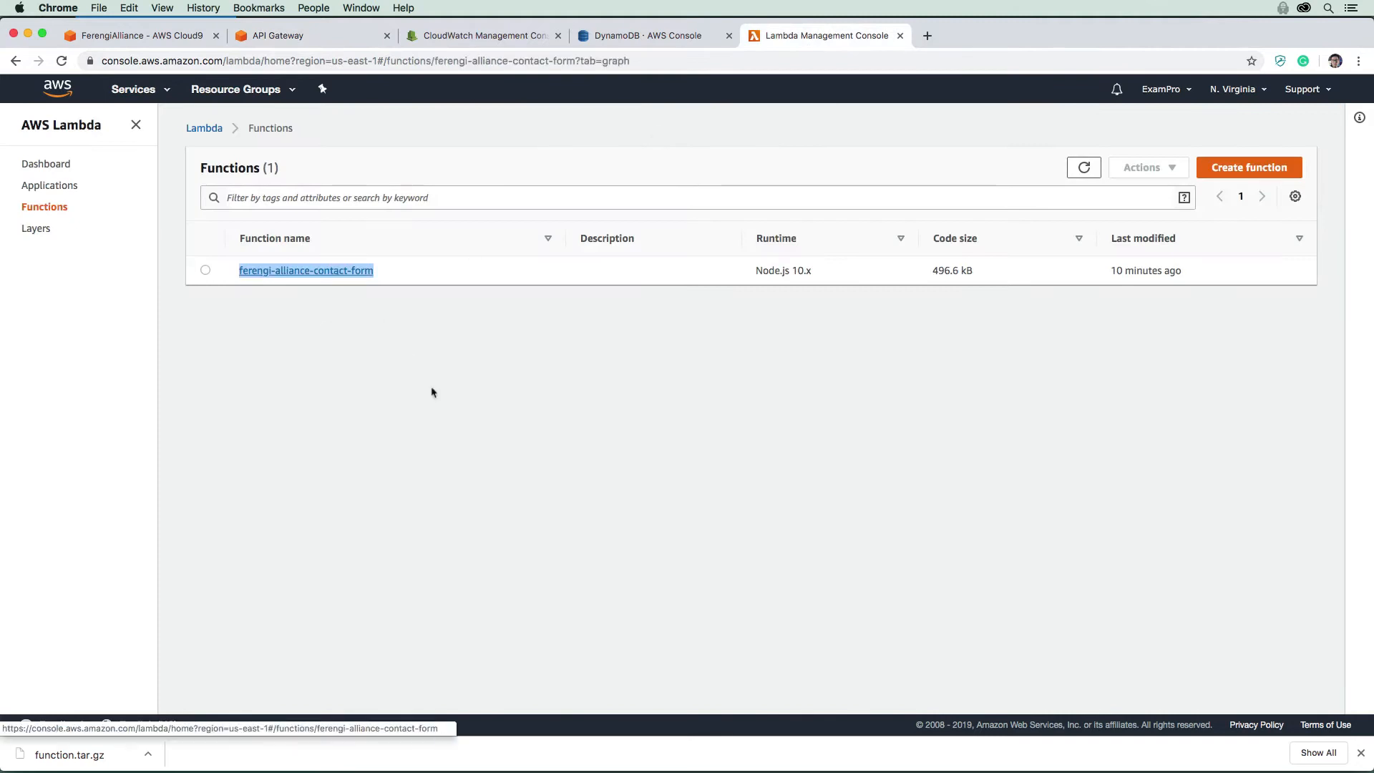
click(305, 270)
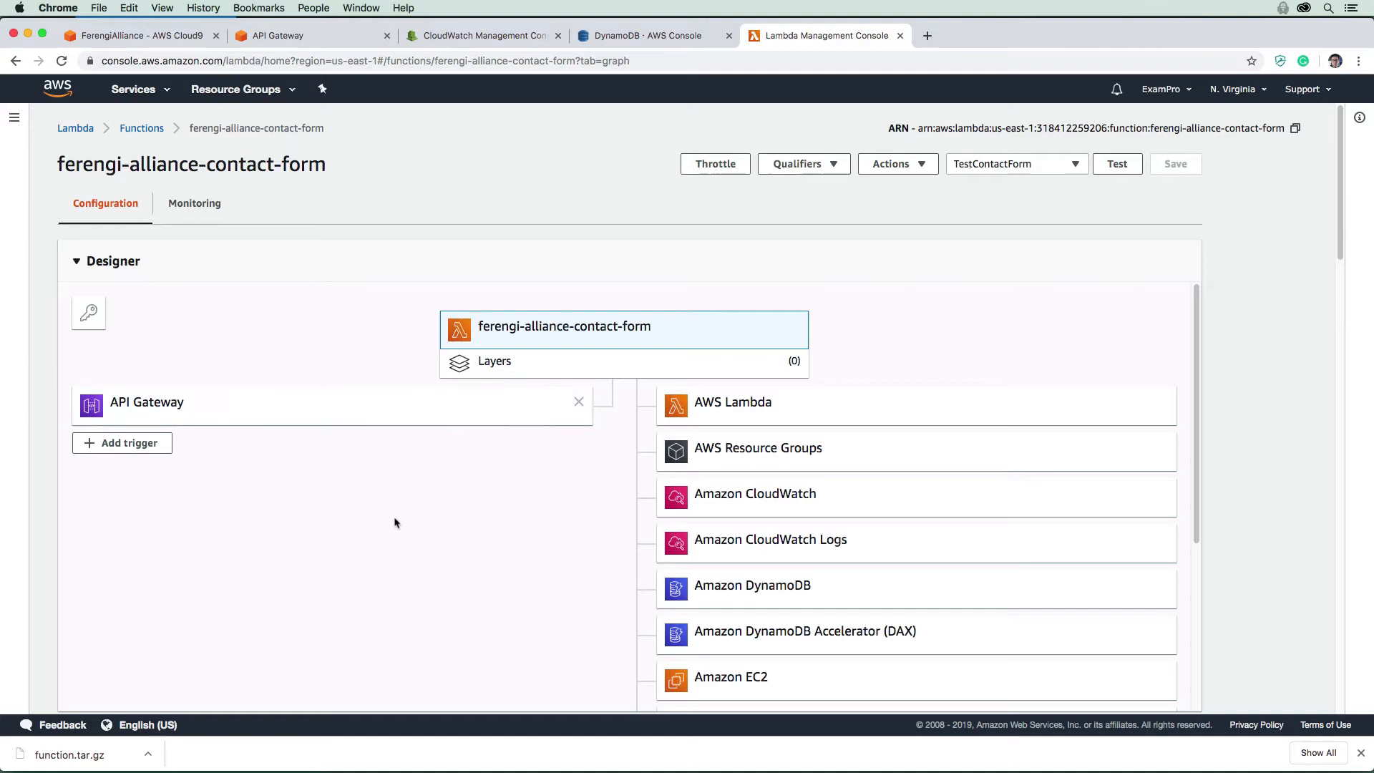
mouse_move(612, 526)
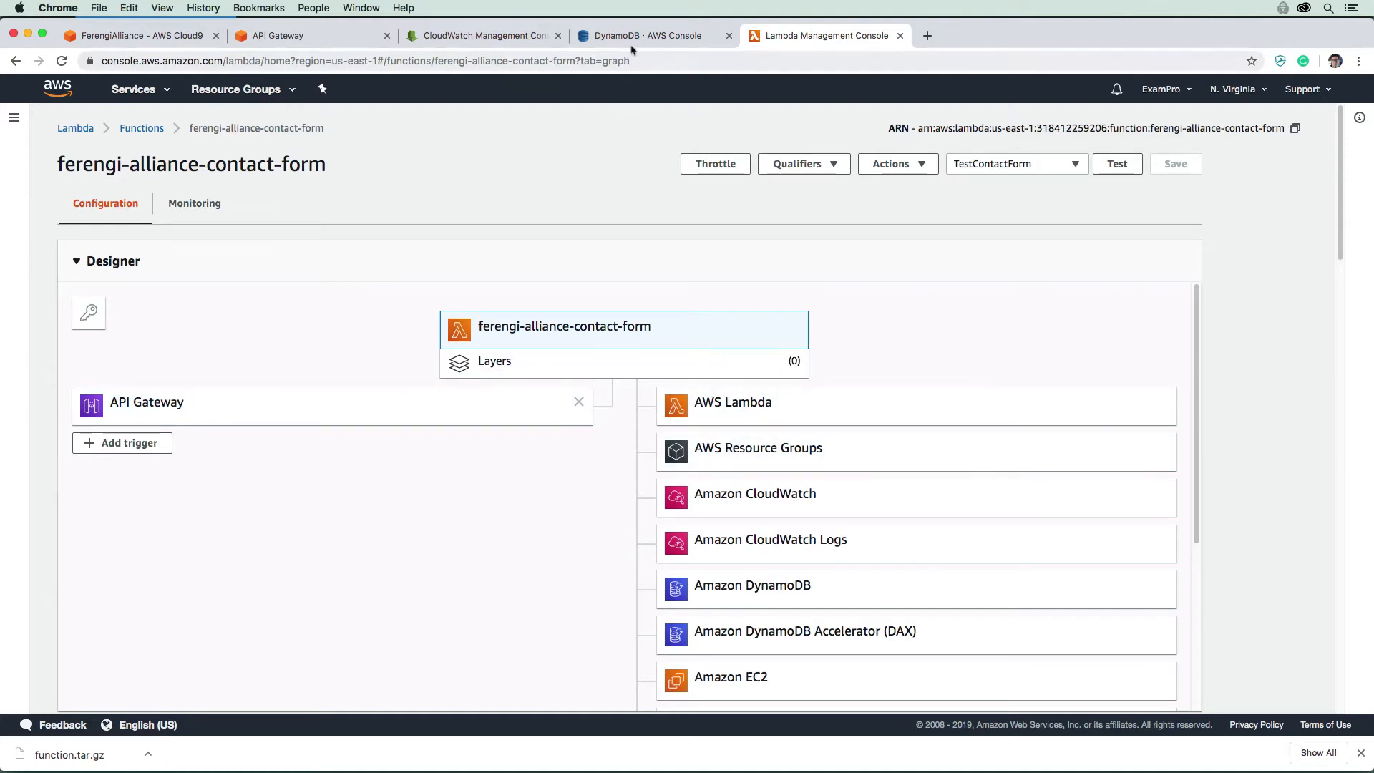
click(480, 35)
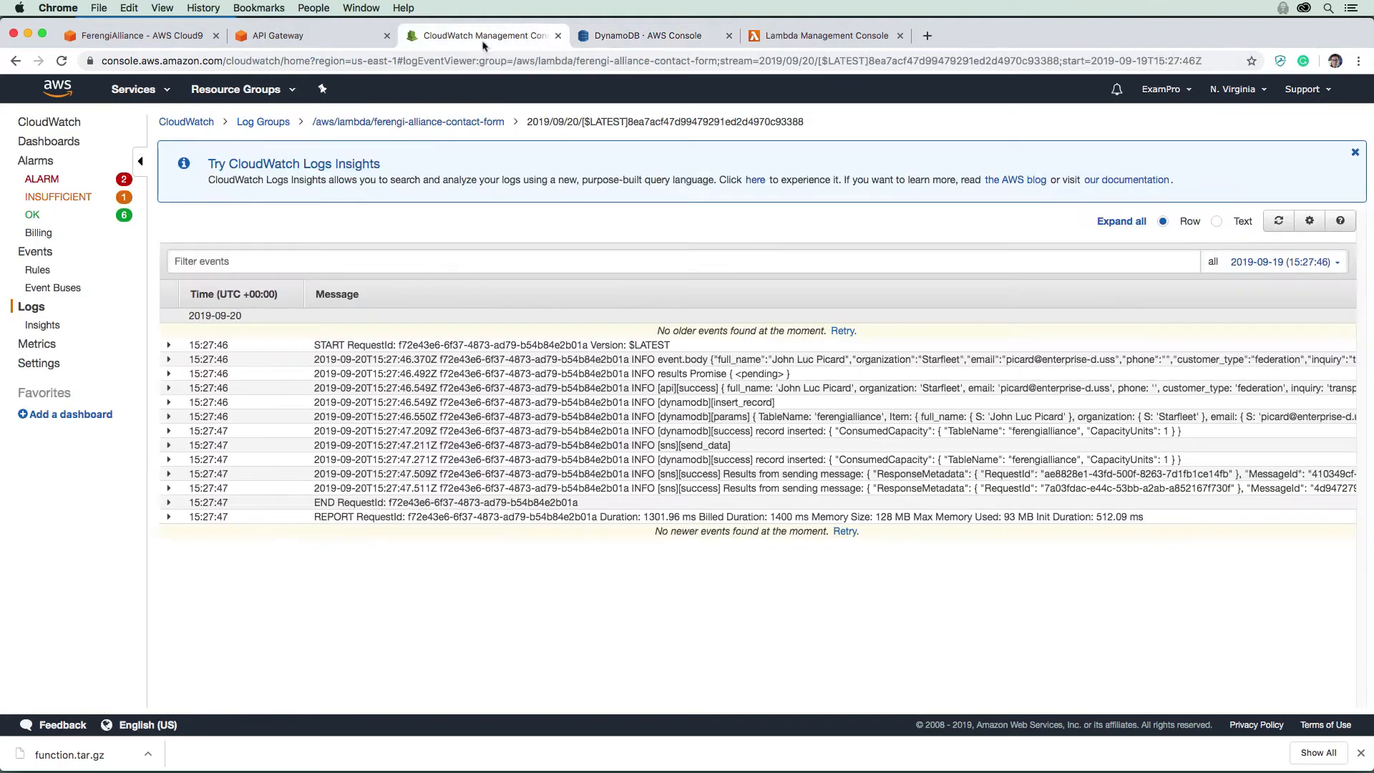
click(281, 35)
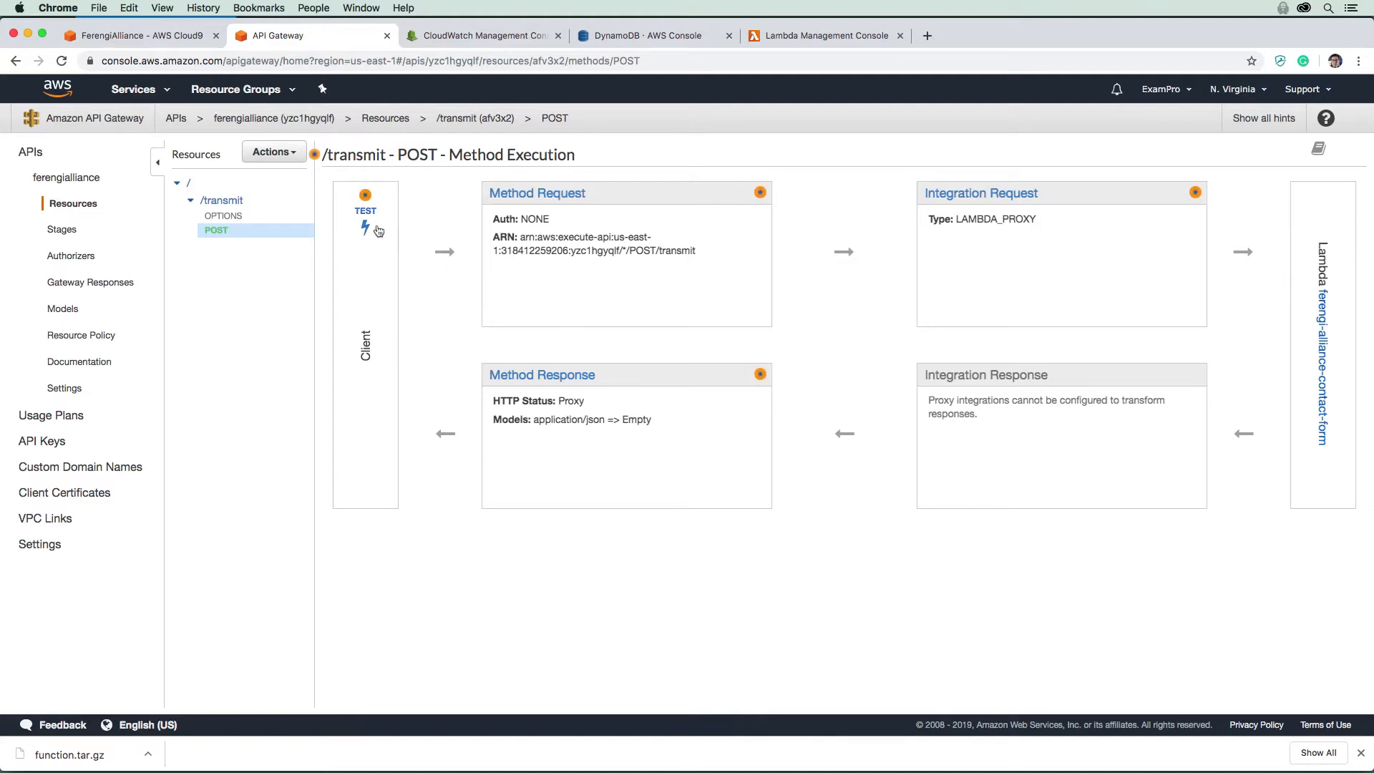
- Test POST /transmit with a Riker contact-form JSON body, returning success true
click(365, 227)
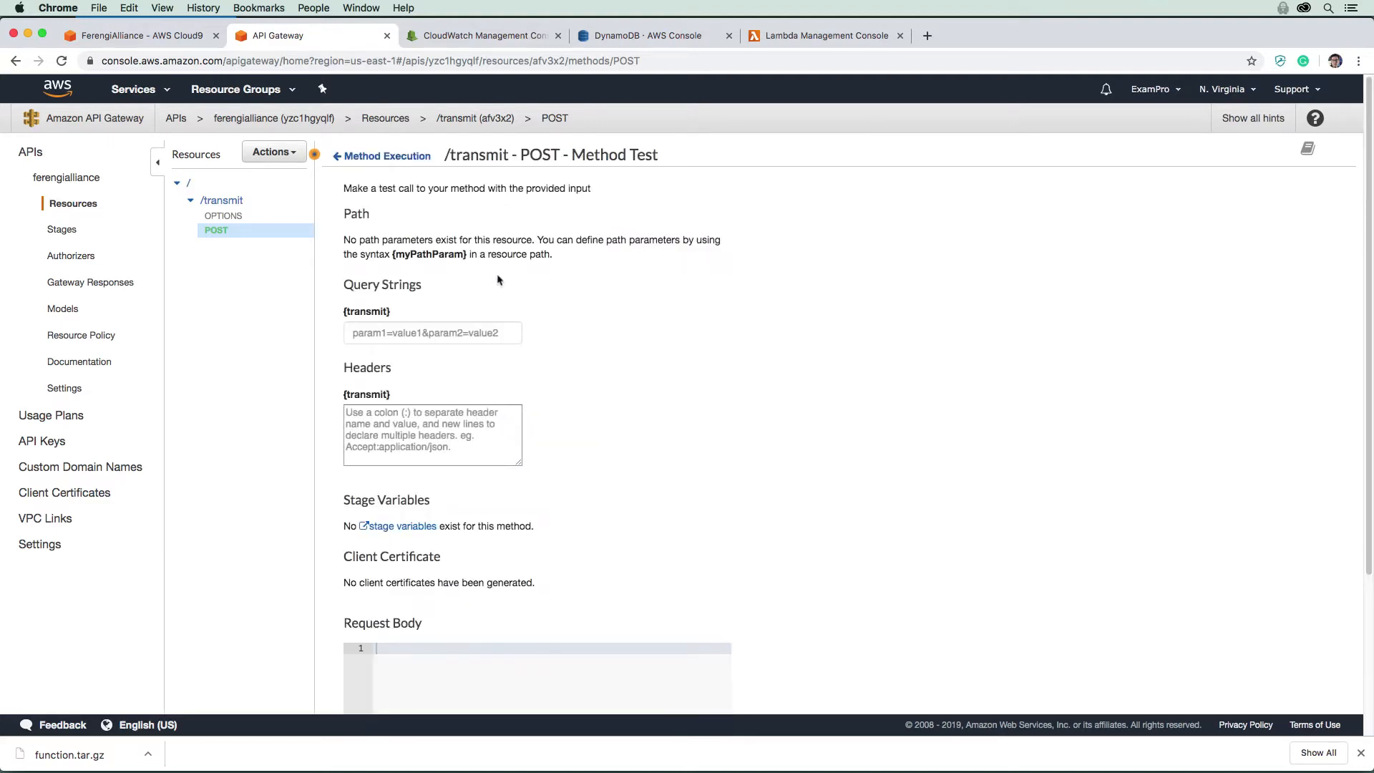
mouse_move(523, 376)
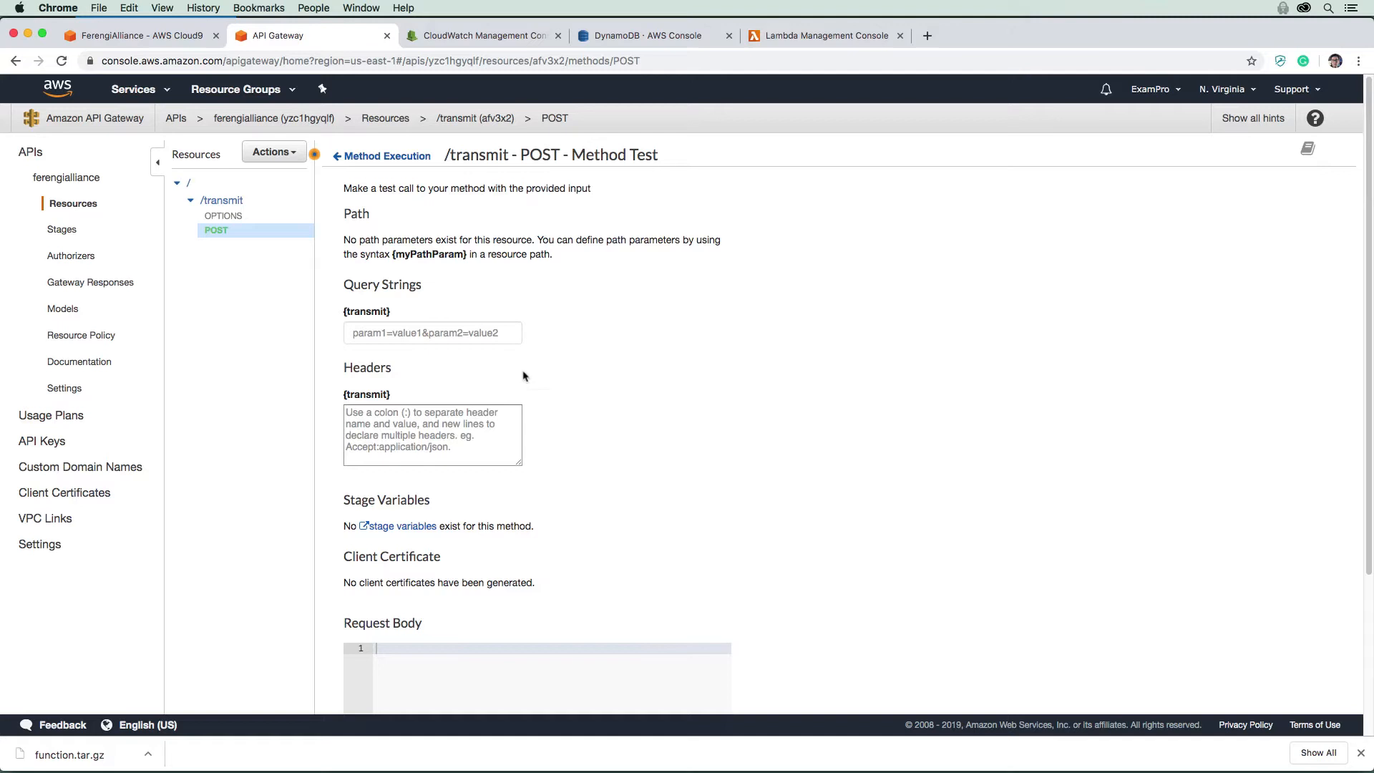
scroll(down, 3)
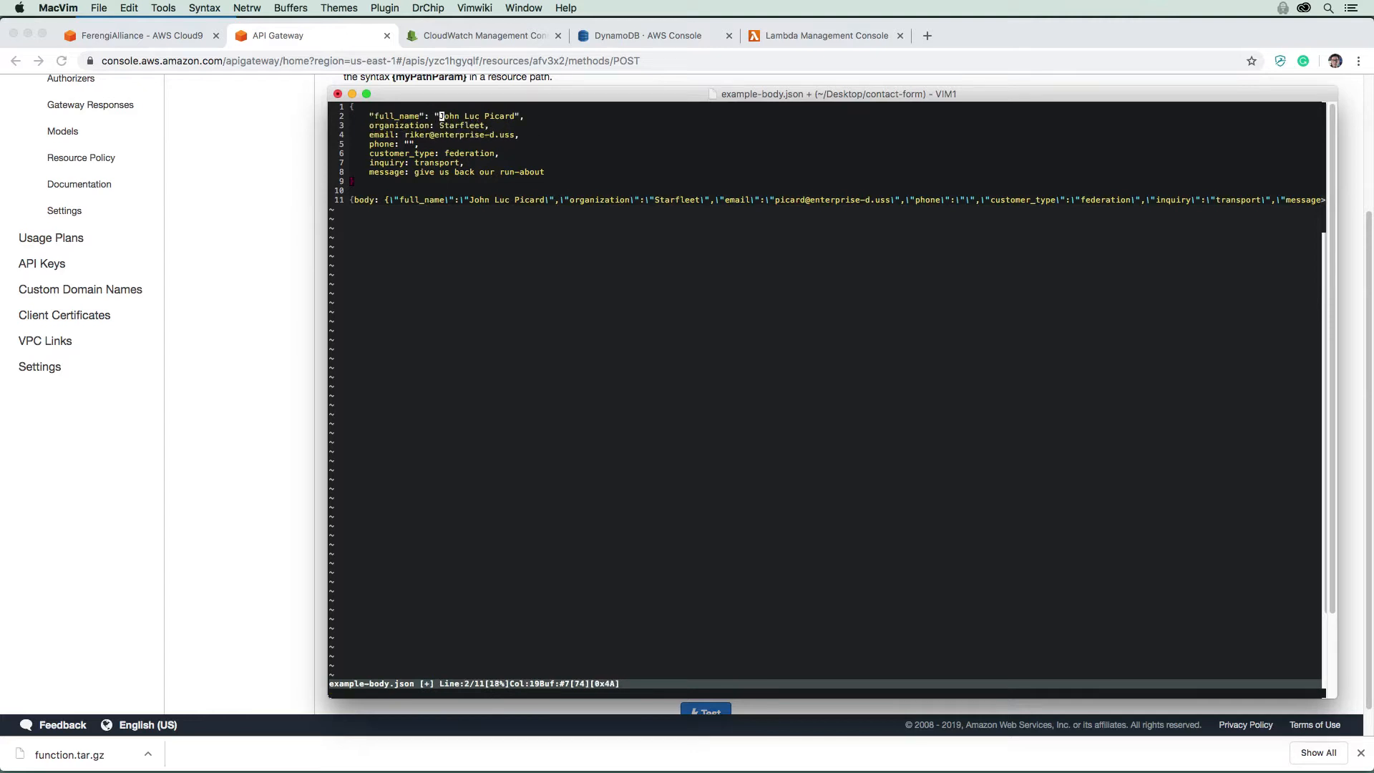
text(Riker",)
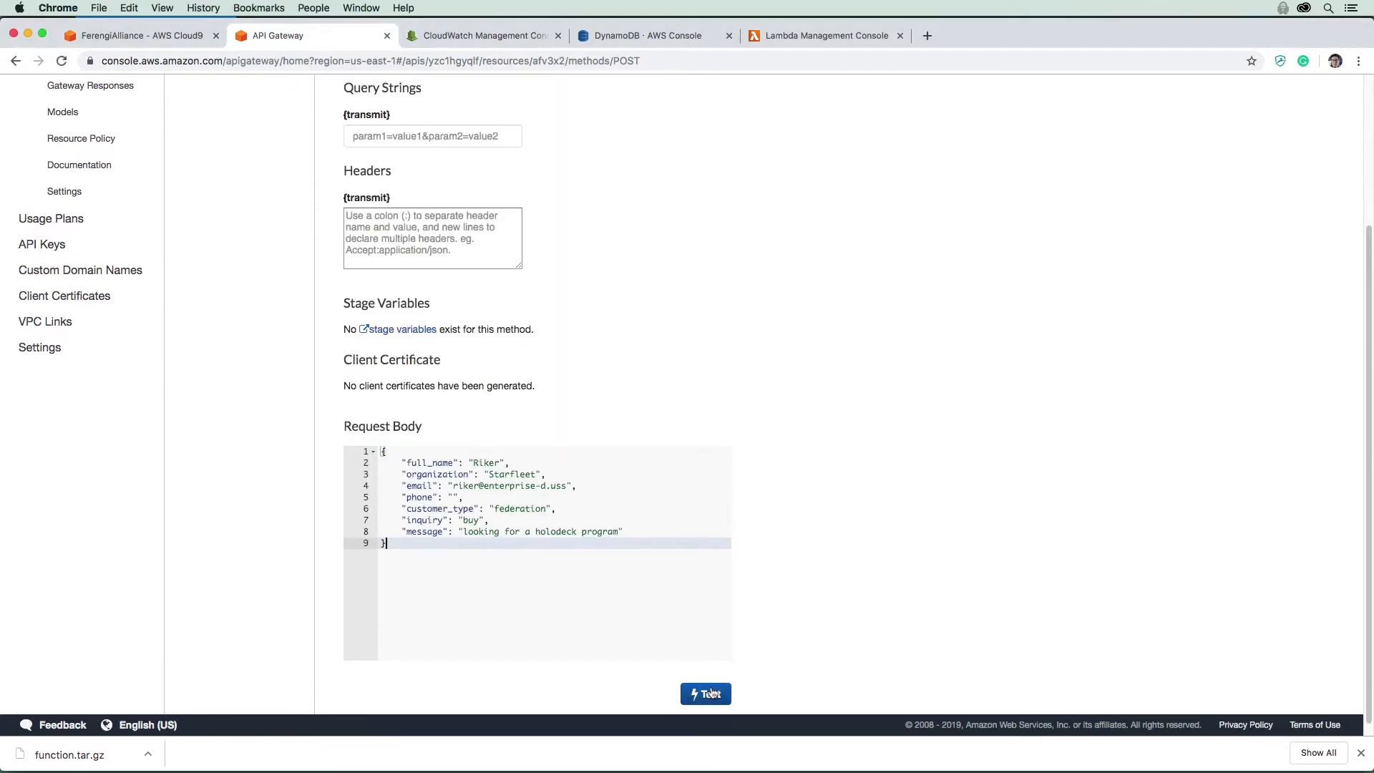
click(706, 693)
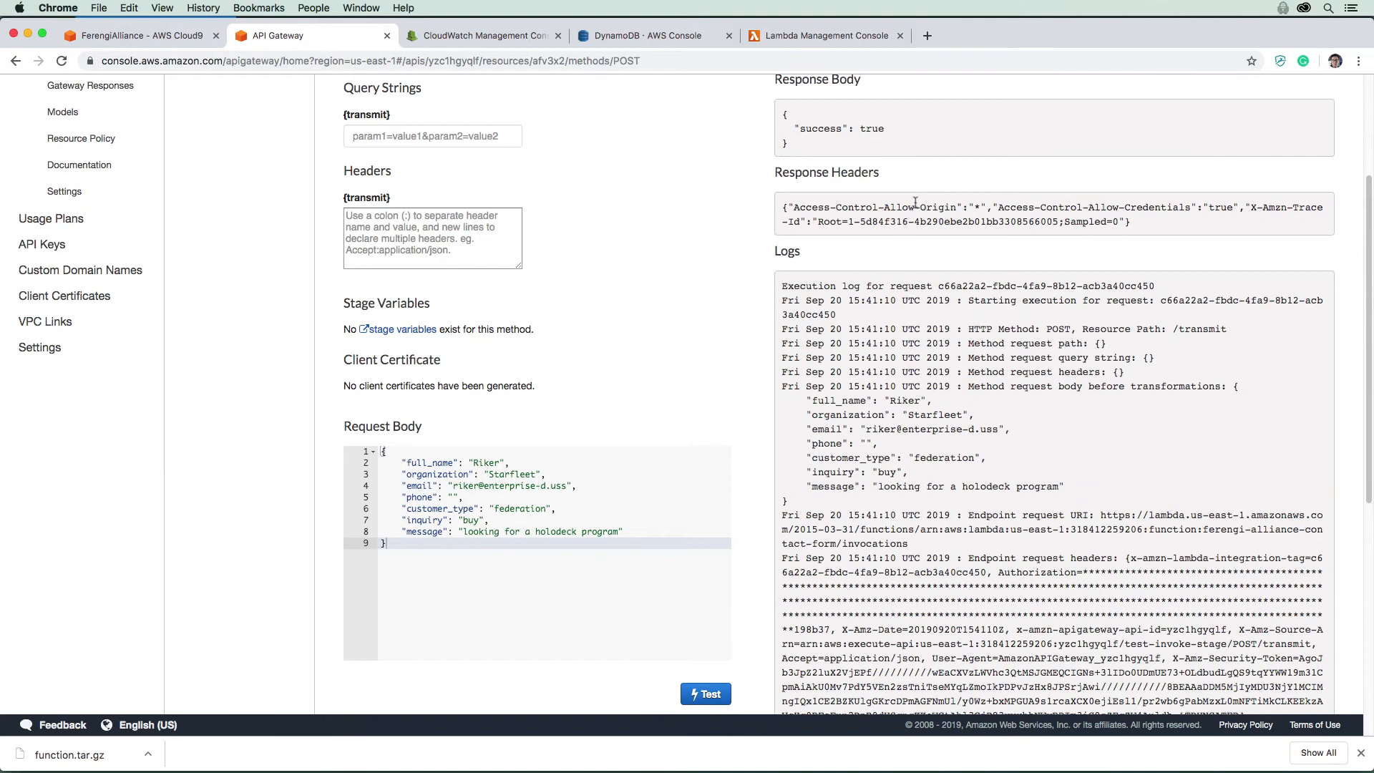
mouse_move(921, 372)
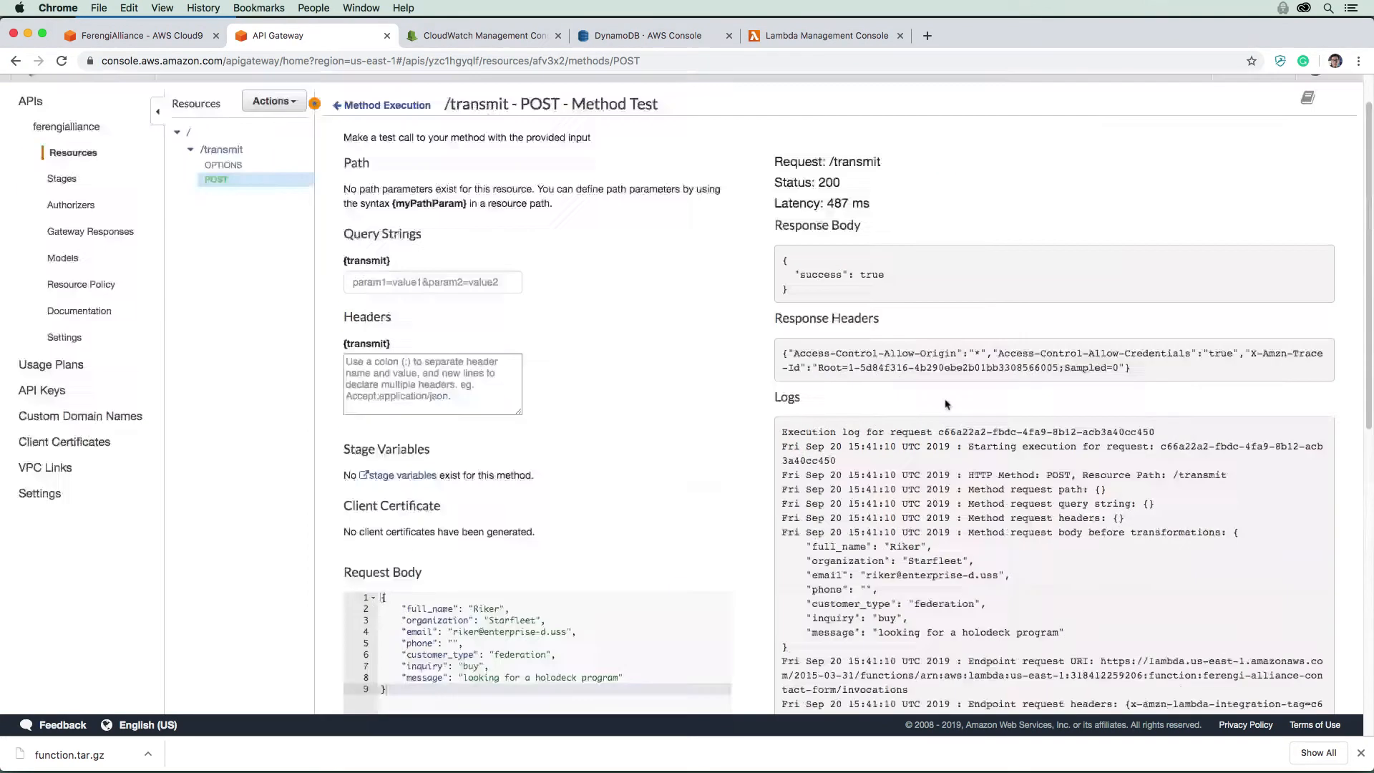
- Check the Riker item in the DynamoDB table and the newest CloudWatch log stream
click(652, 36)
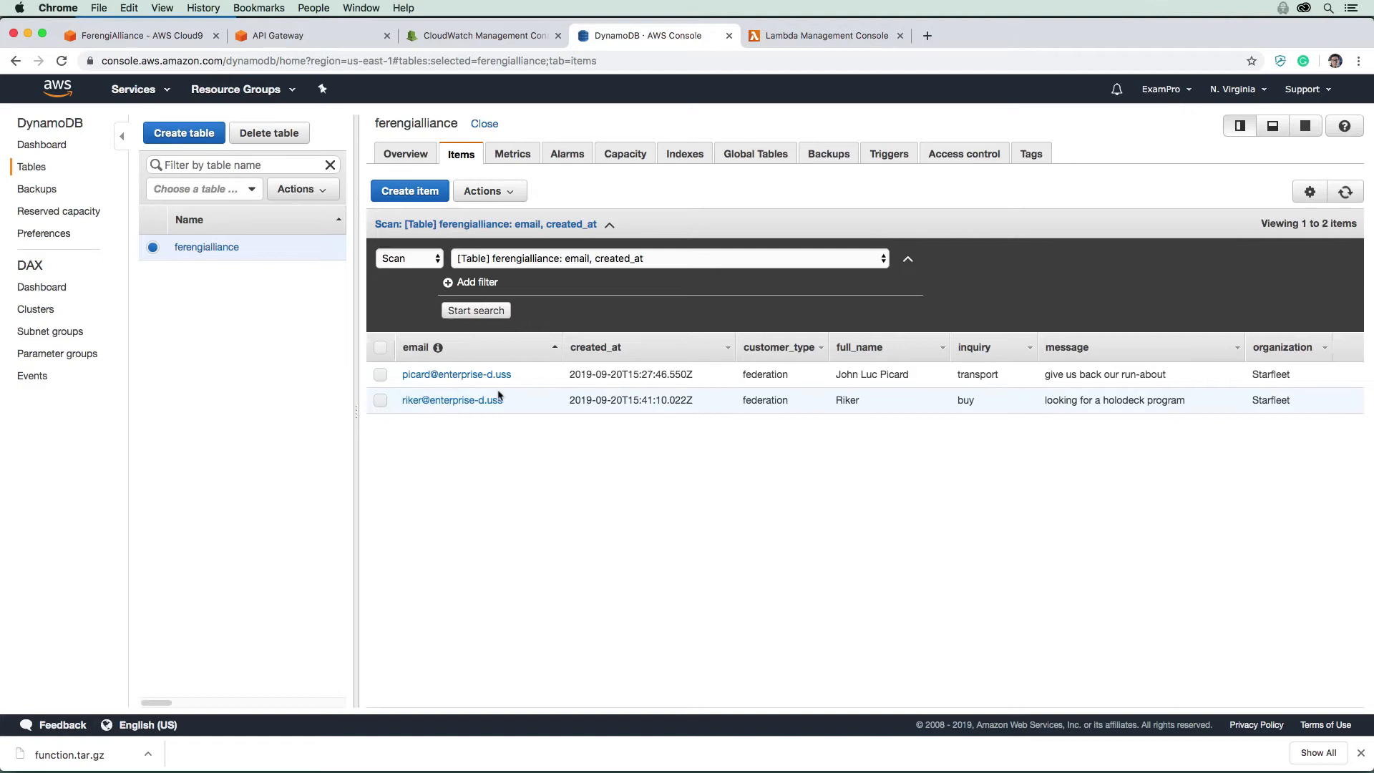
click(481, 35)
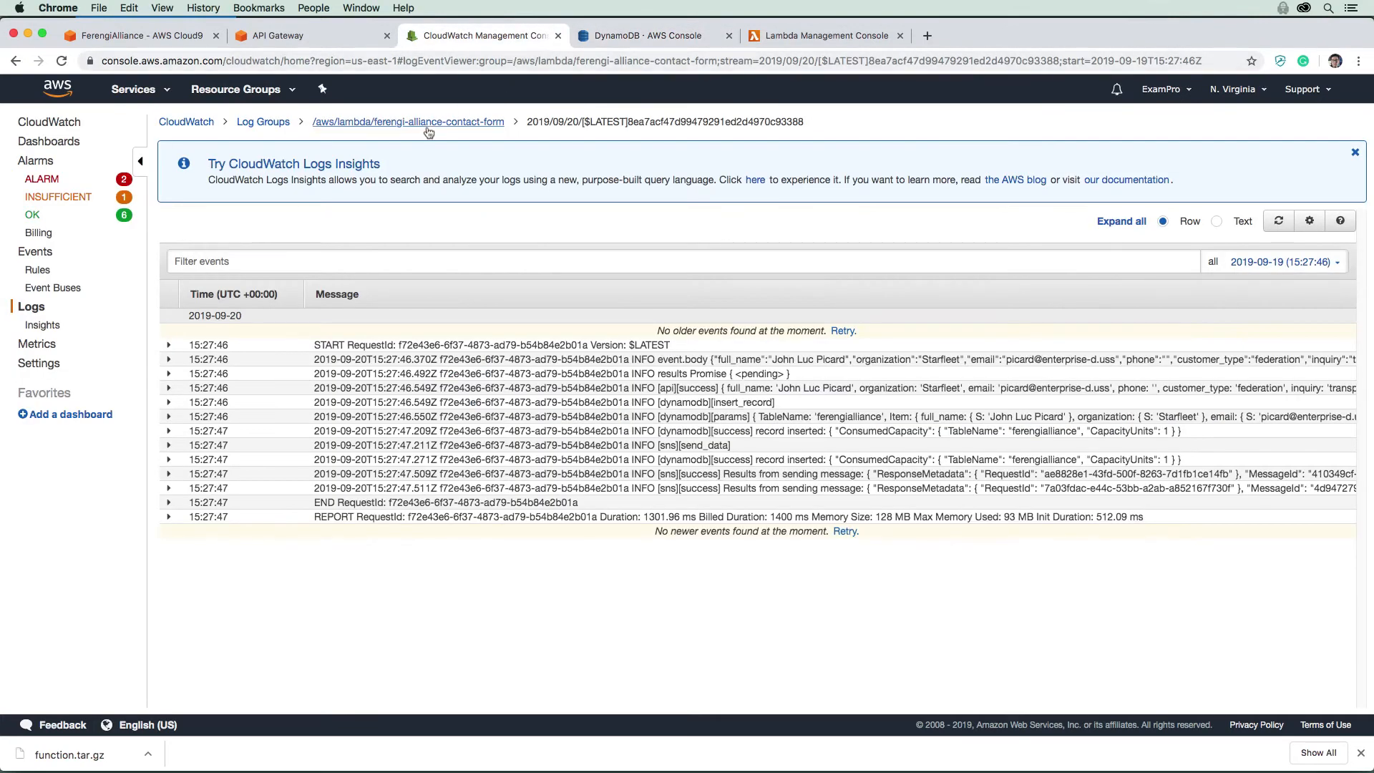
click(407, 121)
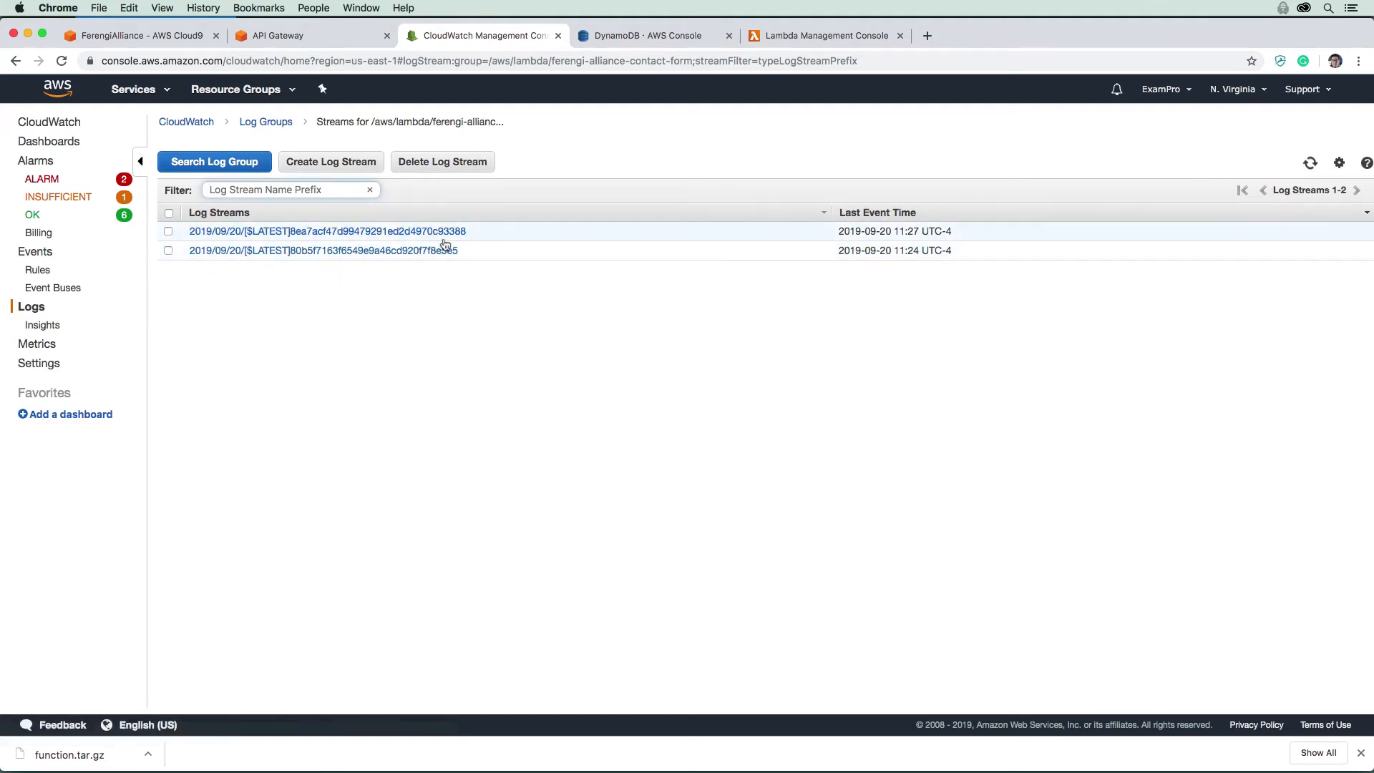
click(327, 230)
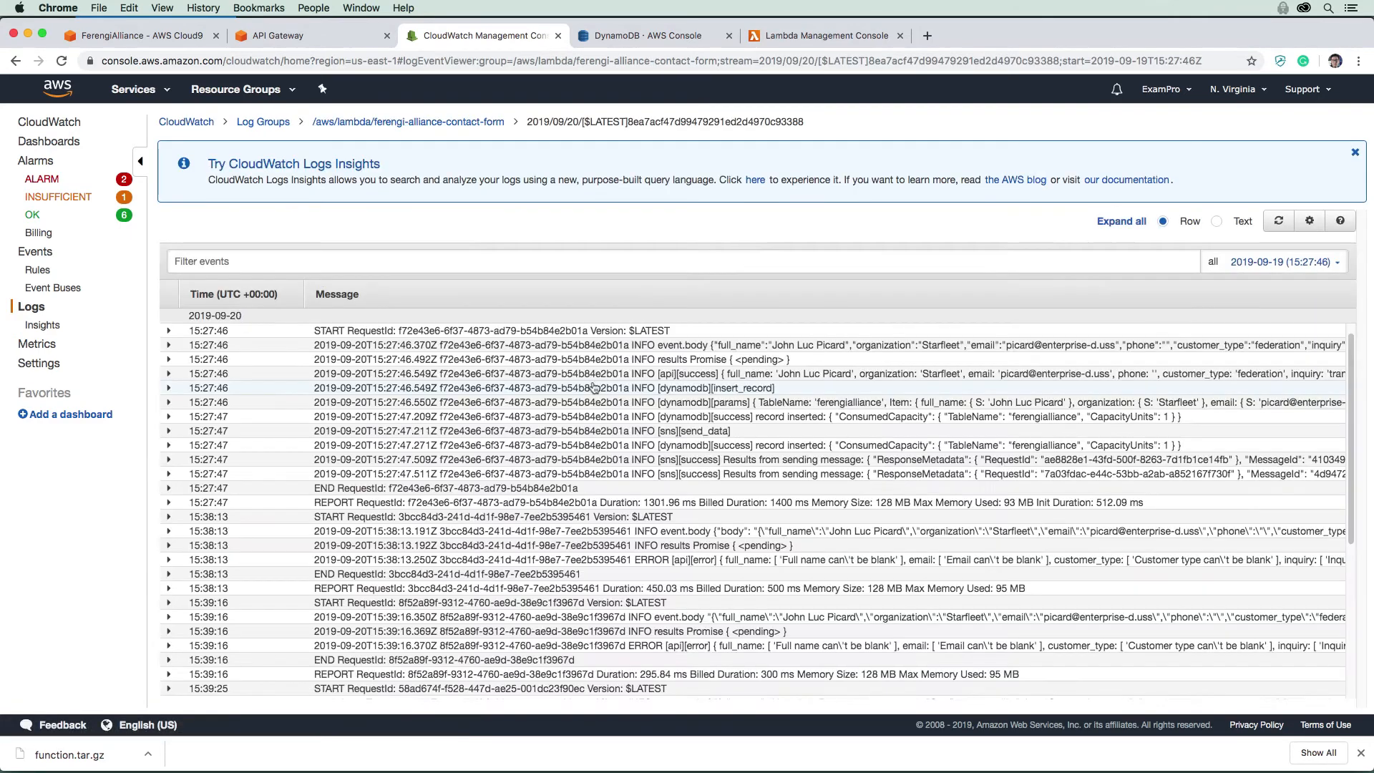
scroll(down, 3)
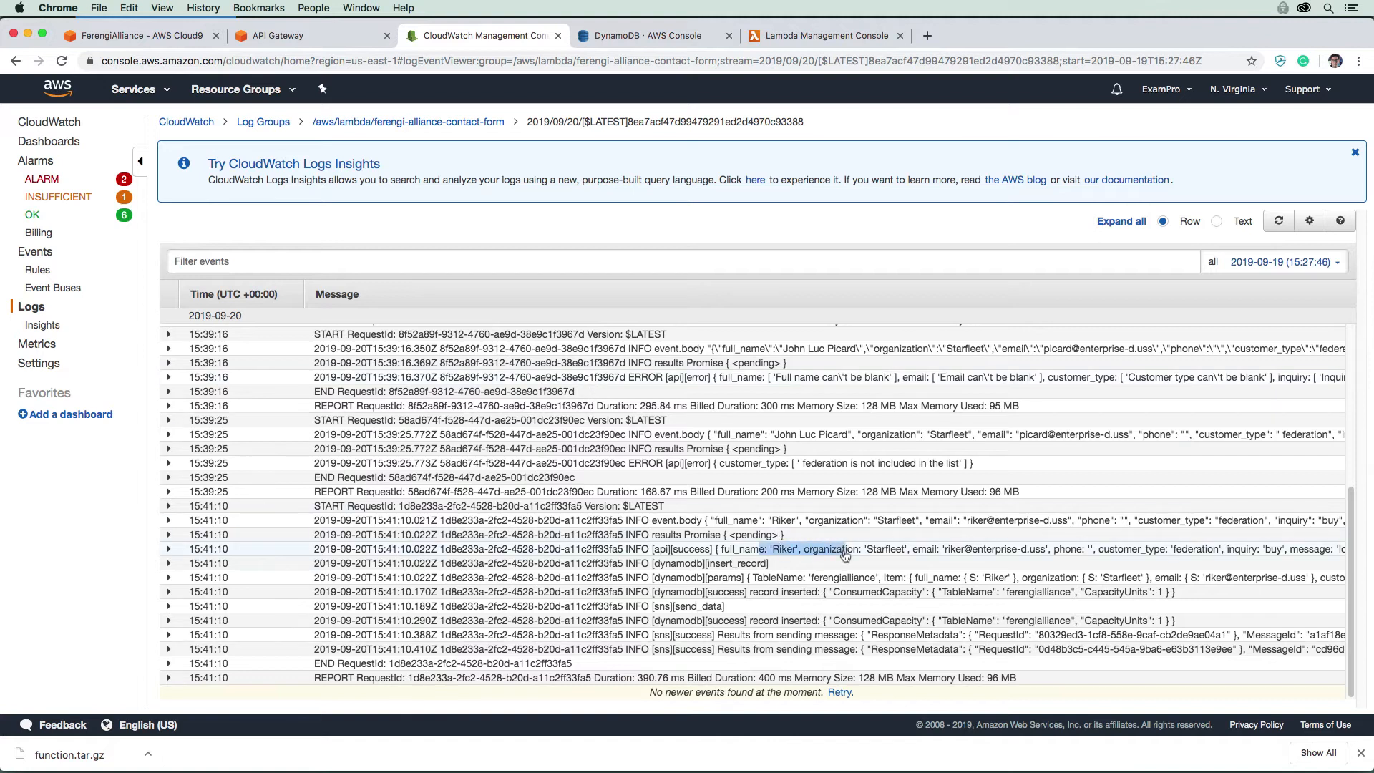
click(285, 35)
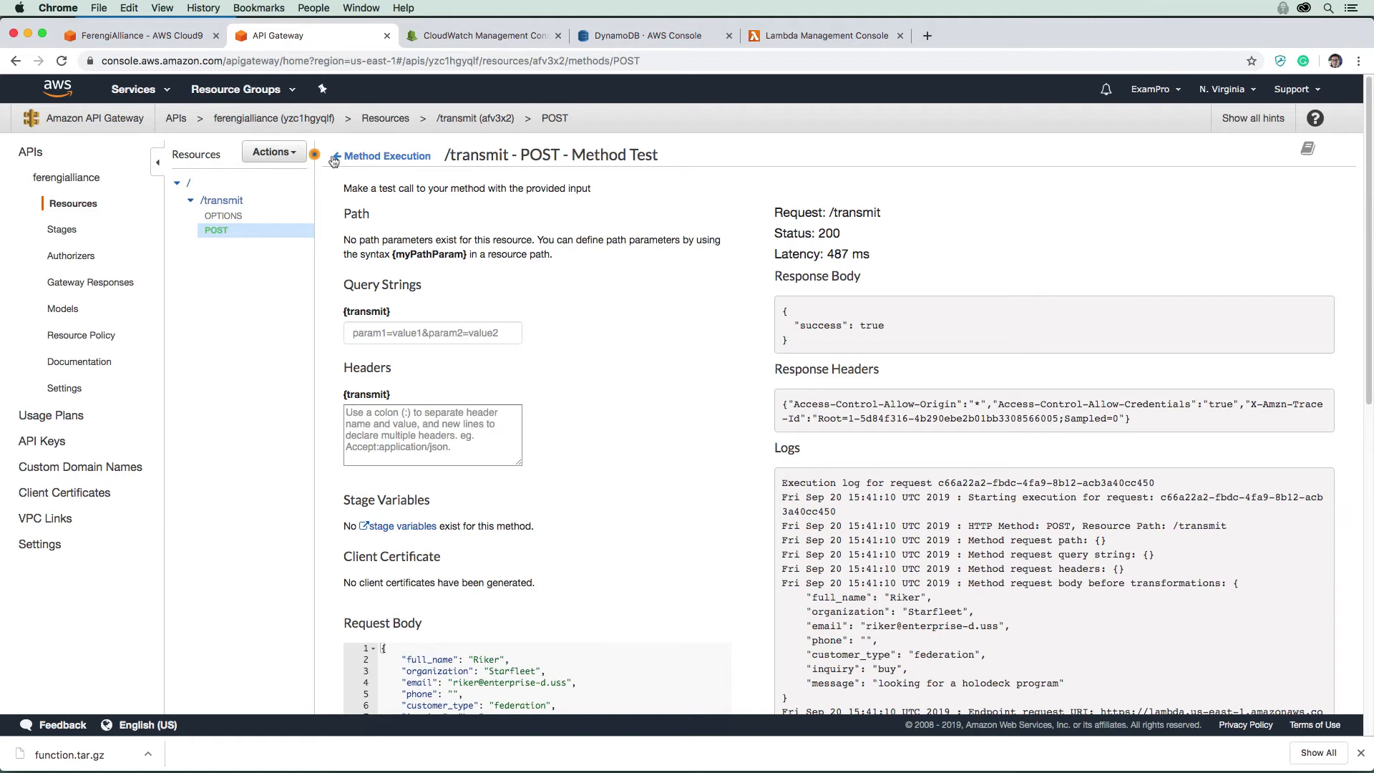
- Reopen the /transmit POST Method Execution and show the Actions dropdown
click(386, 155)
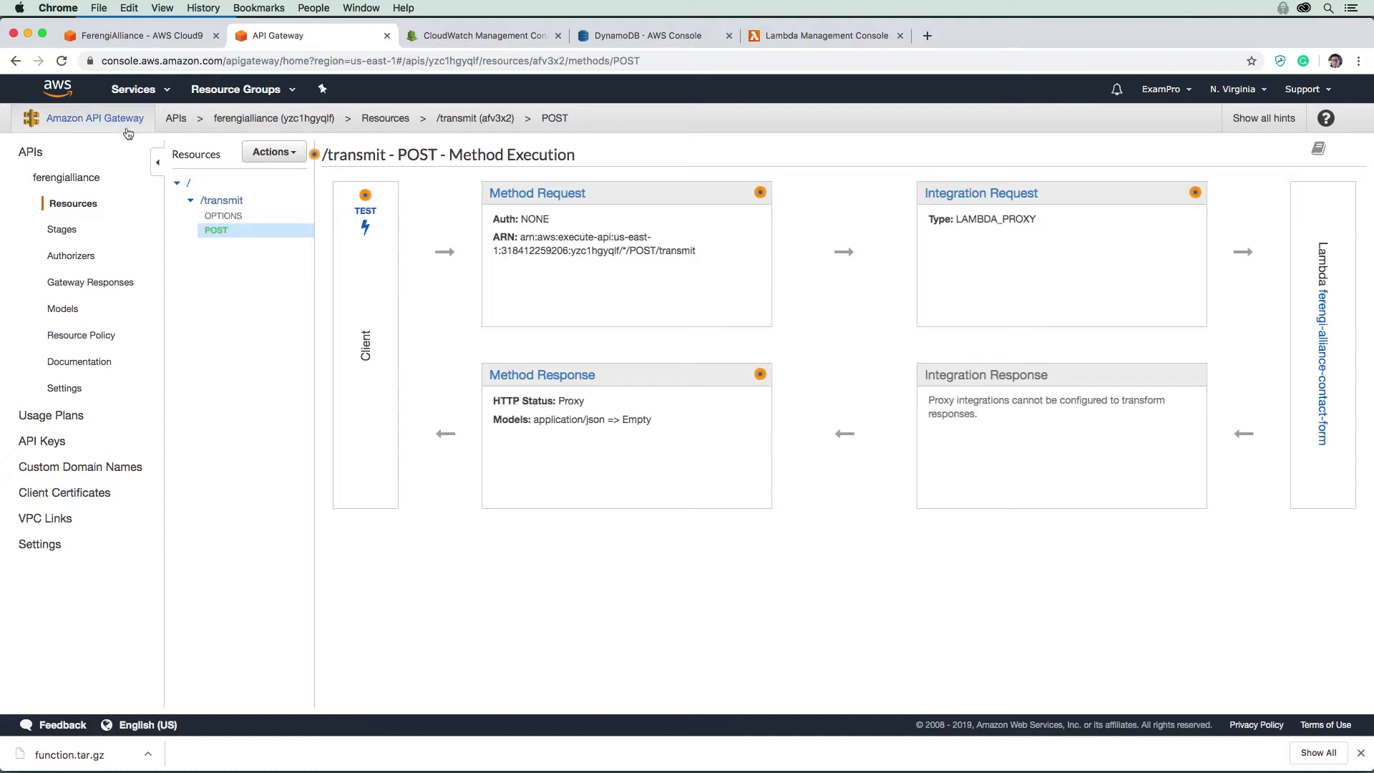
mouse_move(810, 263)
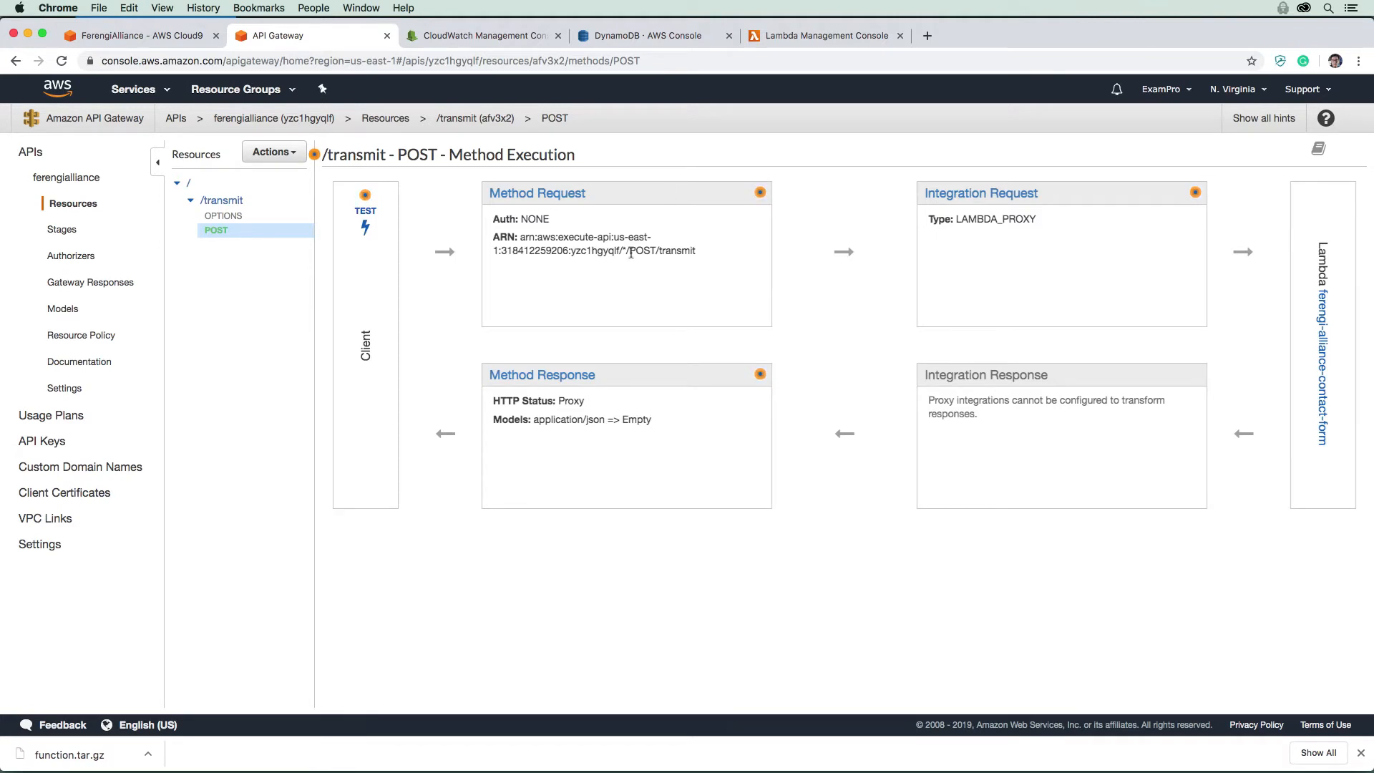
mouse_move(580, 293)
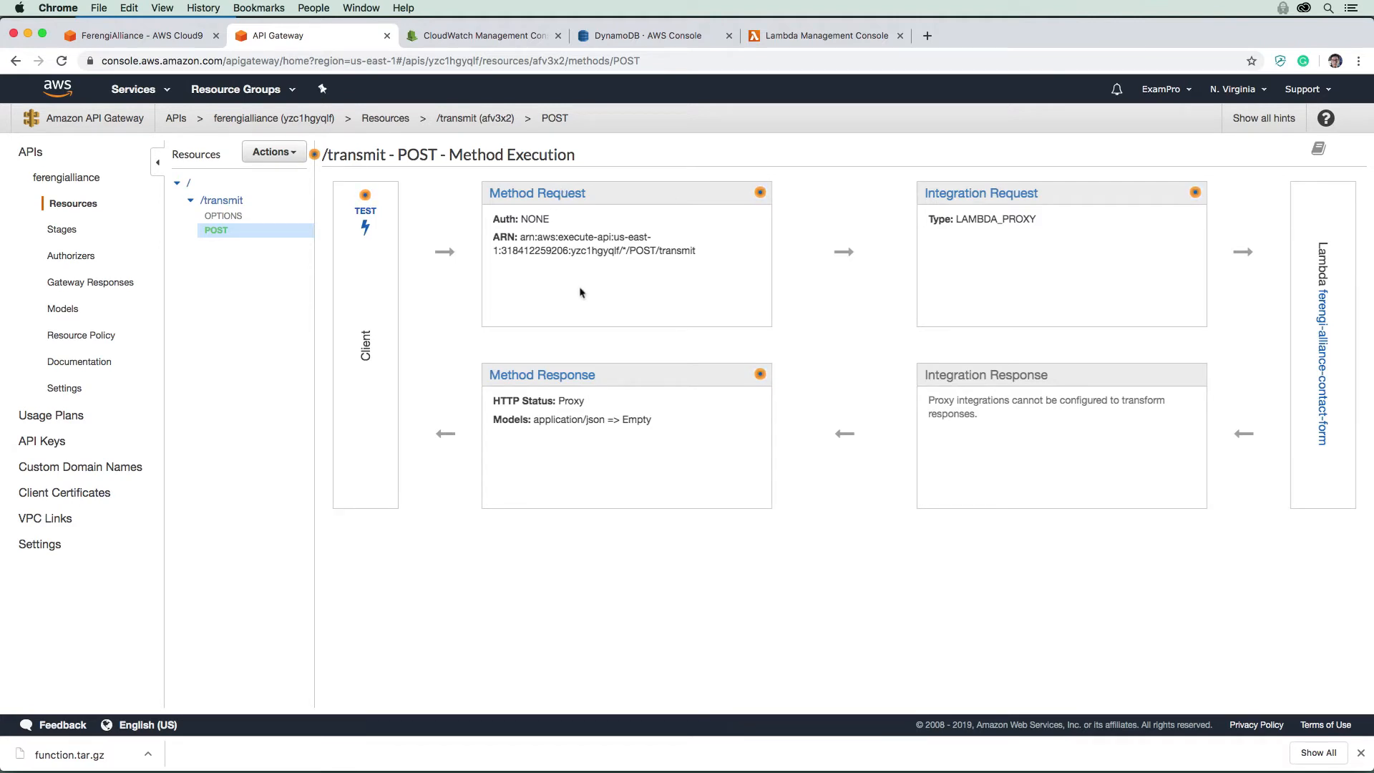
click(272, 152)
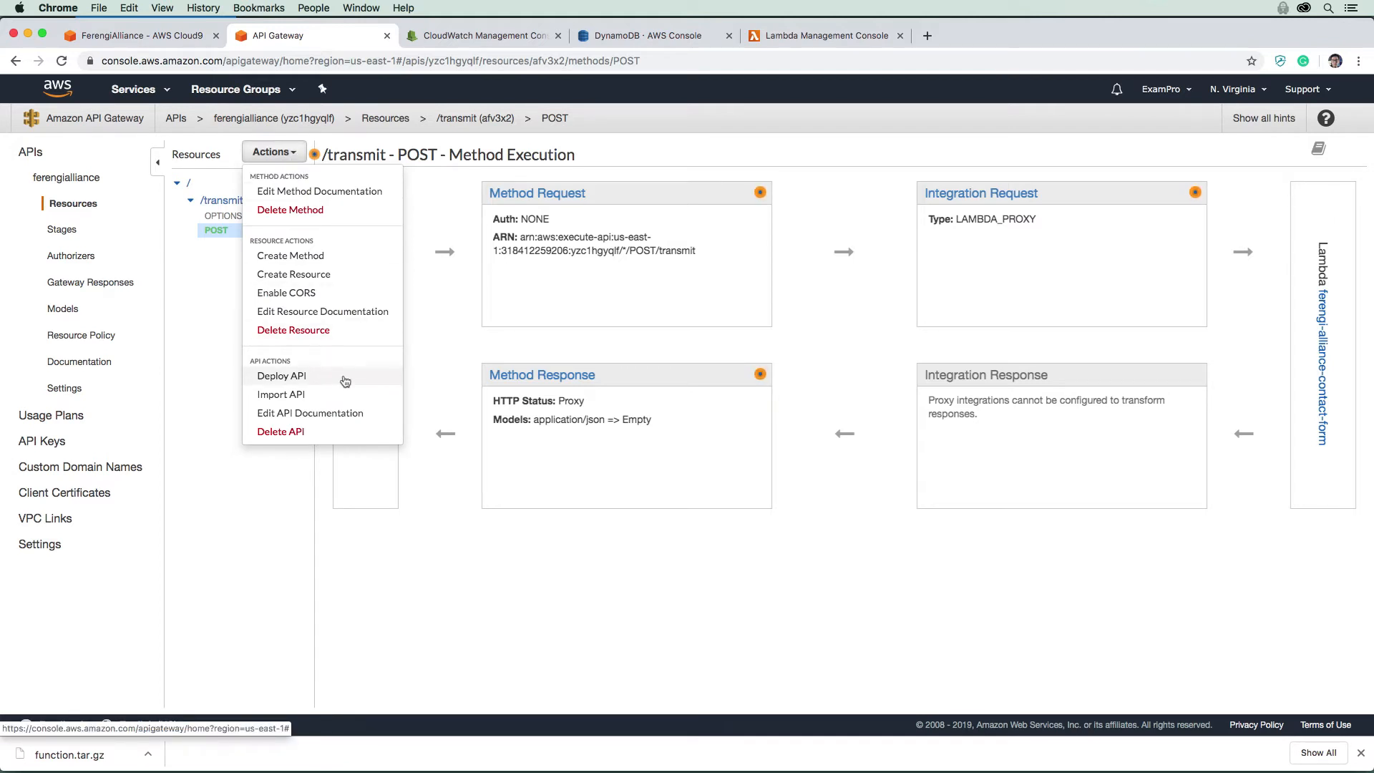
- Deploy the ferengialliance API to a new stage 'prod' with description 'production'
click(281, 375)
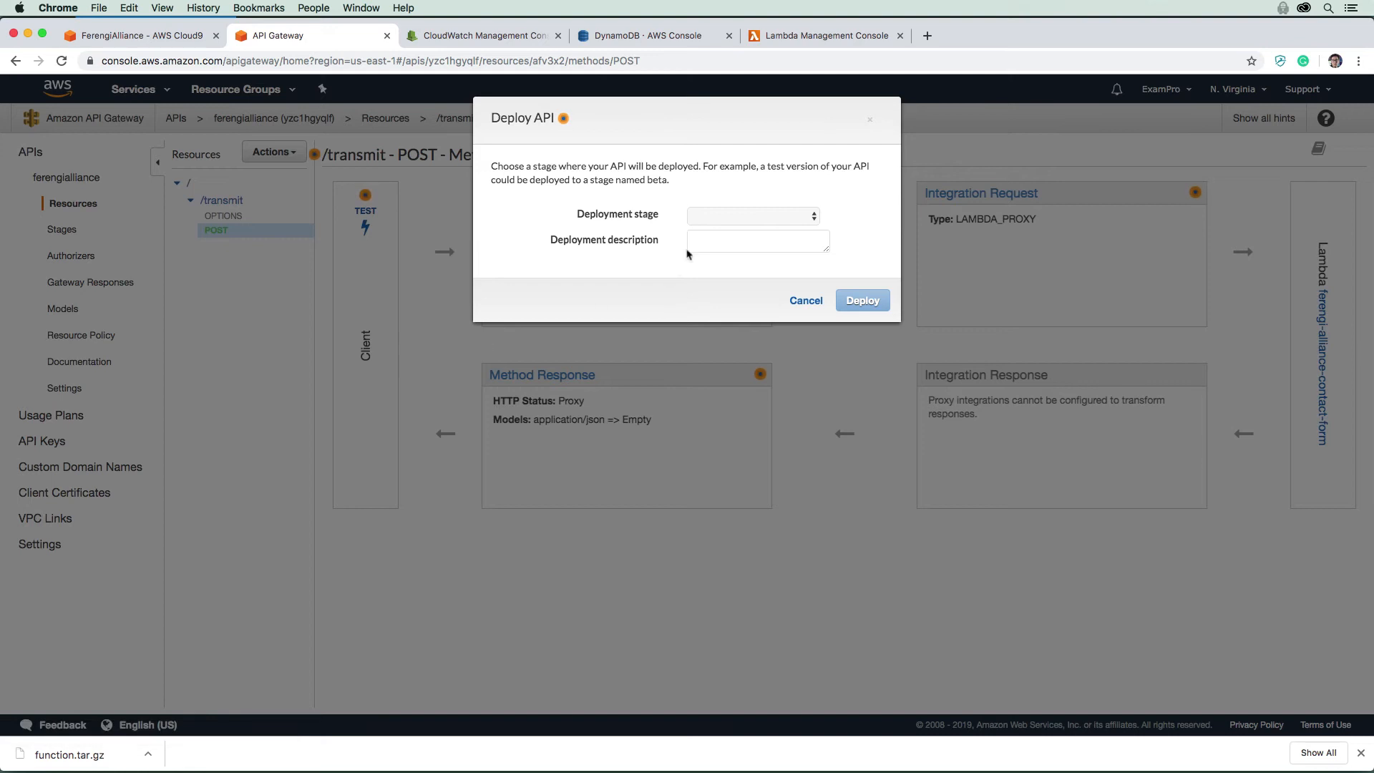
click(752, 216)
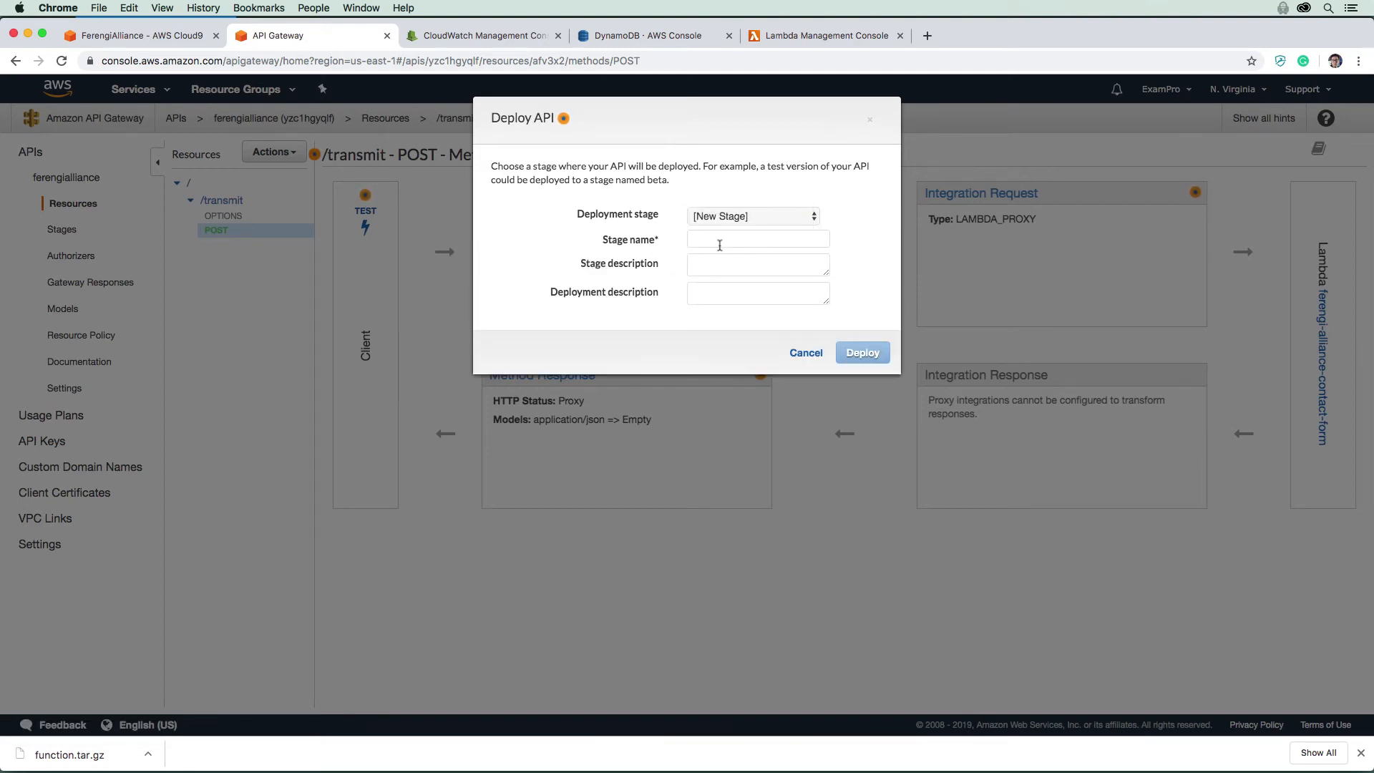
text(prod)
click(758, 265)
text(rpdic)
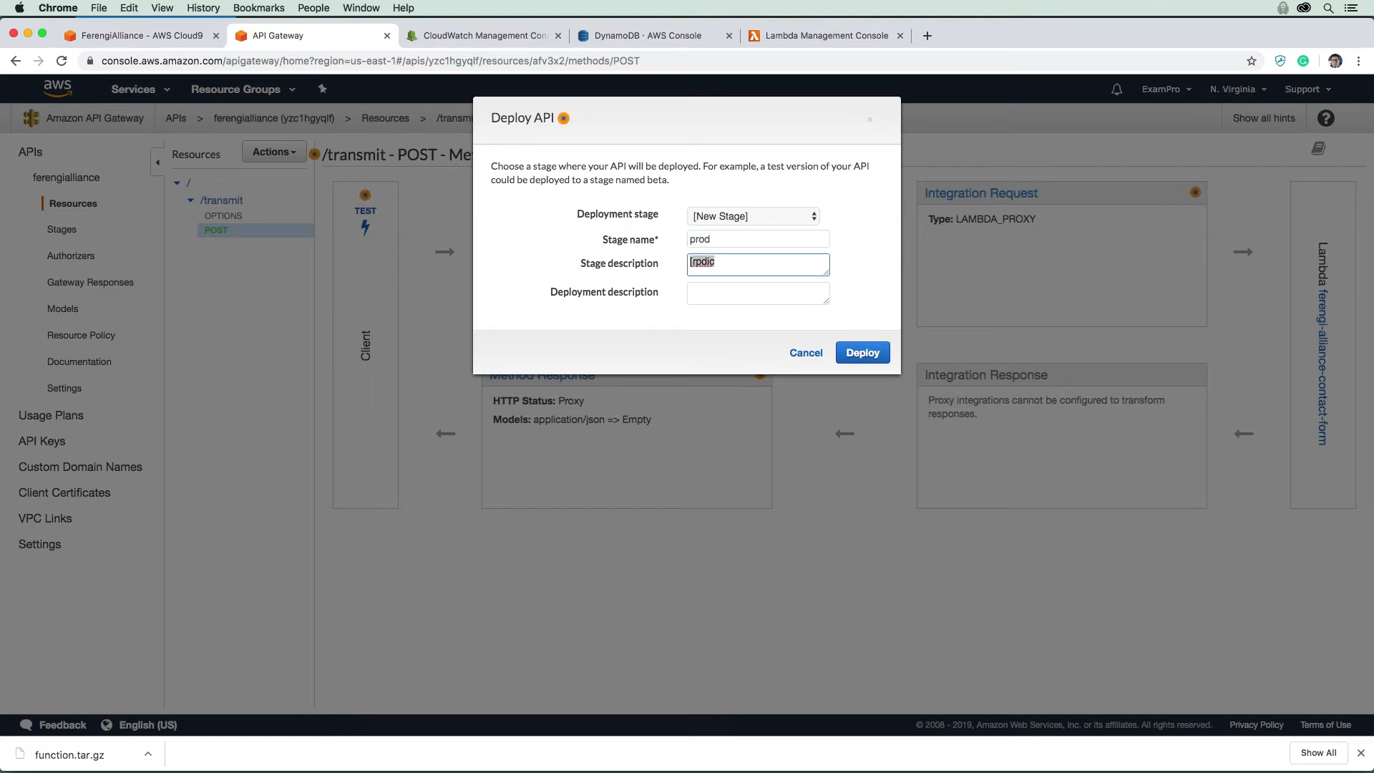
text(production)
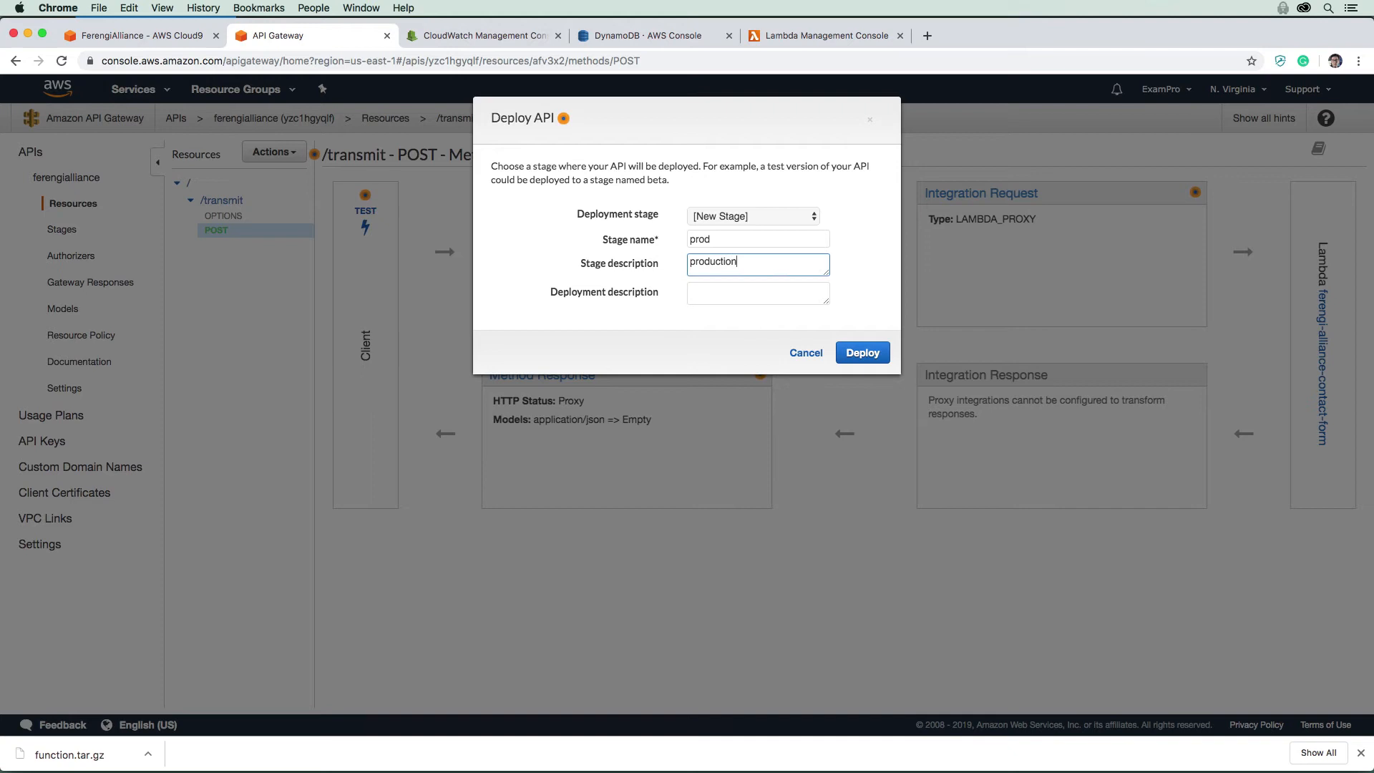
click(757, 238)
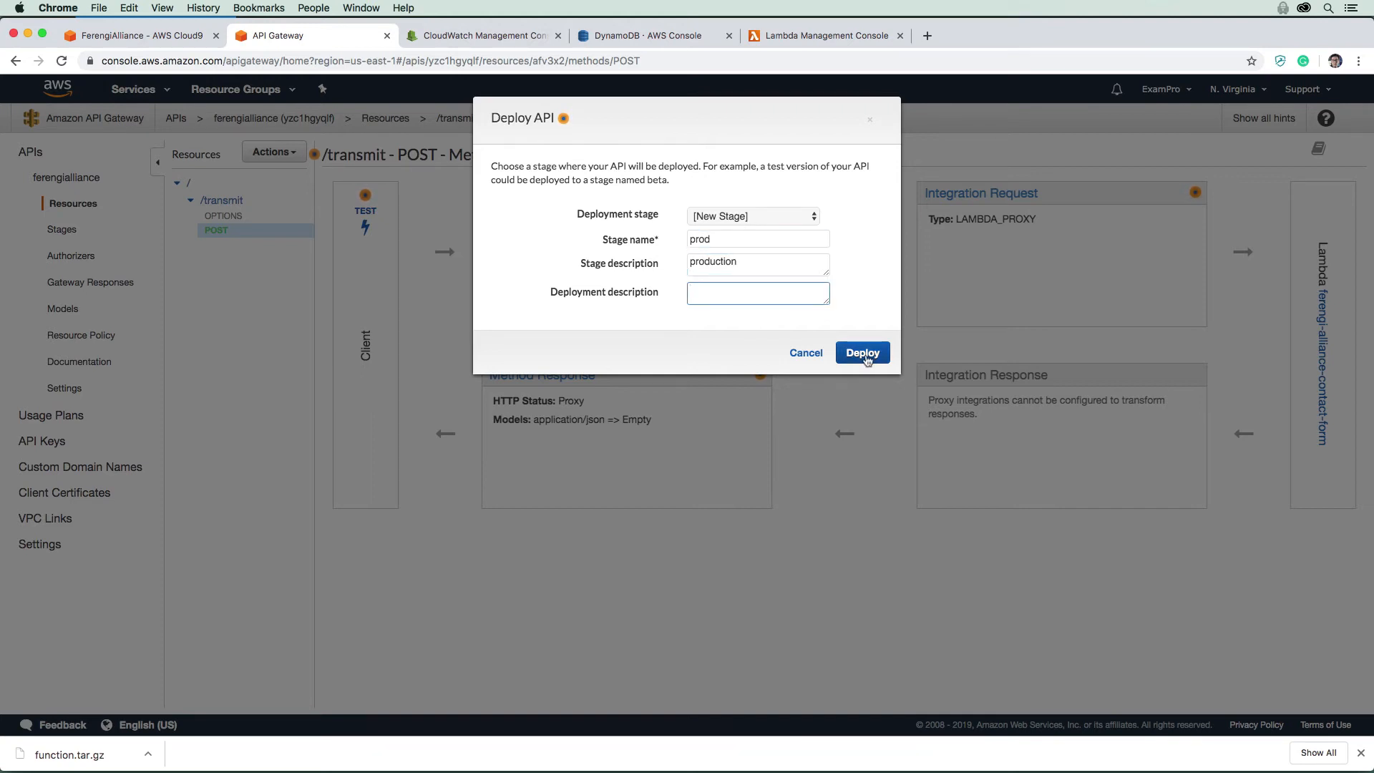
click(862, 352)
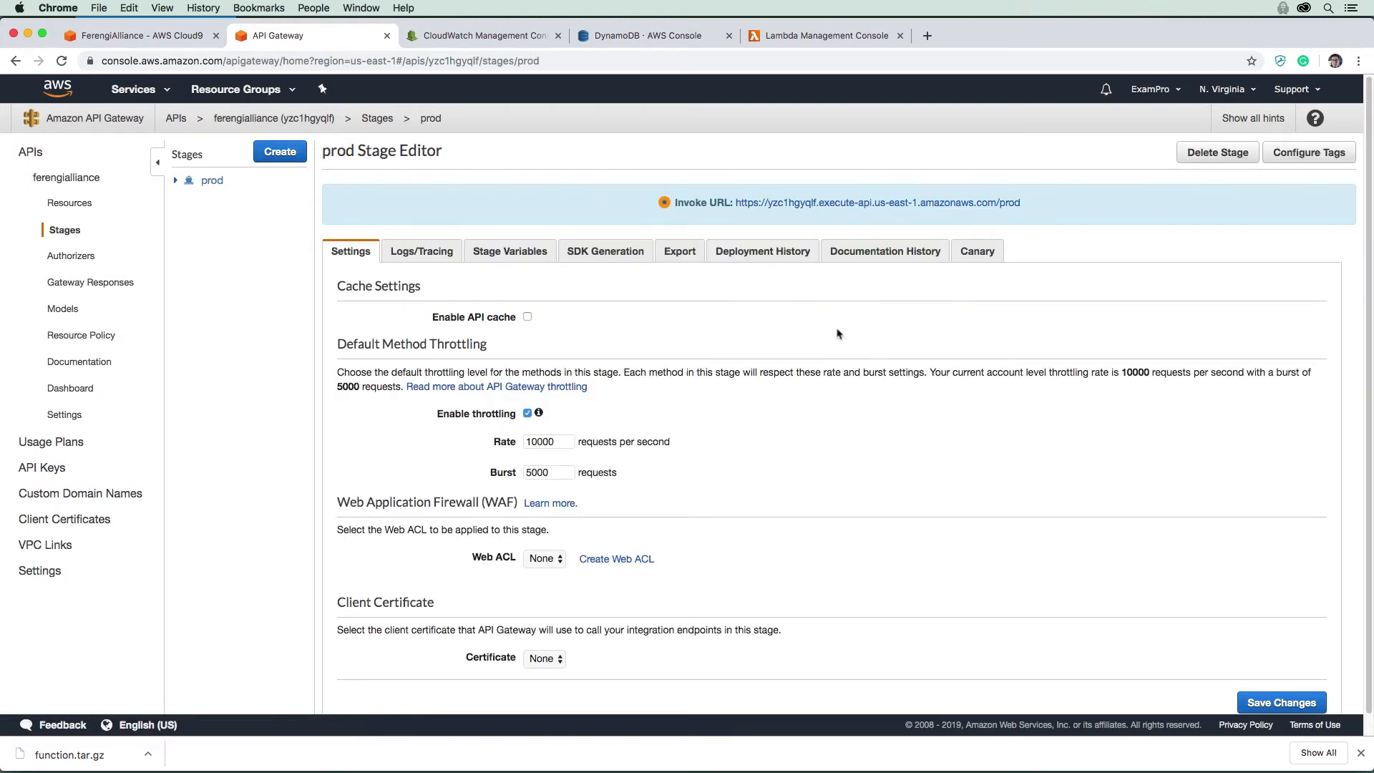
- Expand the prod stage tree to show /transmit POST, then return to Cloud9
click(876, 202)
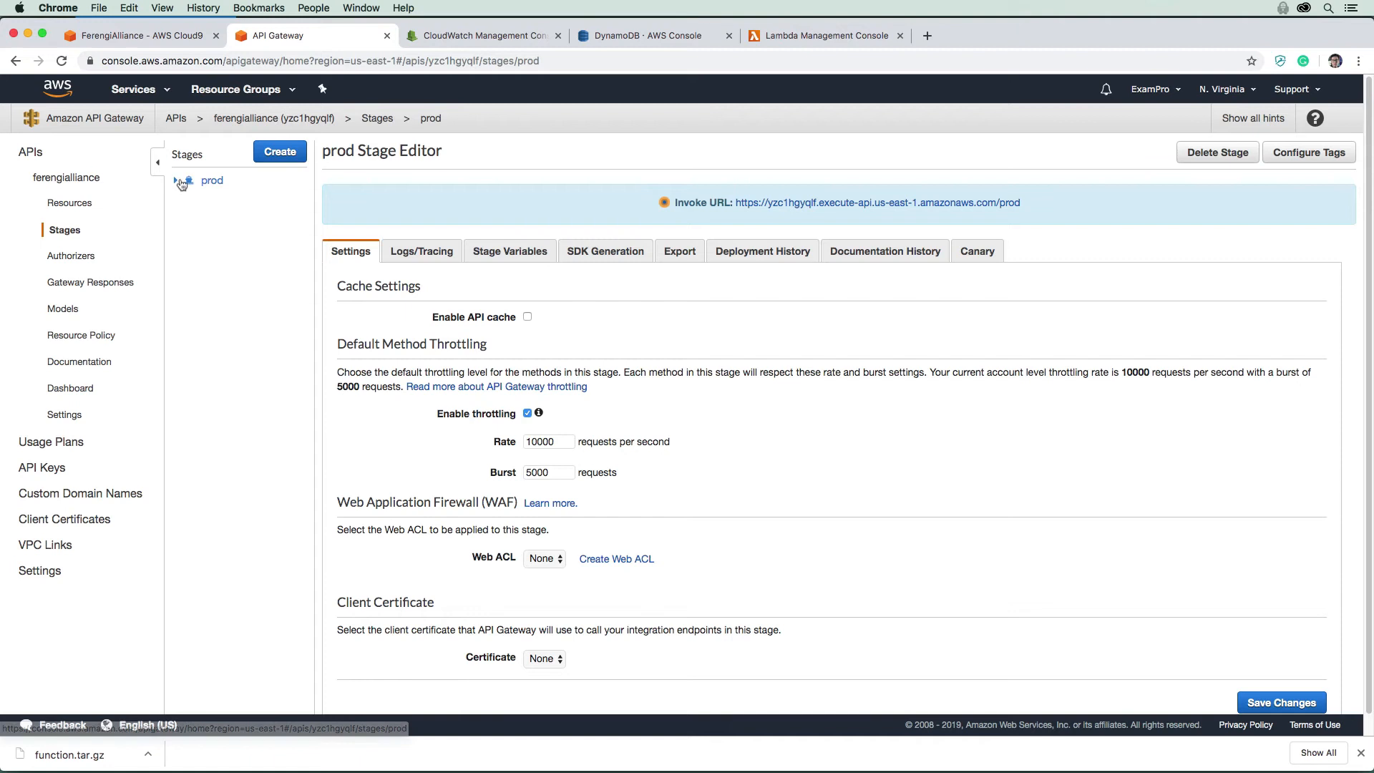
click(178, 180)
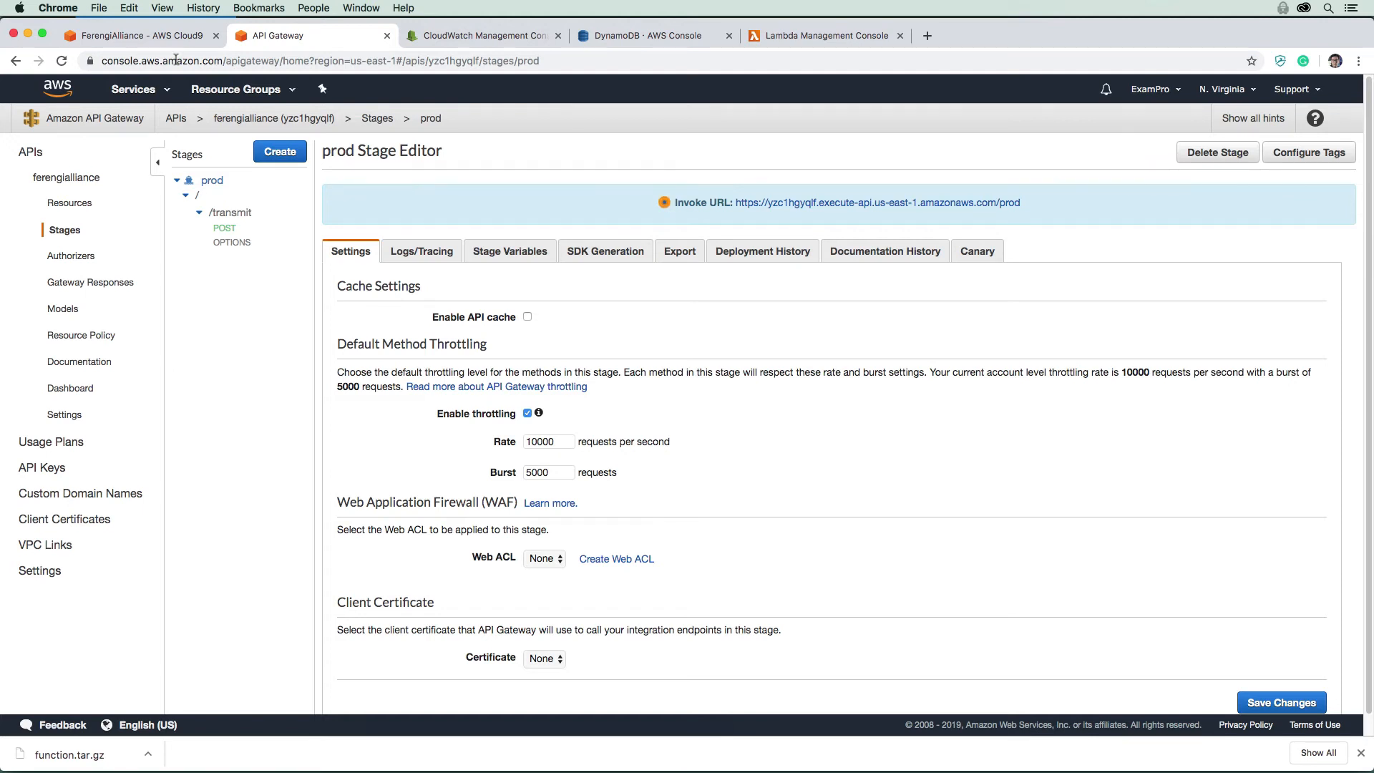
click(136, 35)
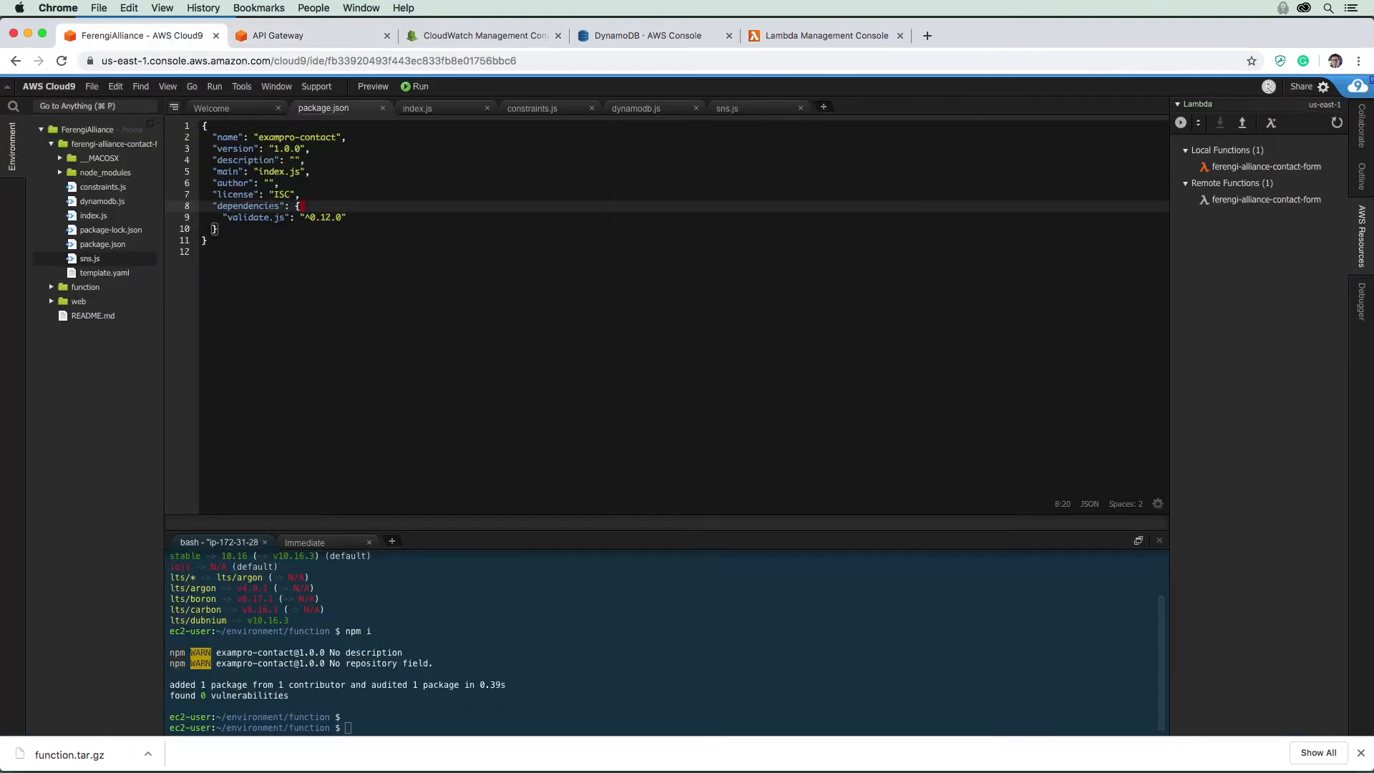
- Open web/index.html in Cloud9 and look through the code for the form handler
click(79, 301)
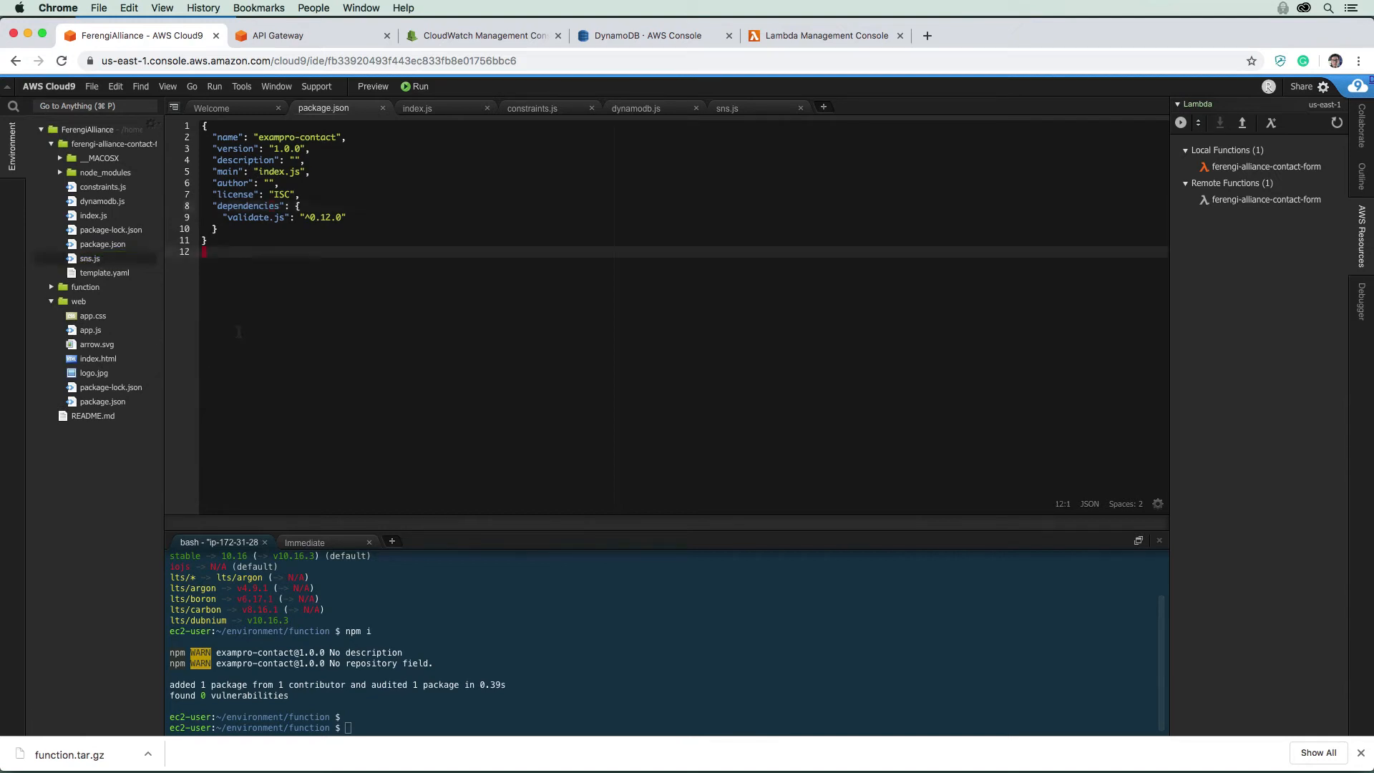
click(98, 359)
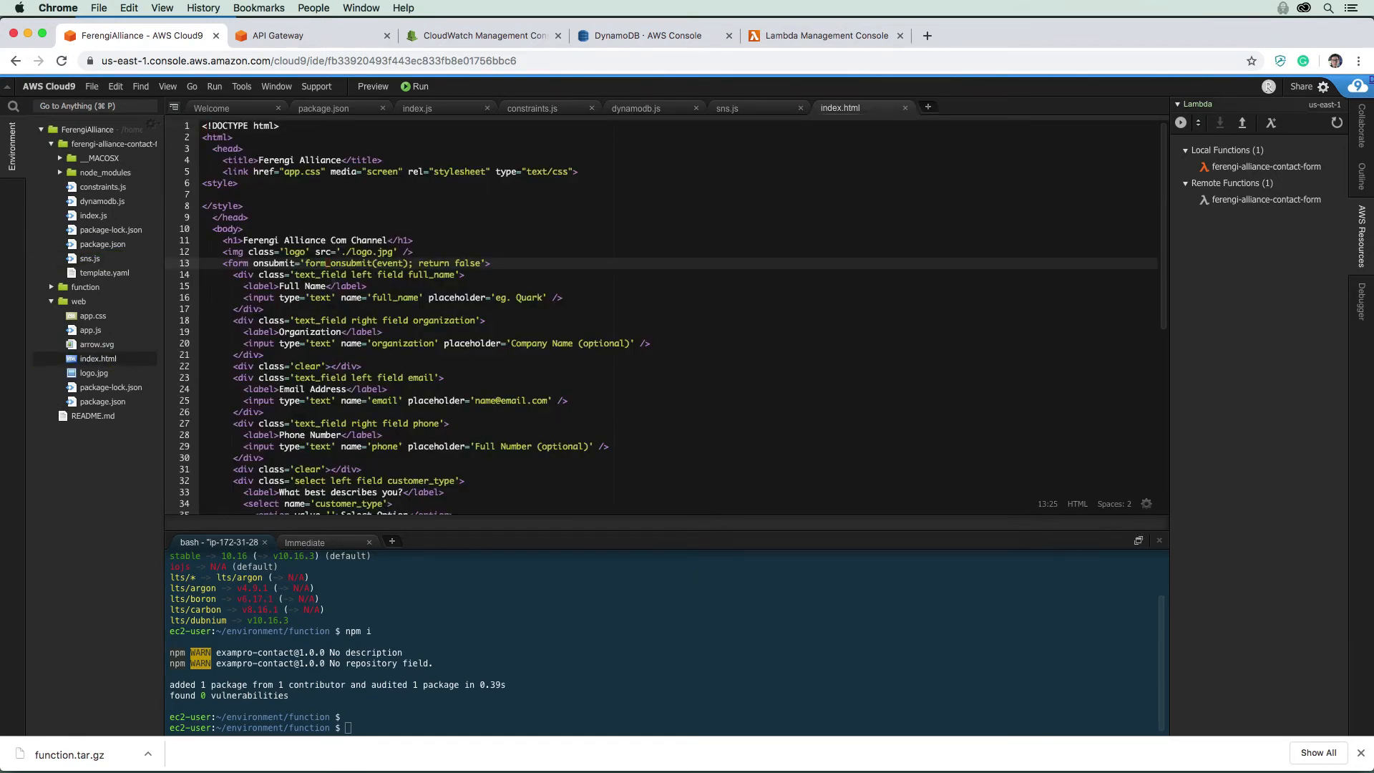
scroll(down, 3)
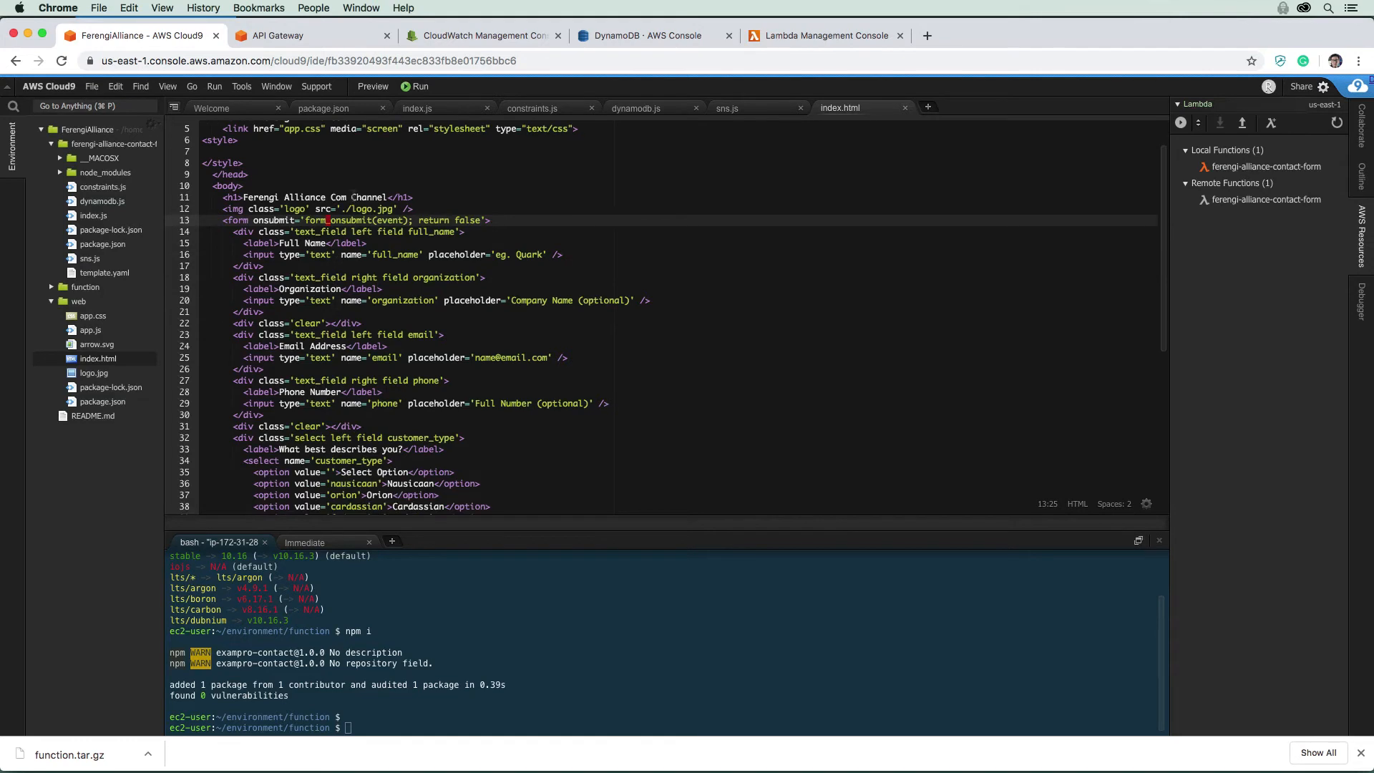
click(318, 299)
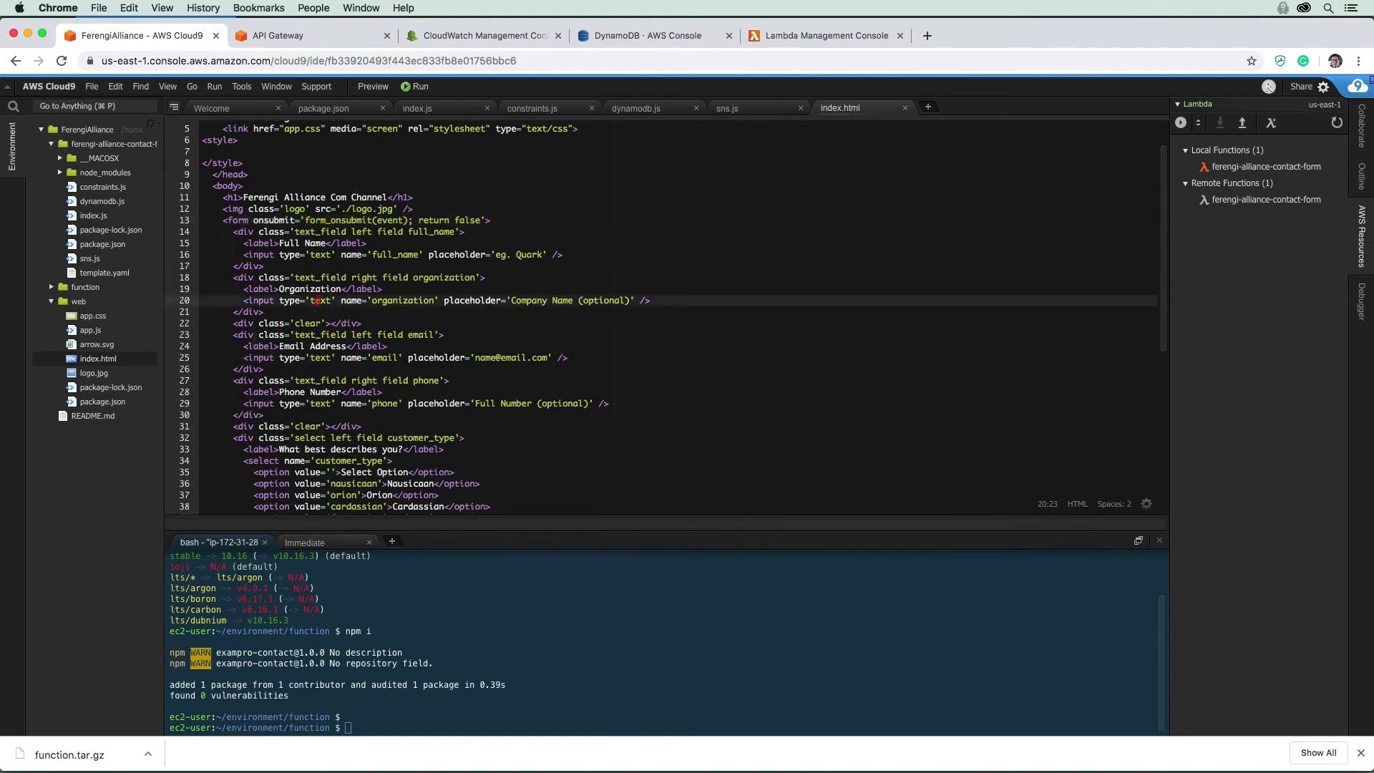
mouse_move(118, 334)
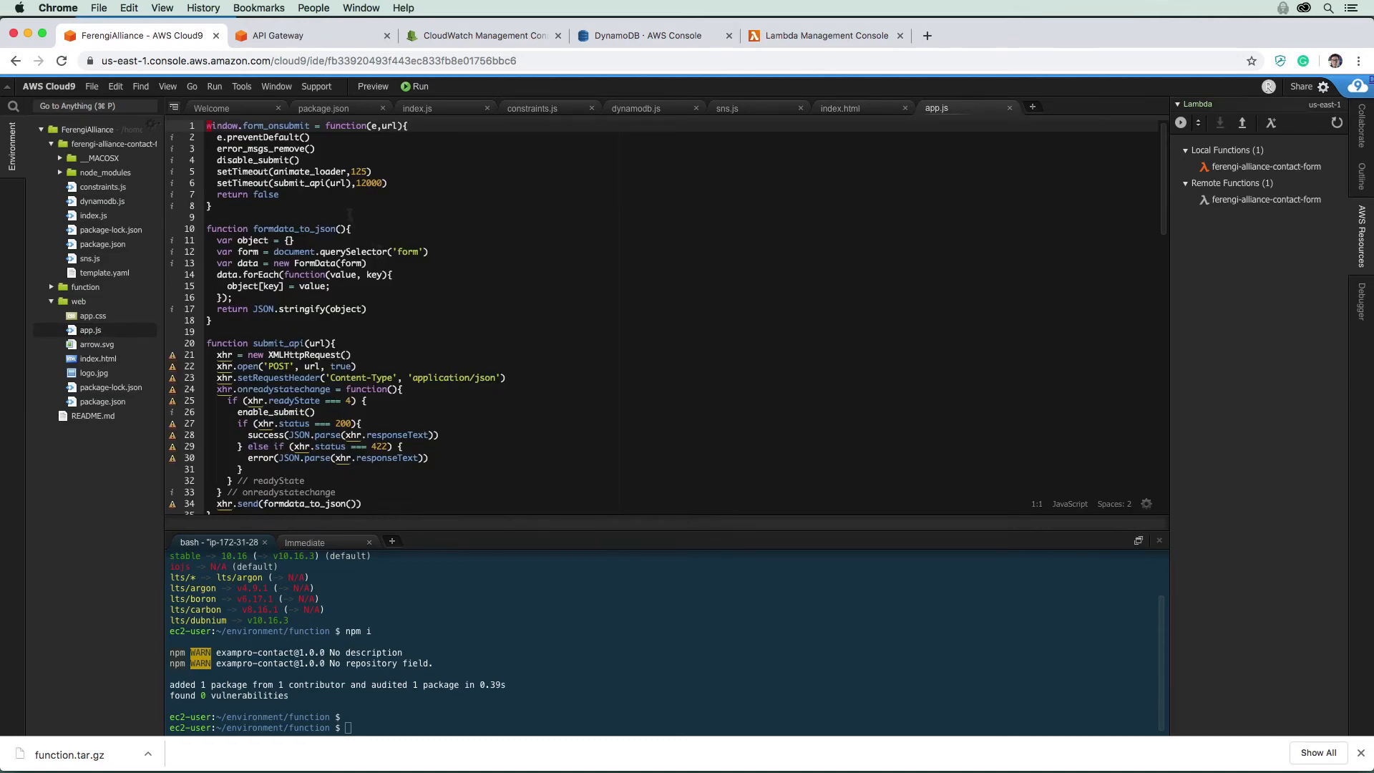
scroll(down, 3)
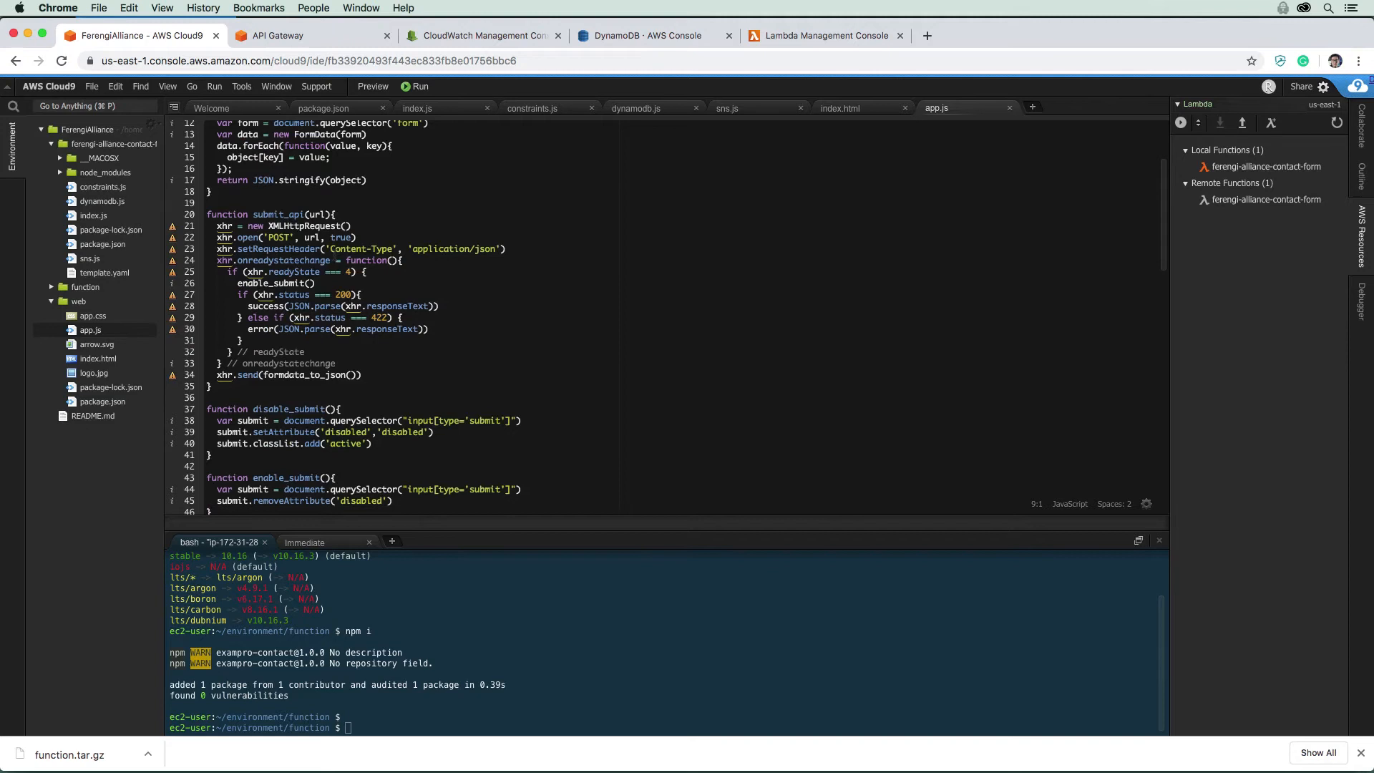
scroll(down, 3)
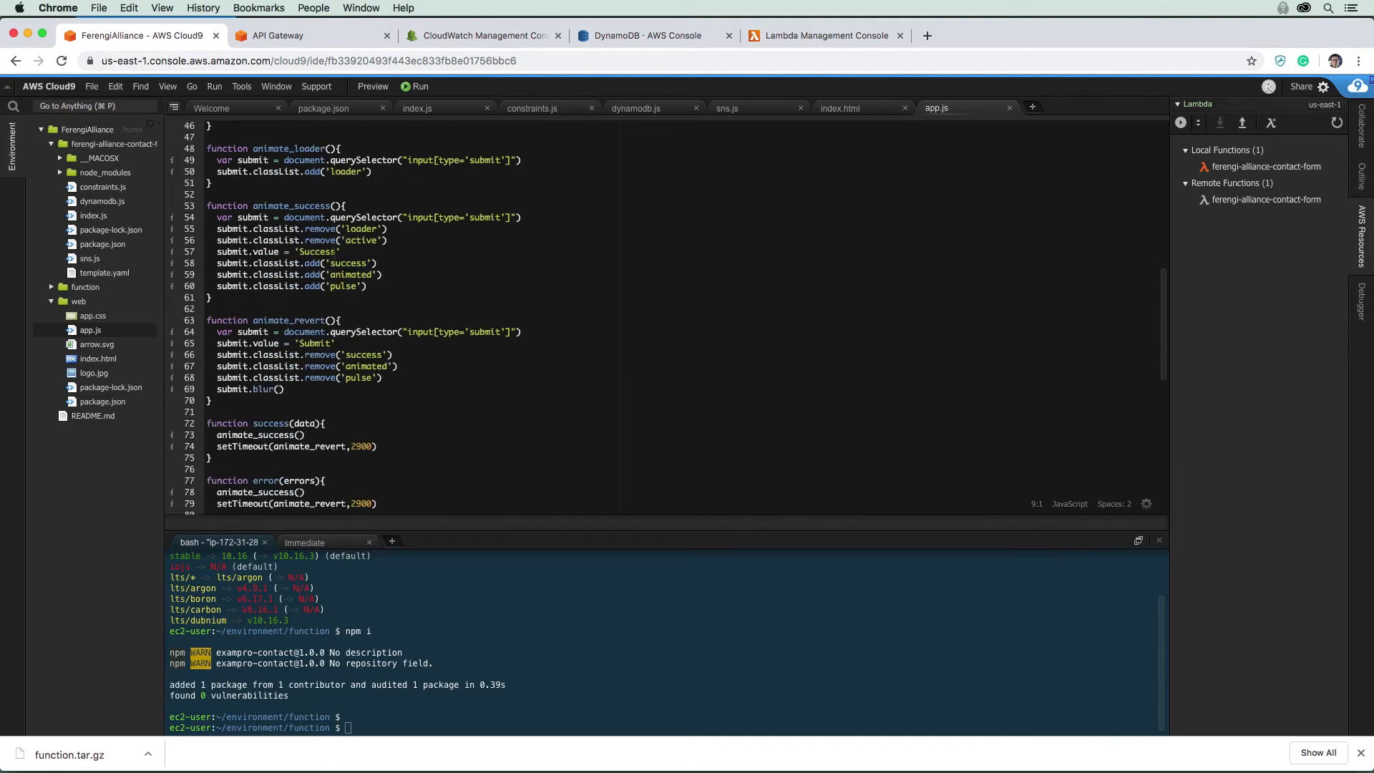
scroll(down, 3)
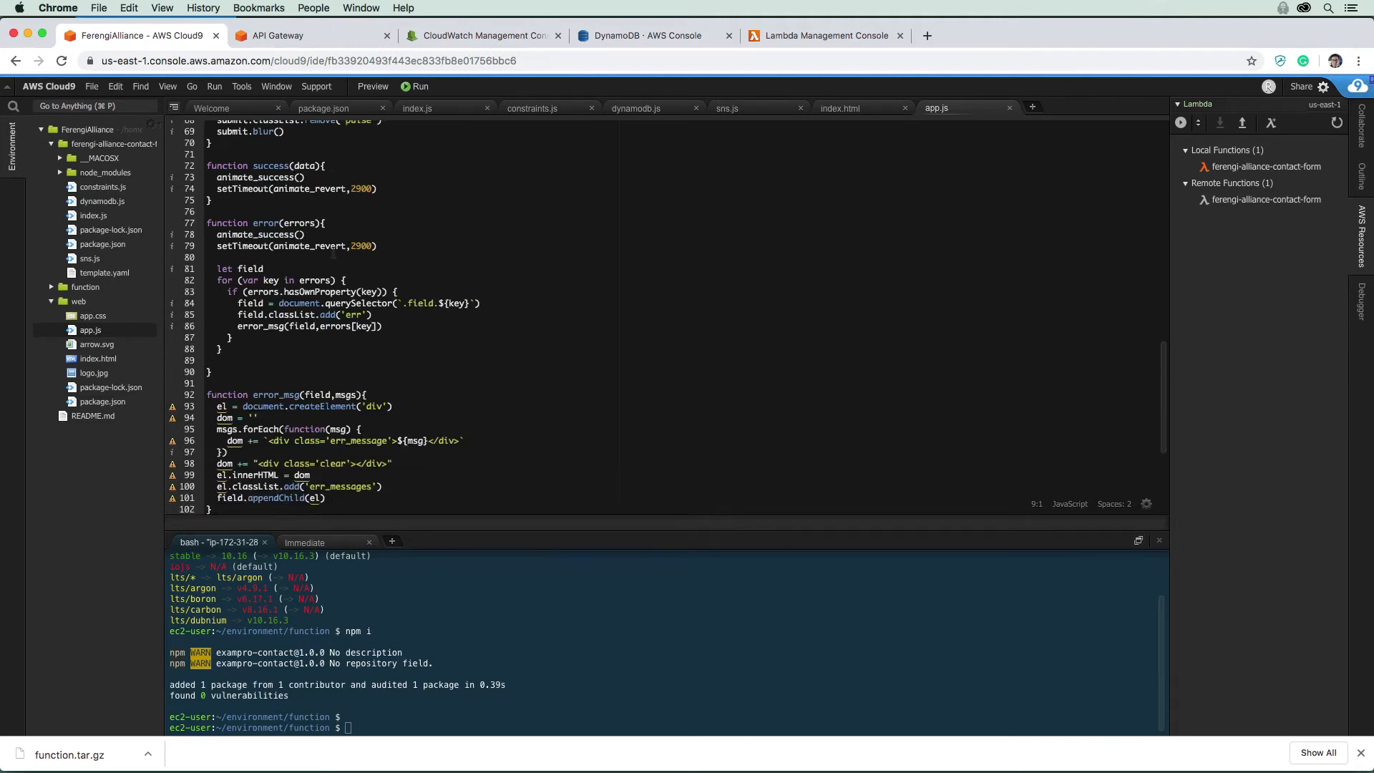
scroll(down, 3)
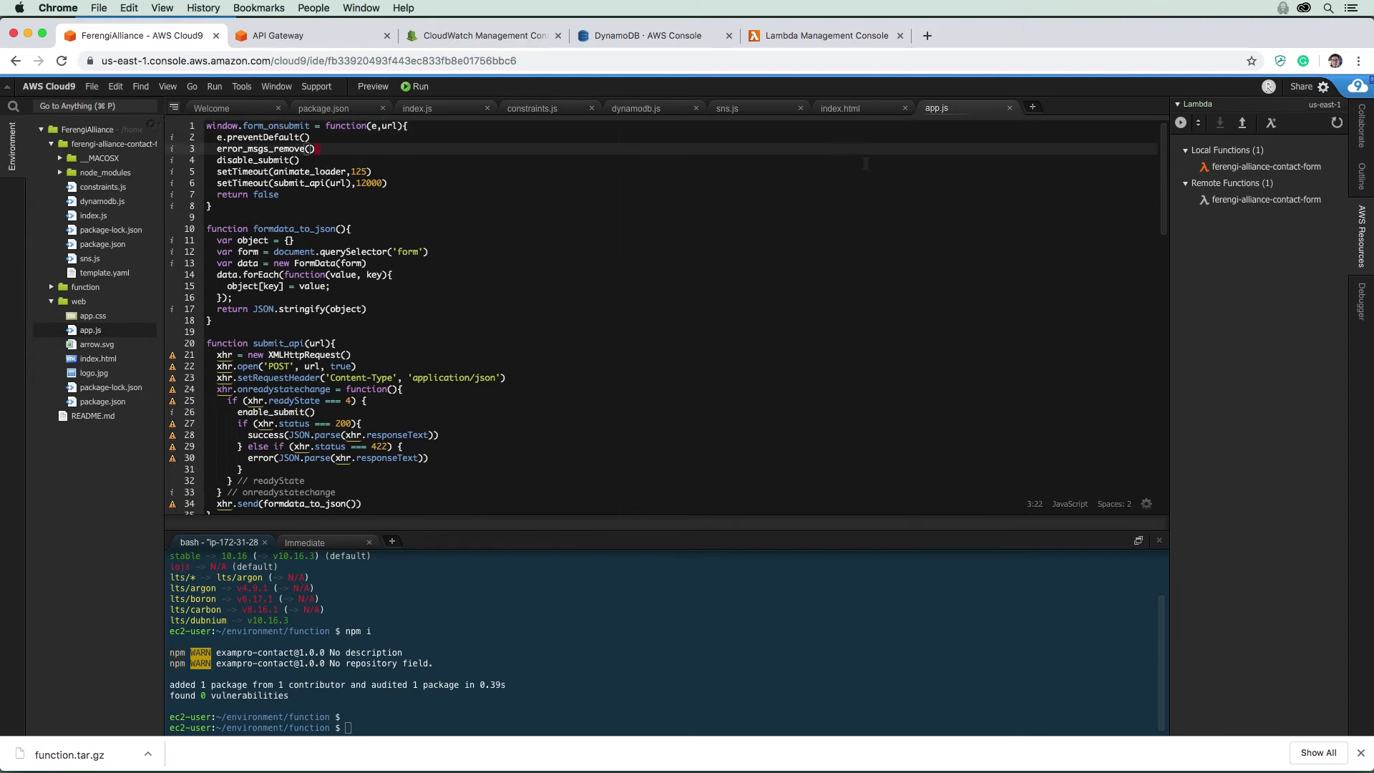
- Add the prod invoke URL plus /transmit as form_onsubmit's second argument
click(840, 108)
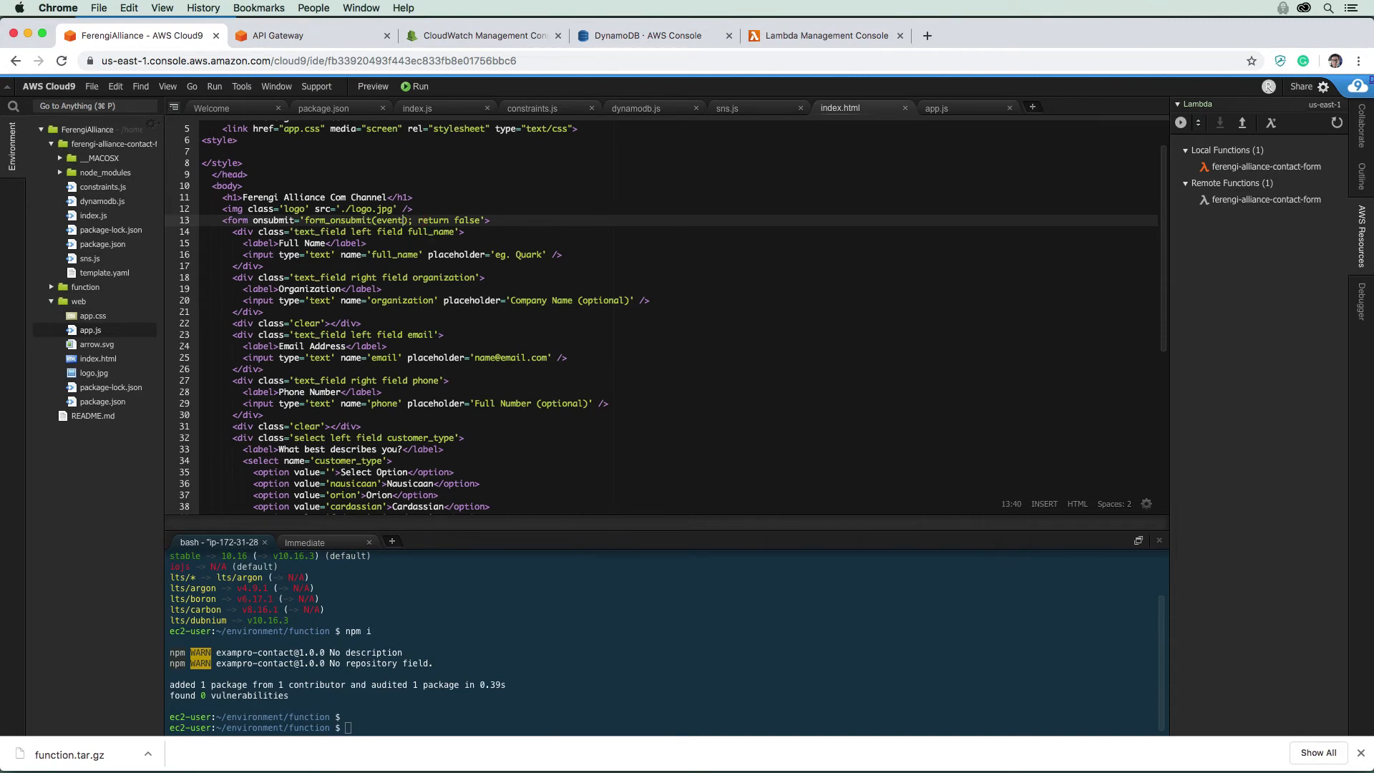
text(https://yzc1hgyqlf.execute-api.us-east-1.amazonaws.com/prod")
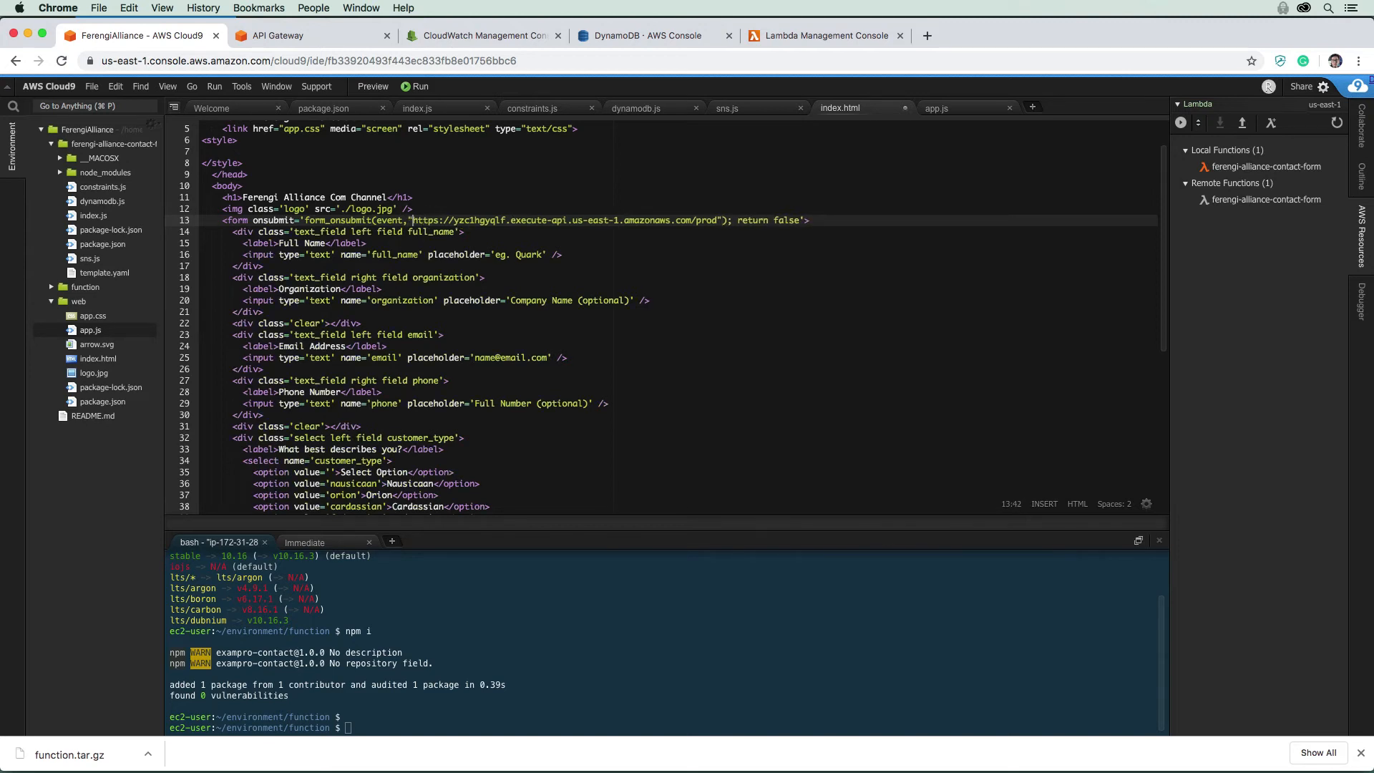
click(390, 231)
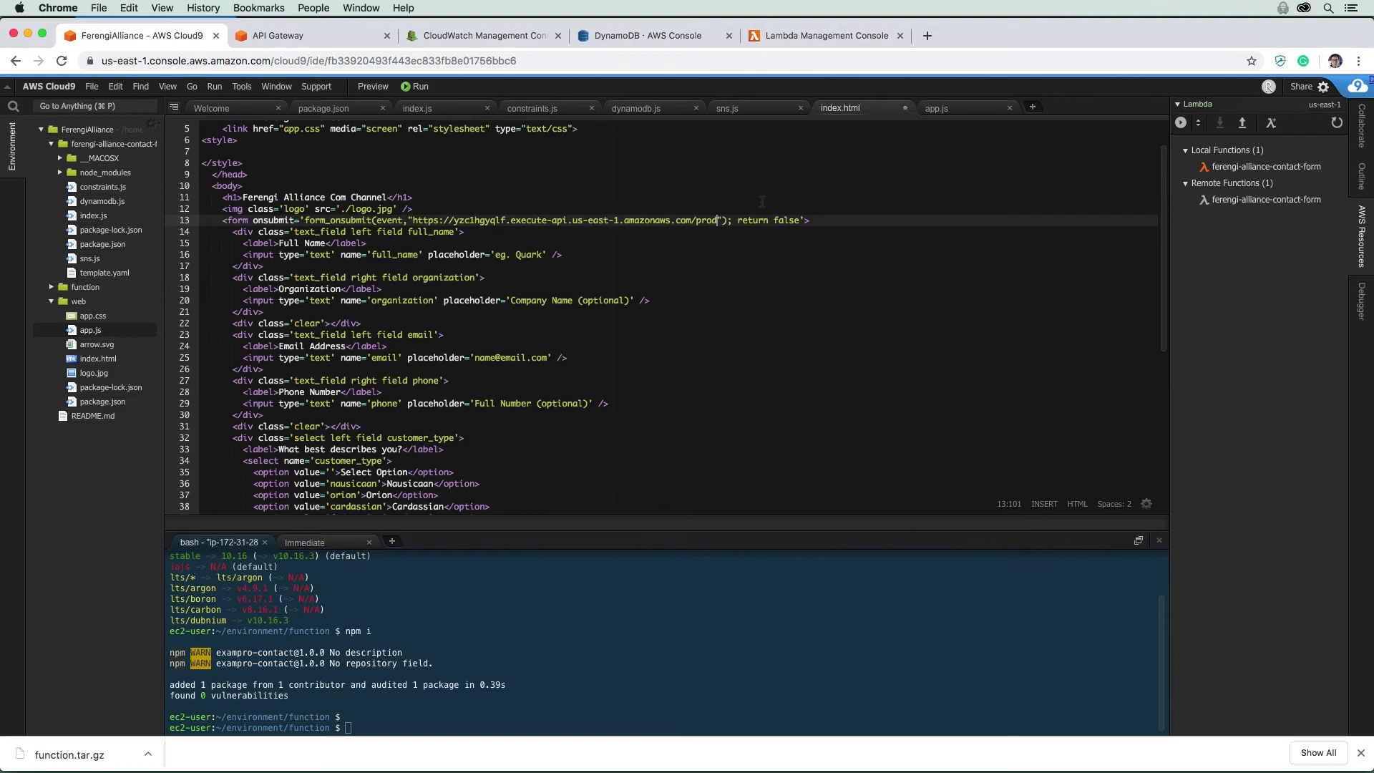
text(/transmit)
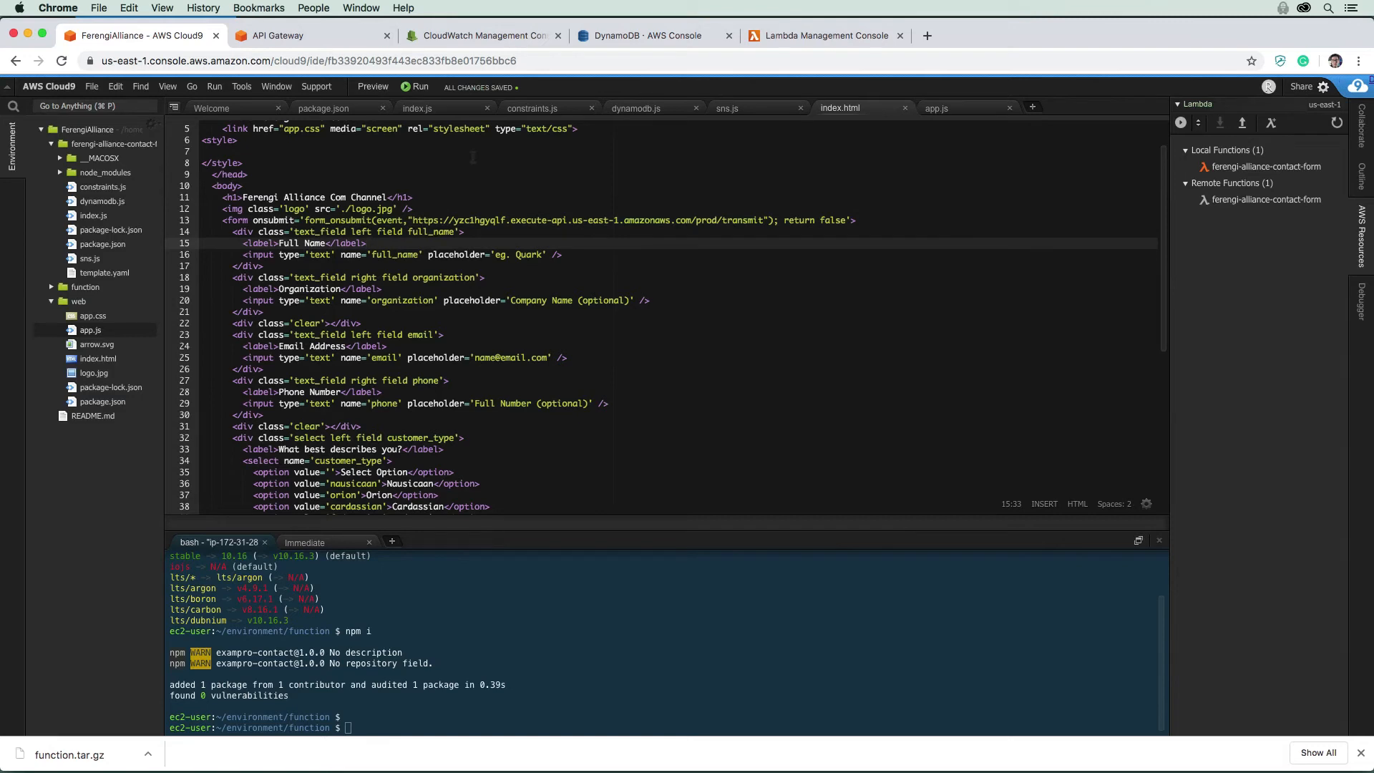
click(307, 35)
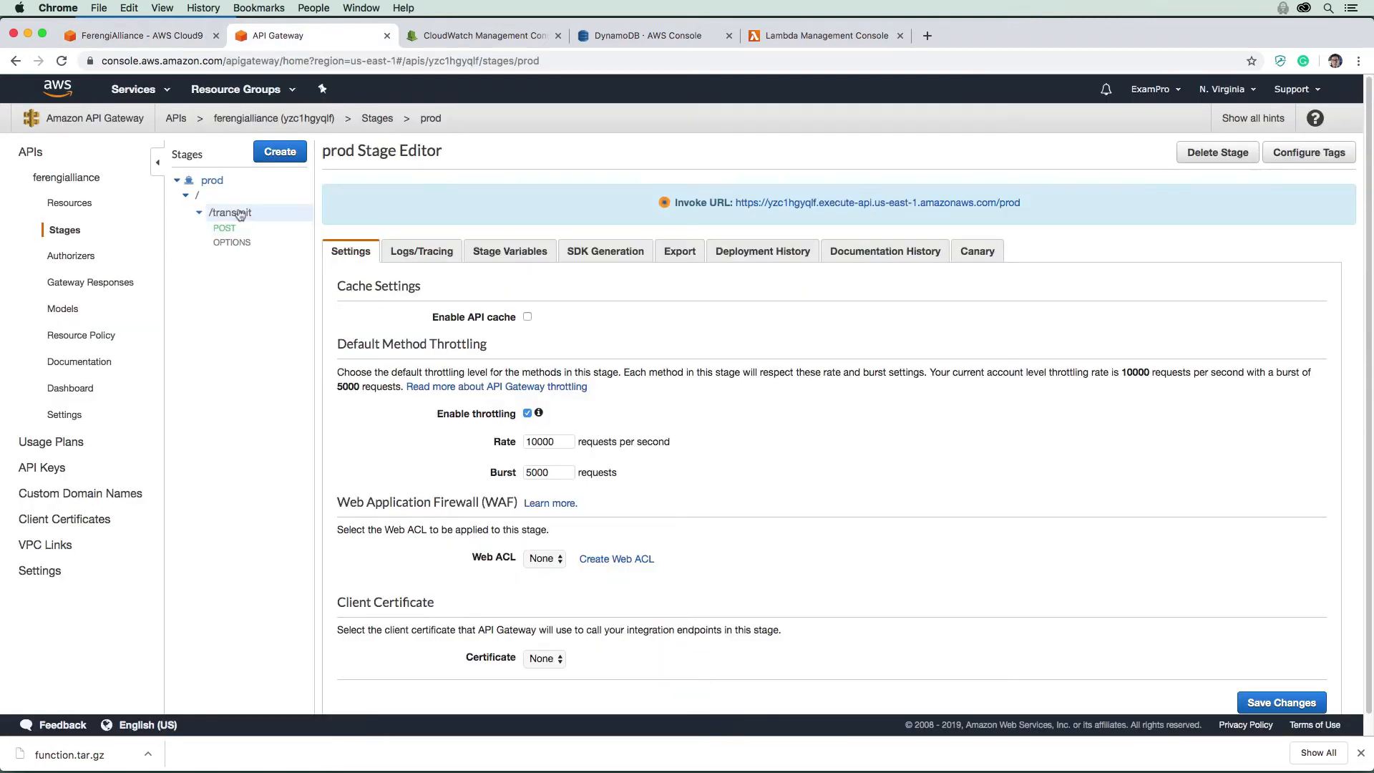
- Check the /transmit resource path under the prod stage
click(136, 36)
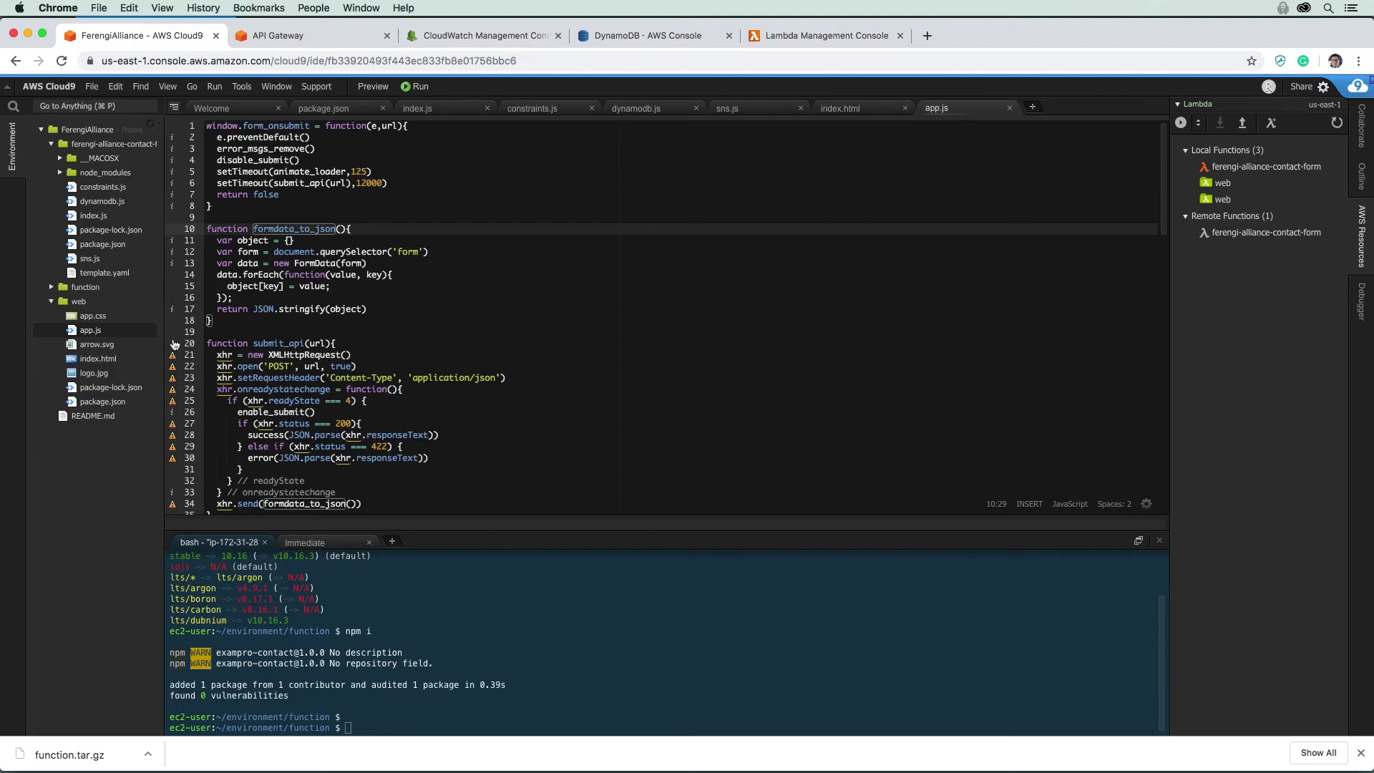
mouse_move(97, 358)
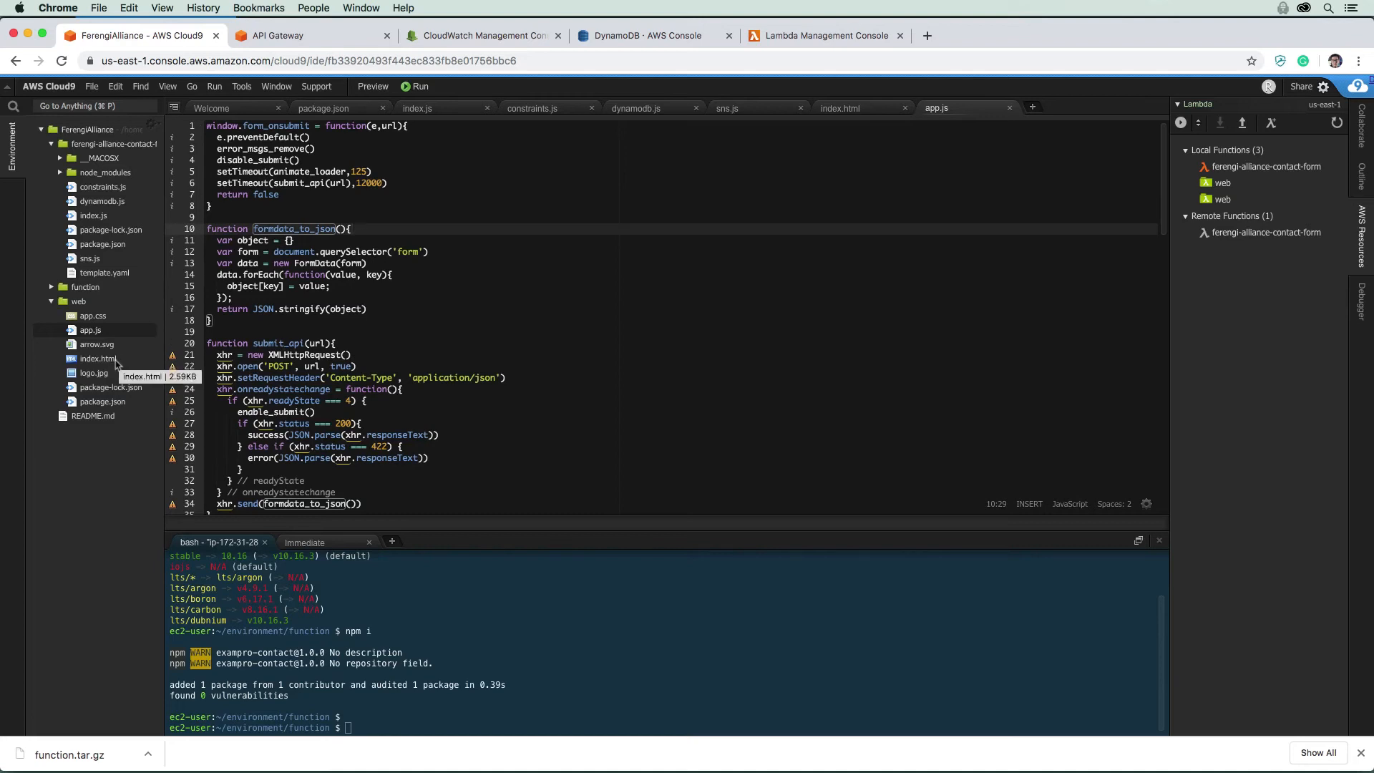
- Download web/index.html from Cloud9 to the computer
click(98, 358)
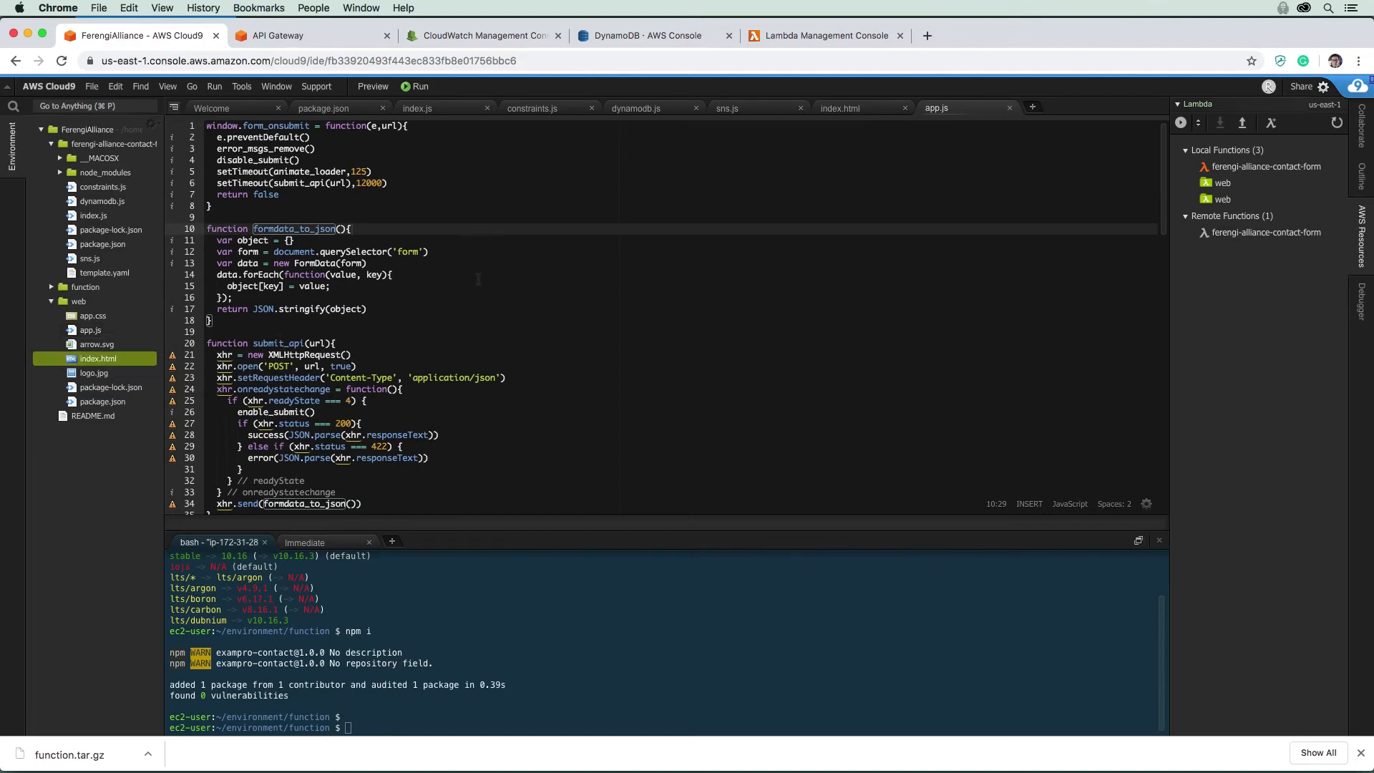
mouse_move(538, 274)
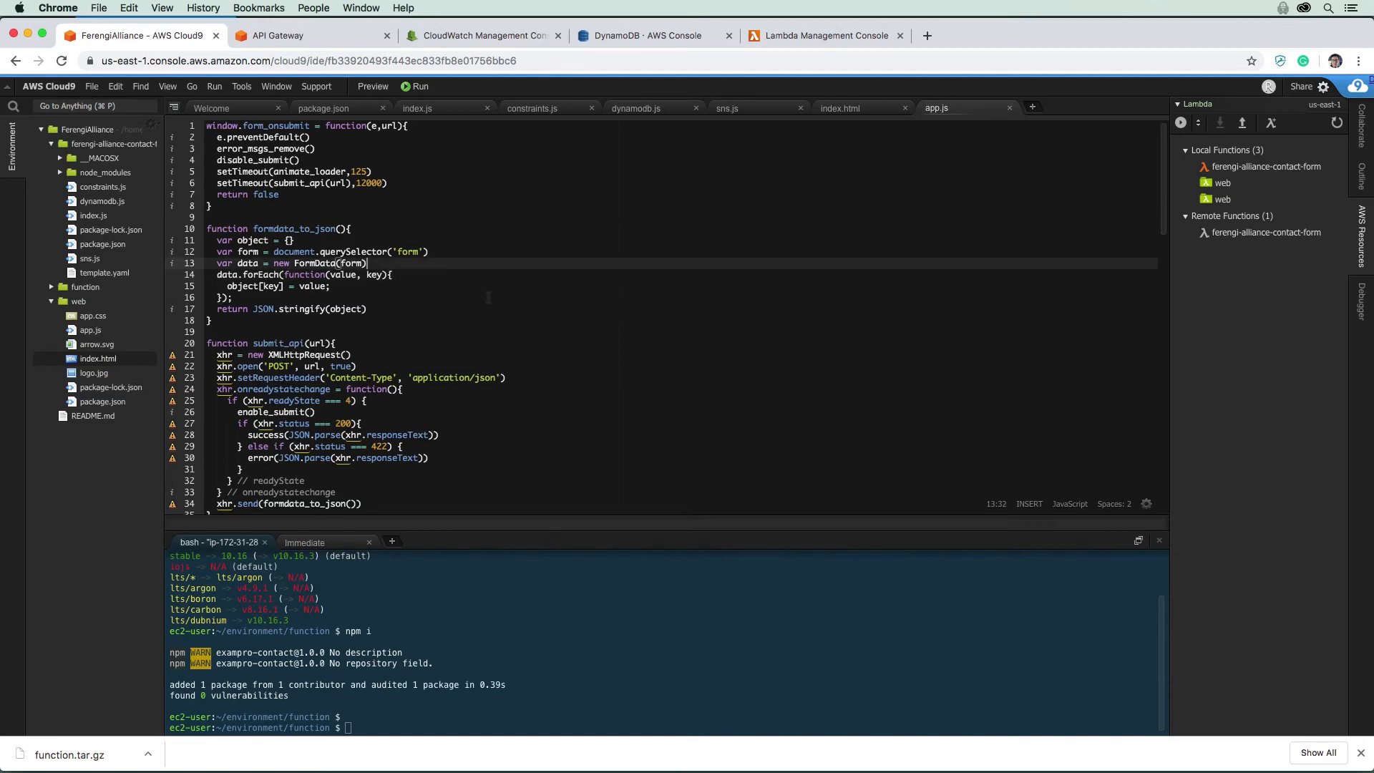
right_click(99, 358)
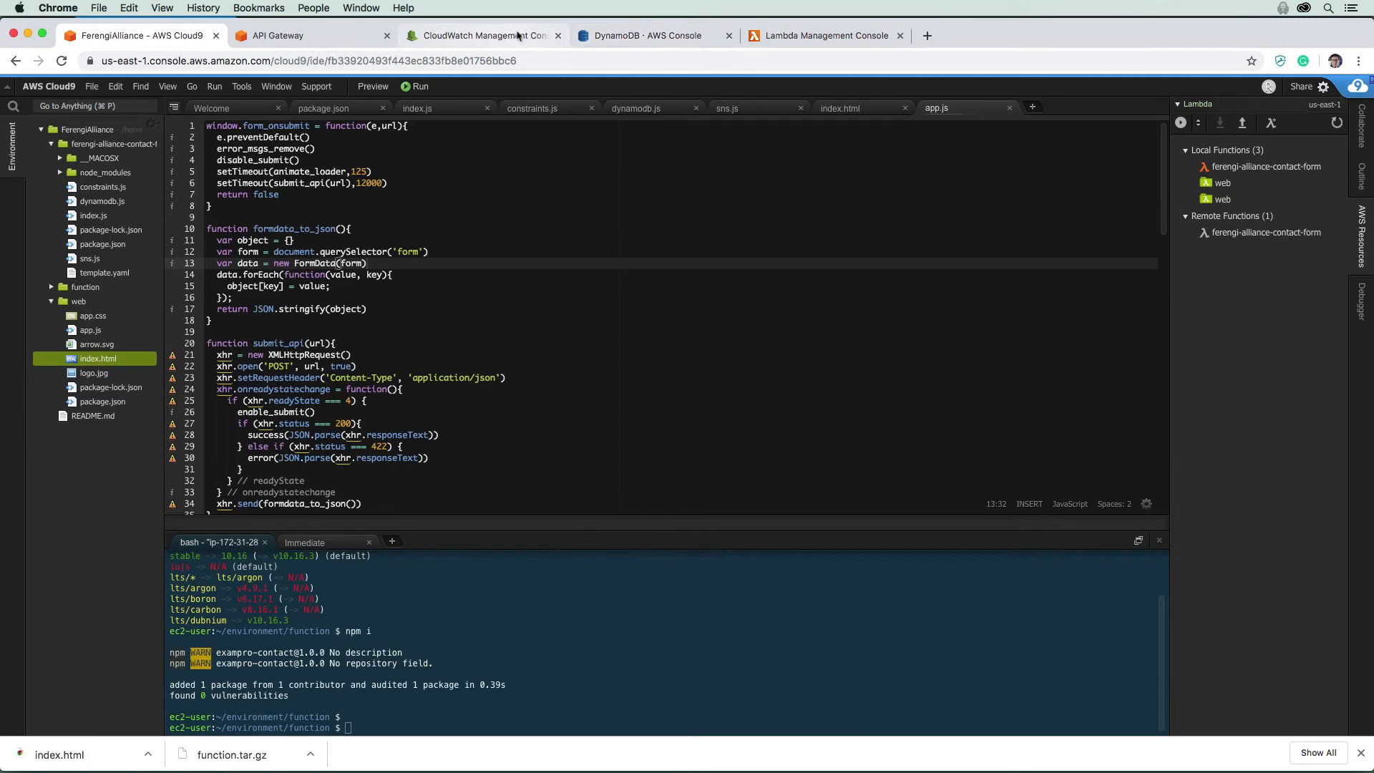
click(480, 35)
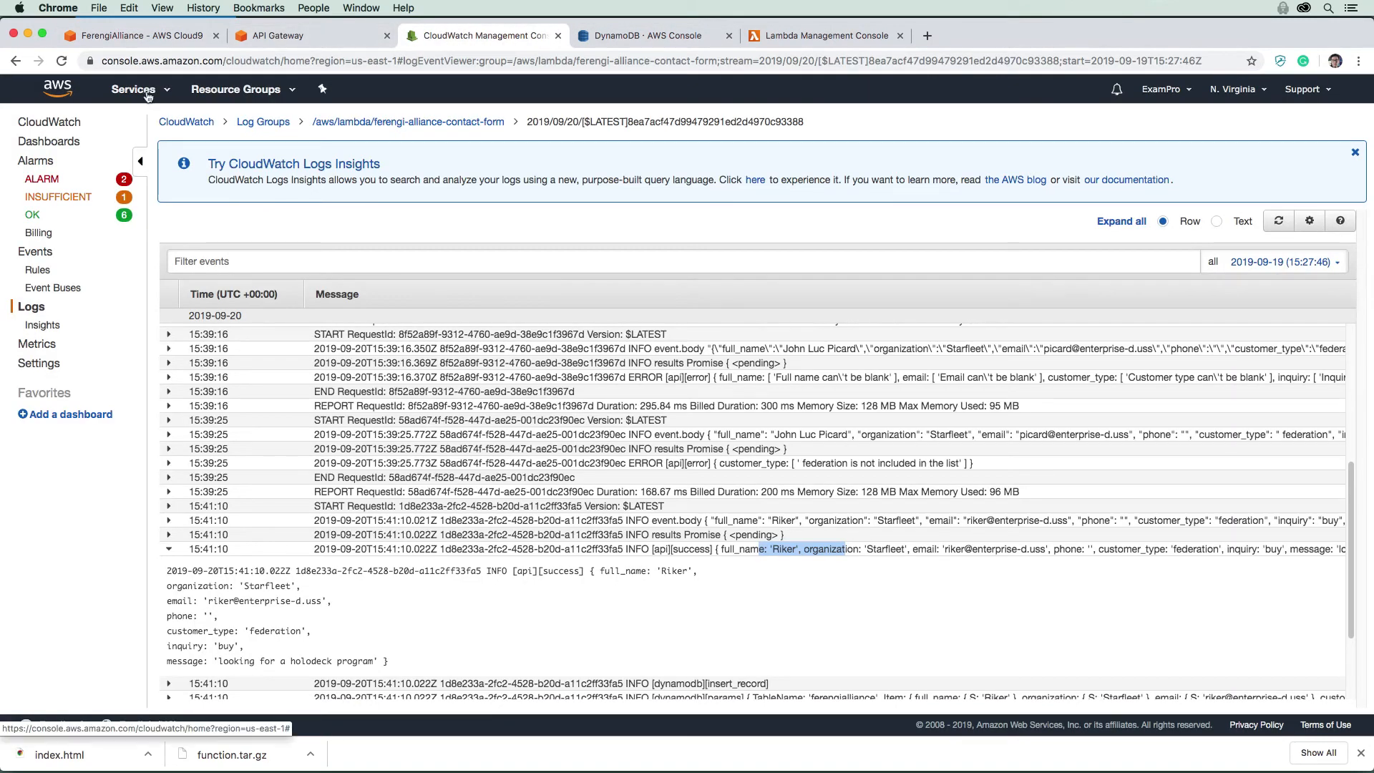
click(133, 89)
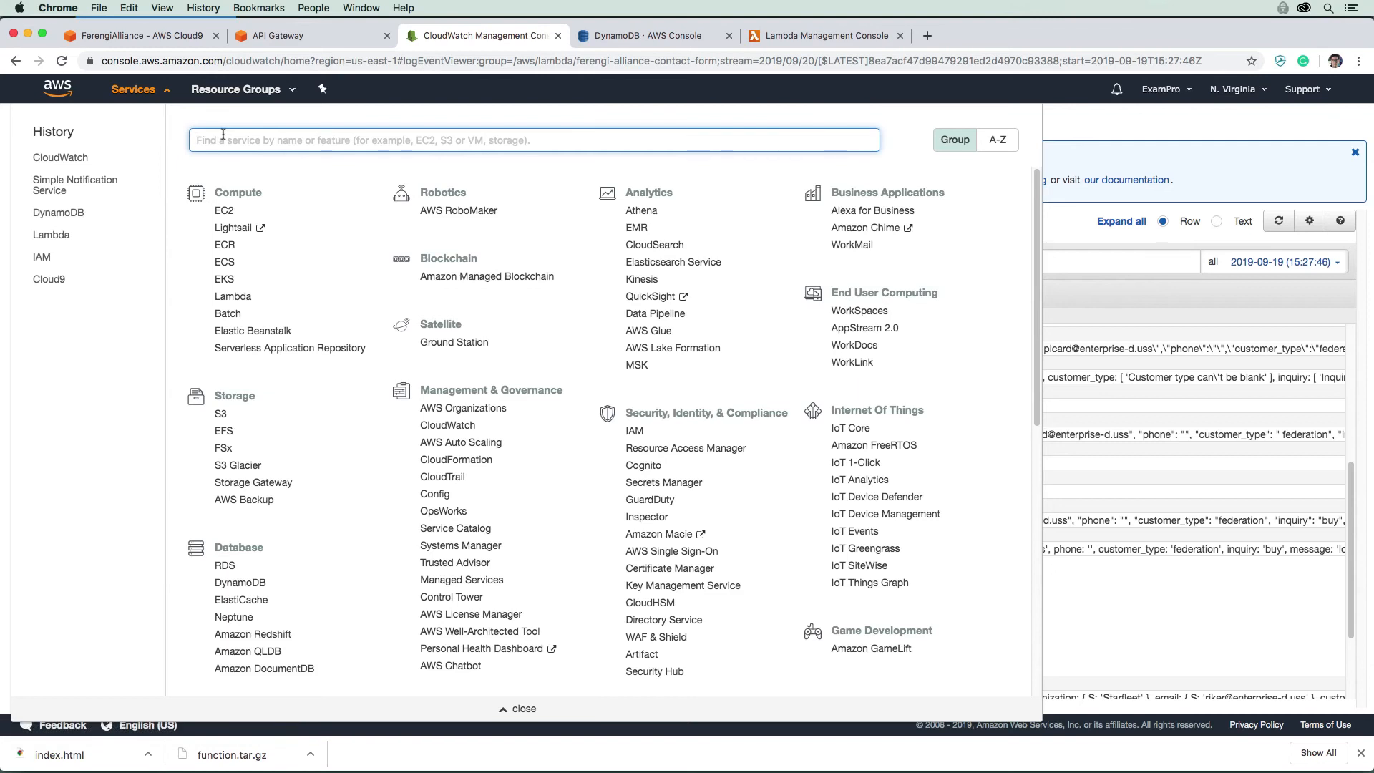
text(s3)
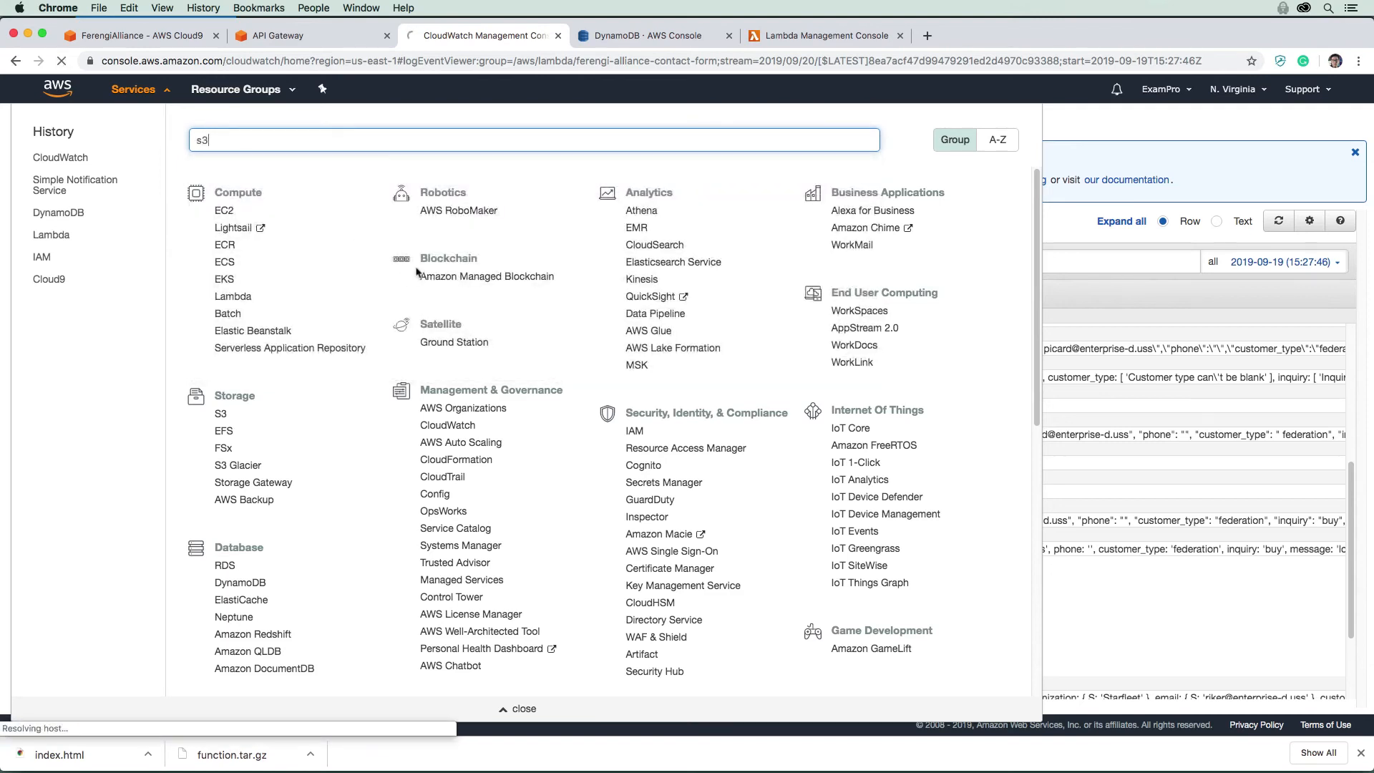
click(220, 413)
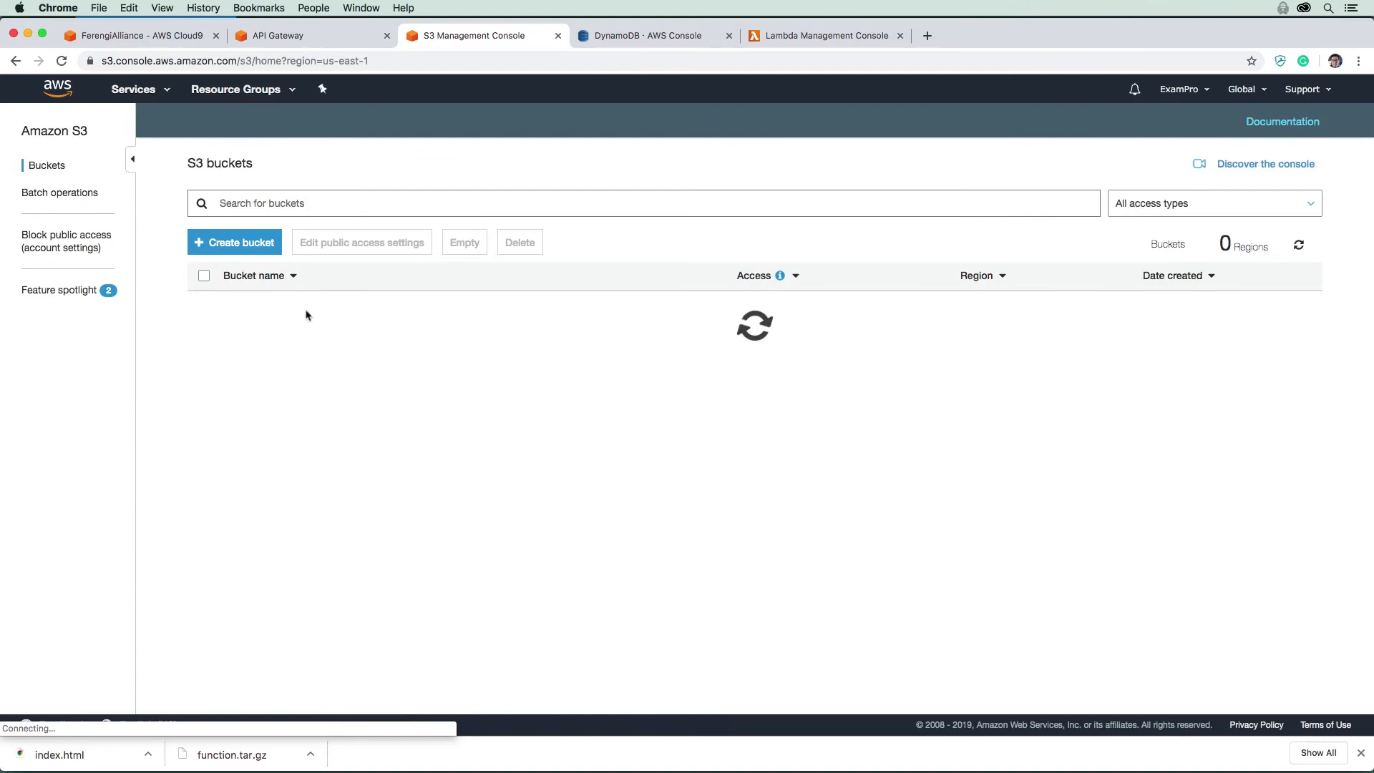
click(300, 391)
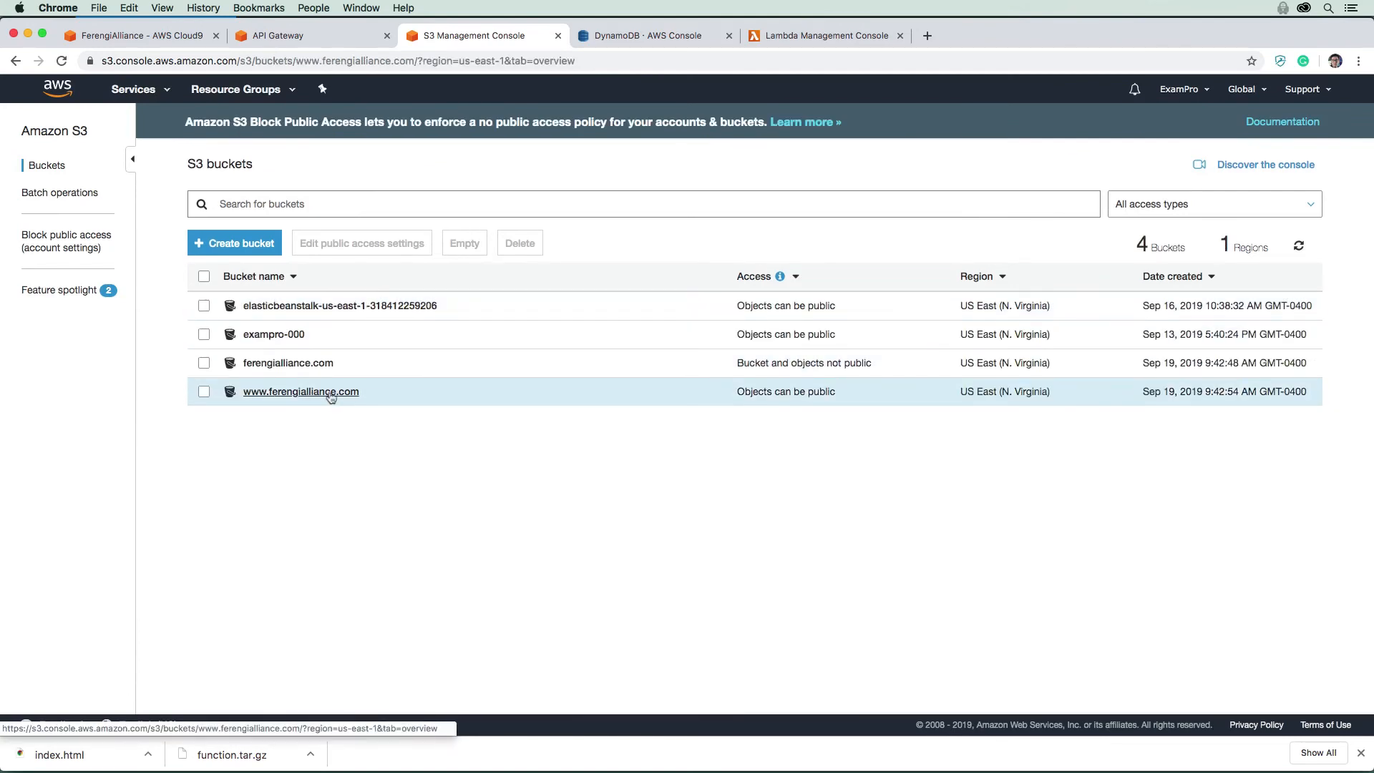
click(301, 391)
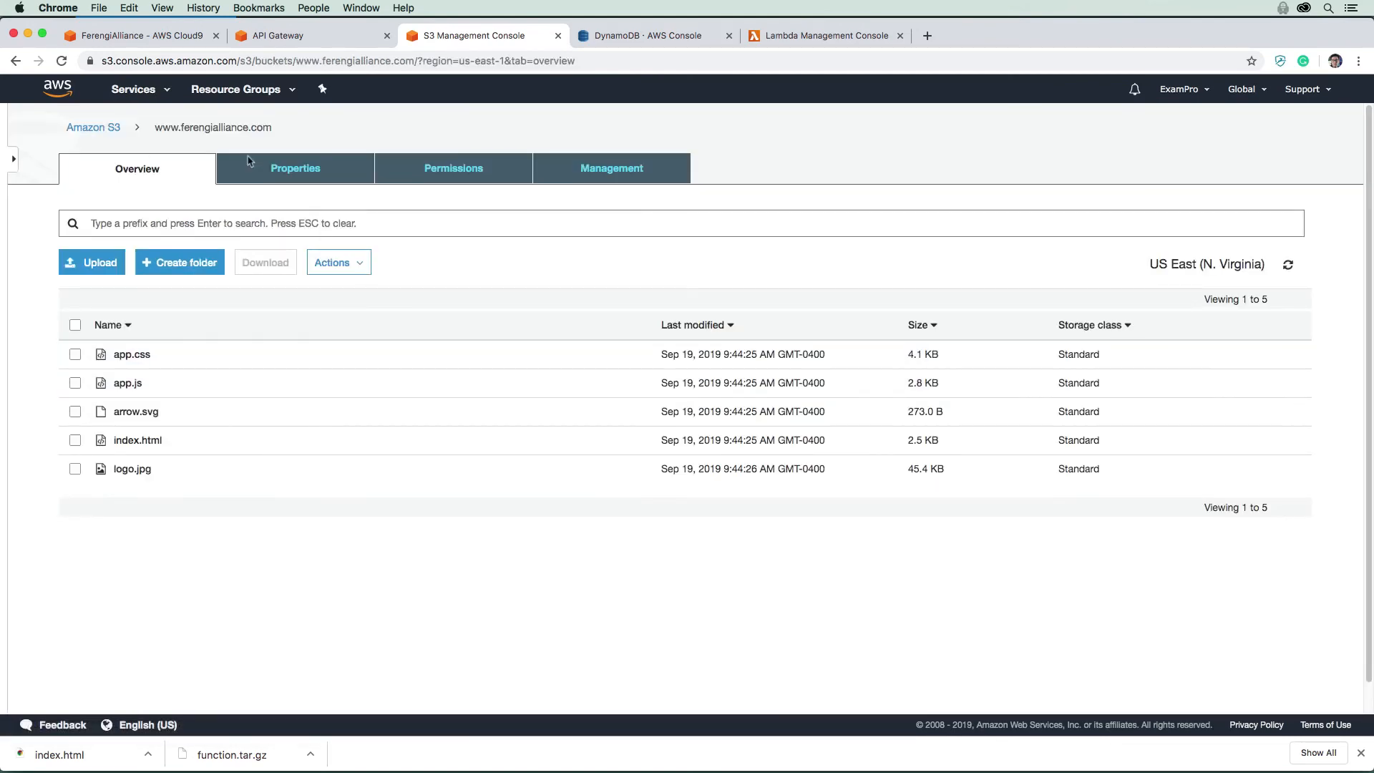
click(90, 261)
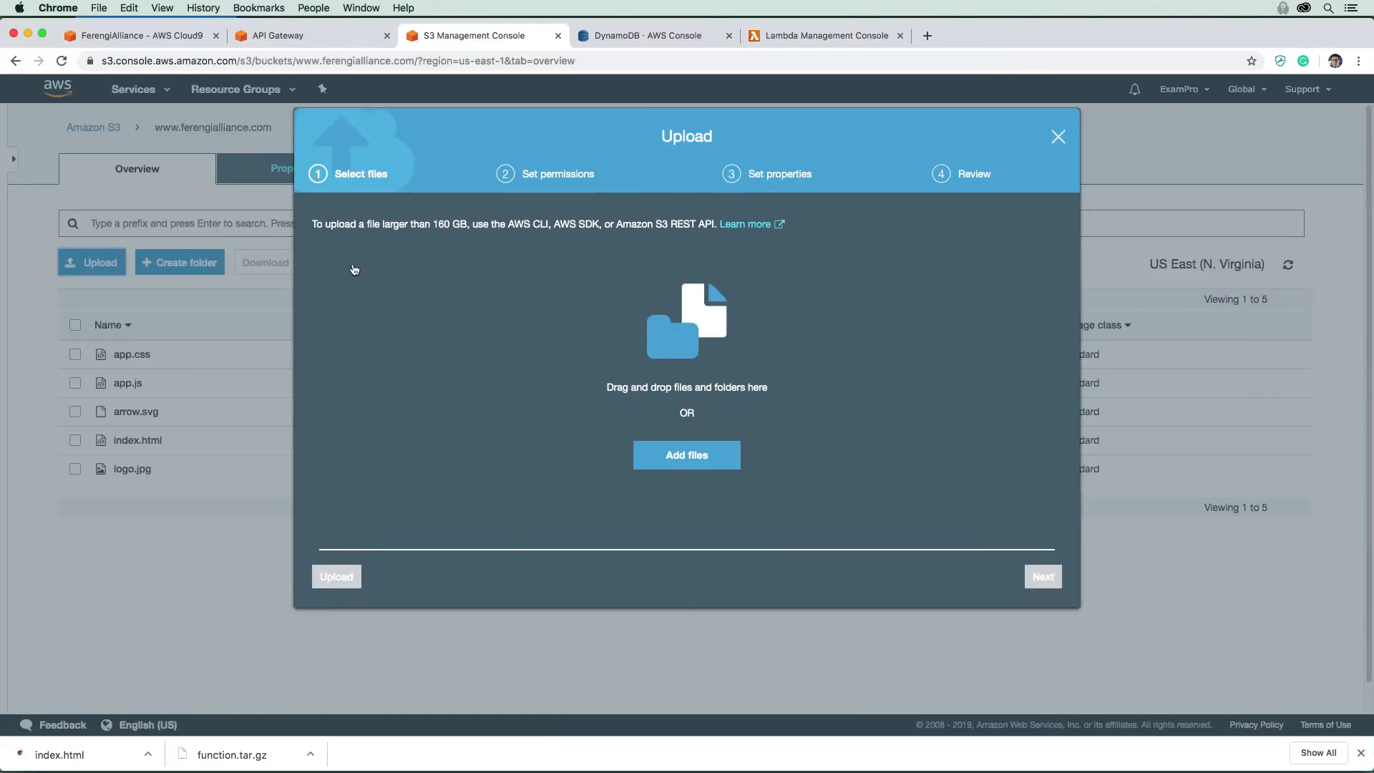
mouse_move(148, 750)
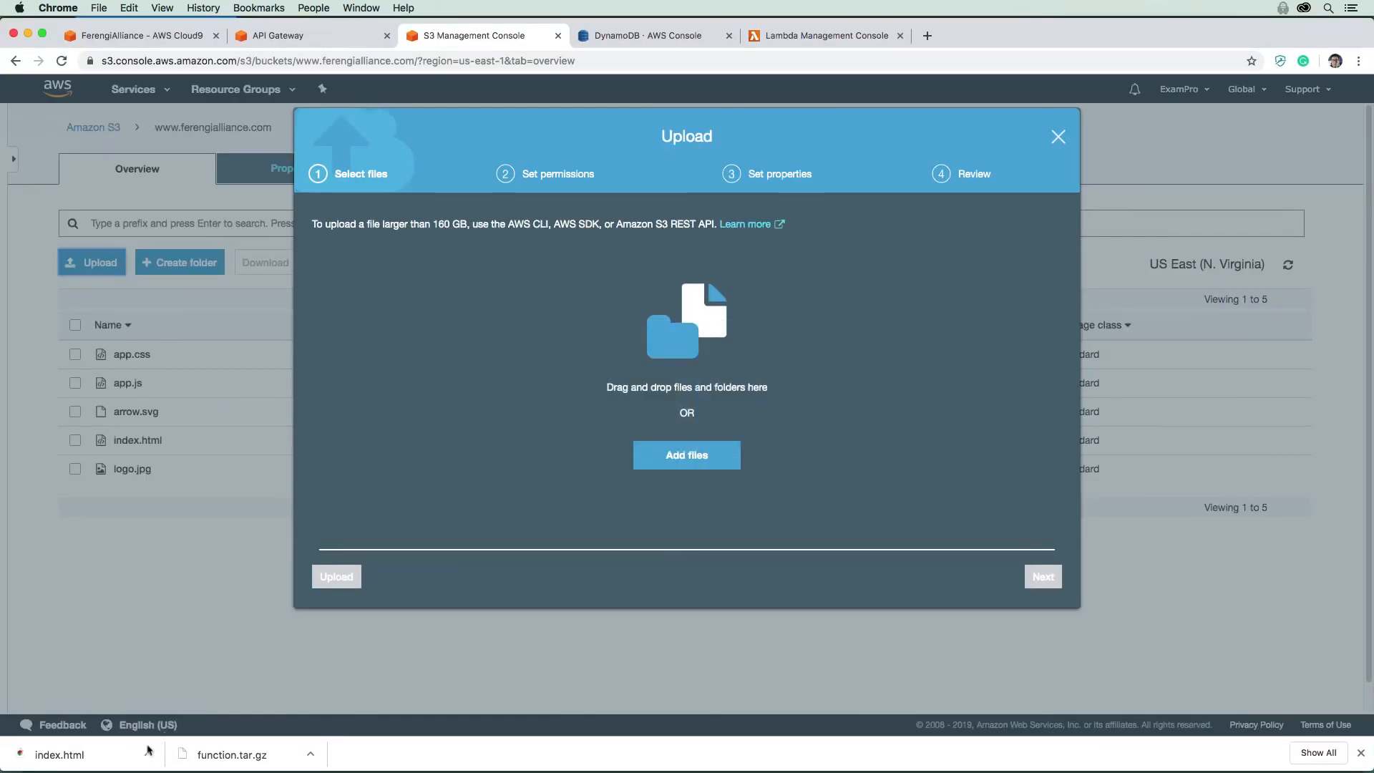
- Upload the downloaded index.html from Downloads, replacing the bucket's old copy
click(686, 456)
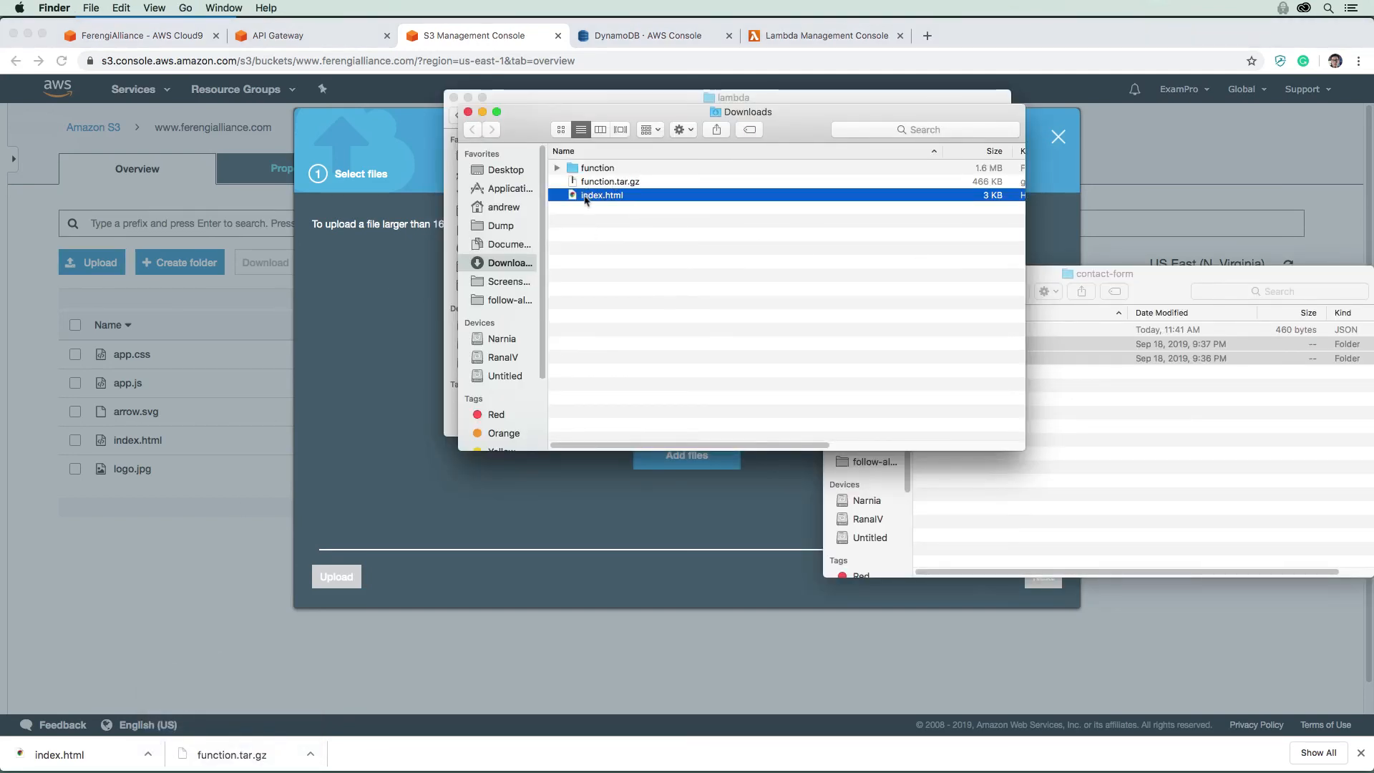
click(601, 195)
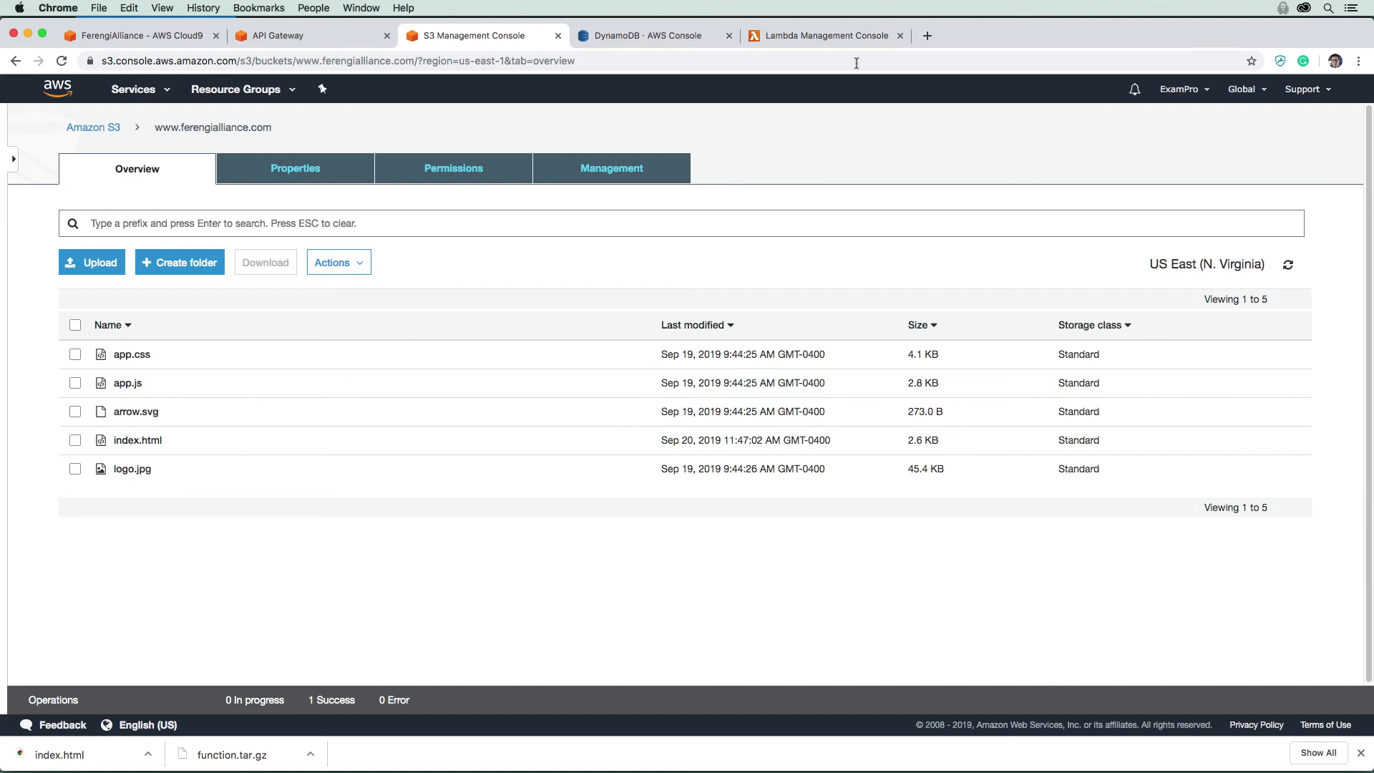
click(133, 89)
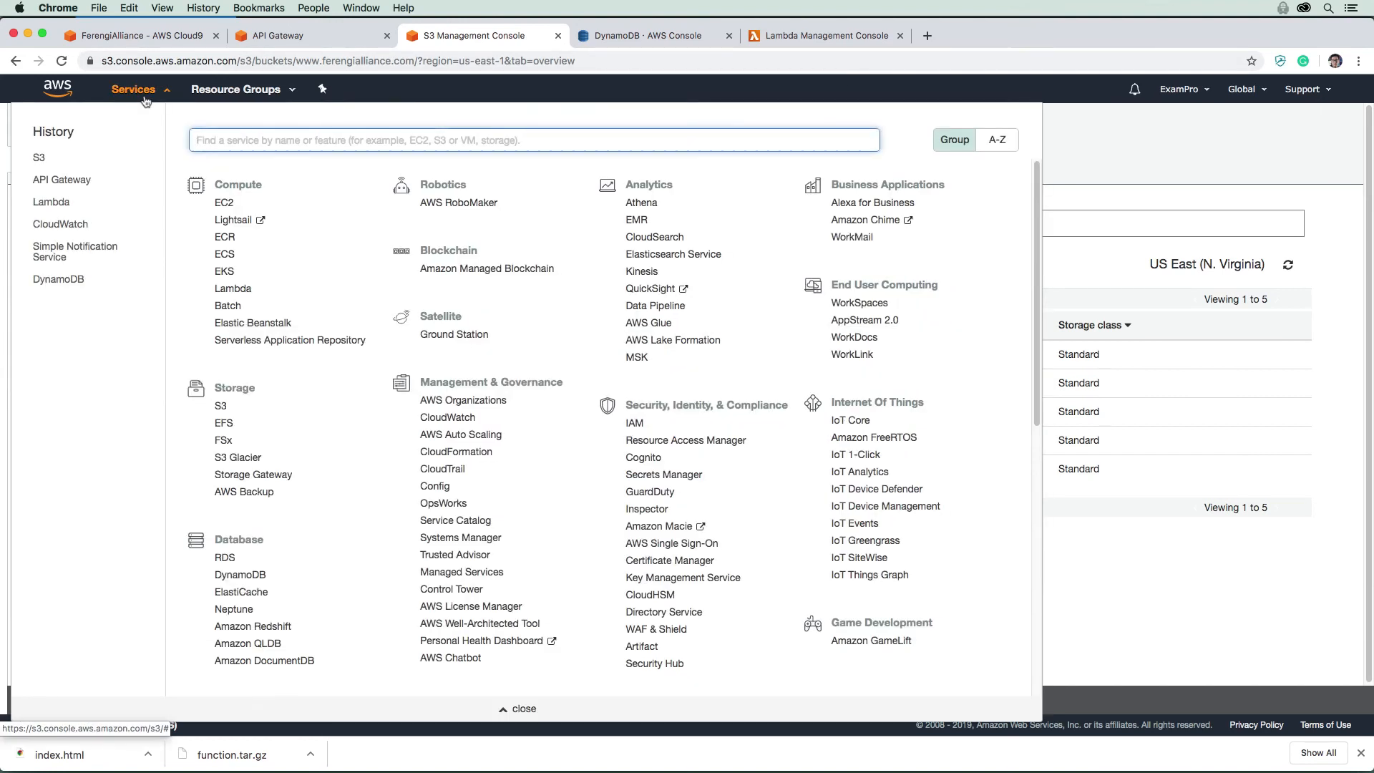
- Invalidate index.html on CloudFront distribution EL8LASQLJD0WL and wait until it completes
text(cloudf)
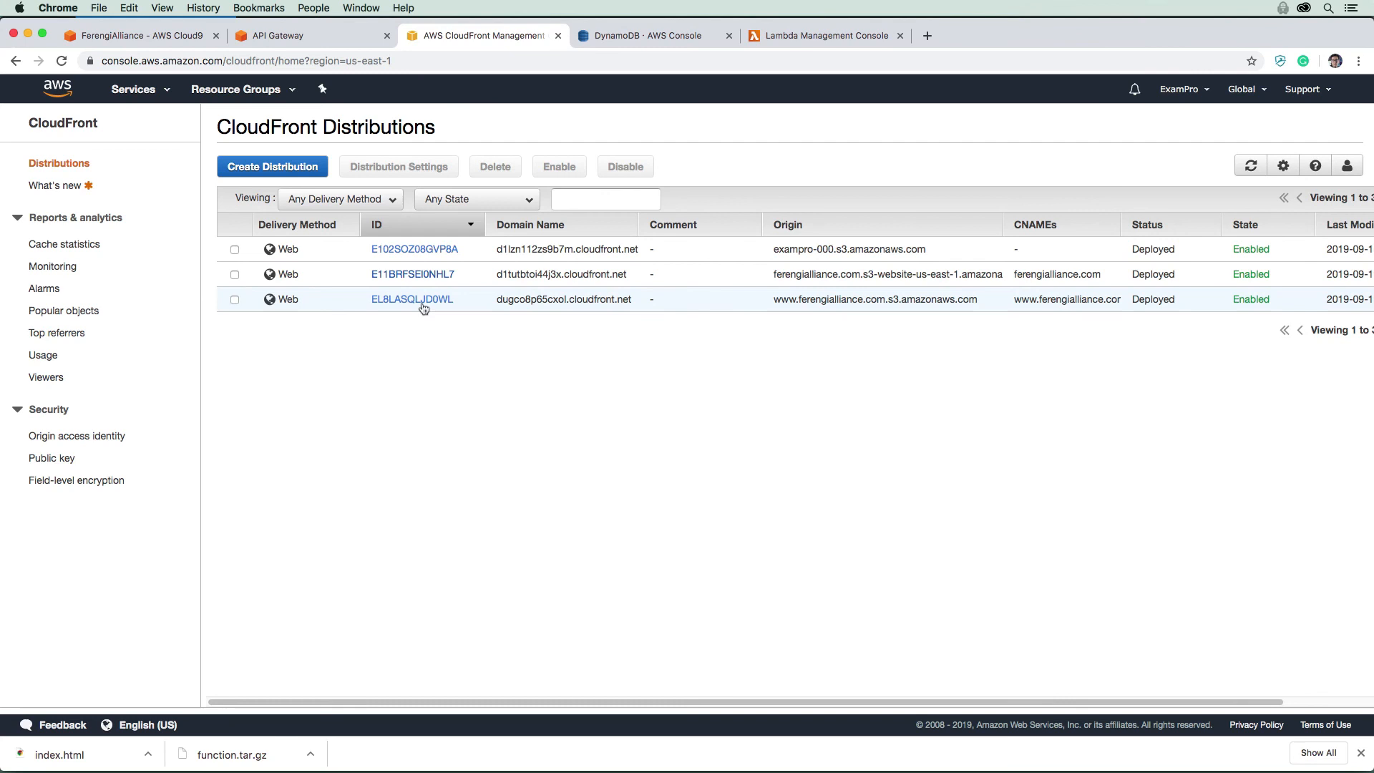
click(412, 299)
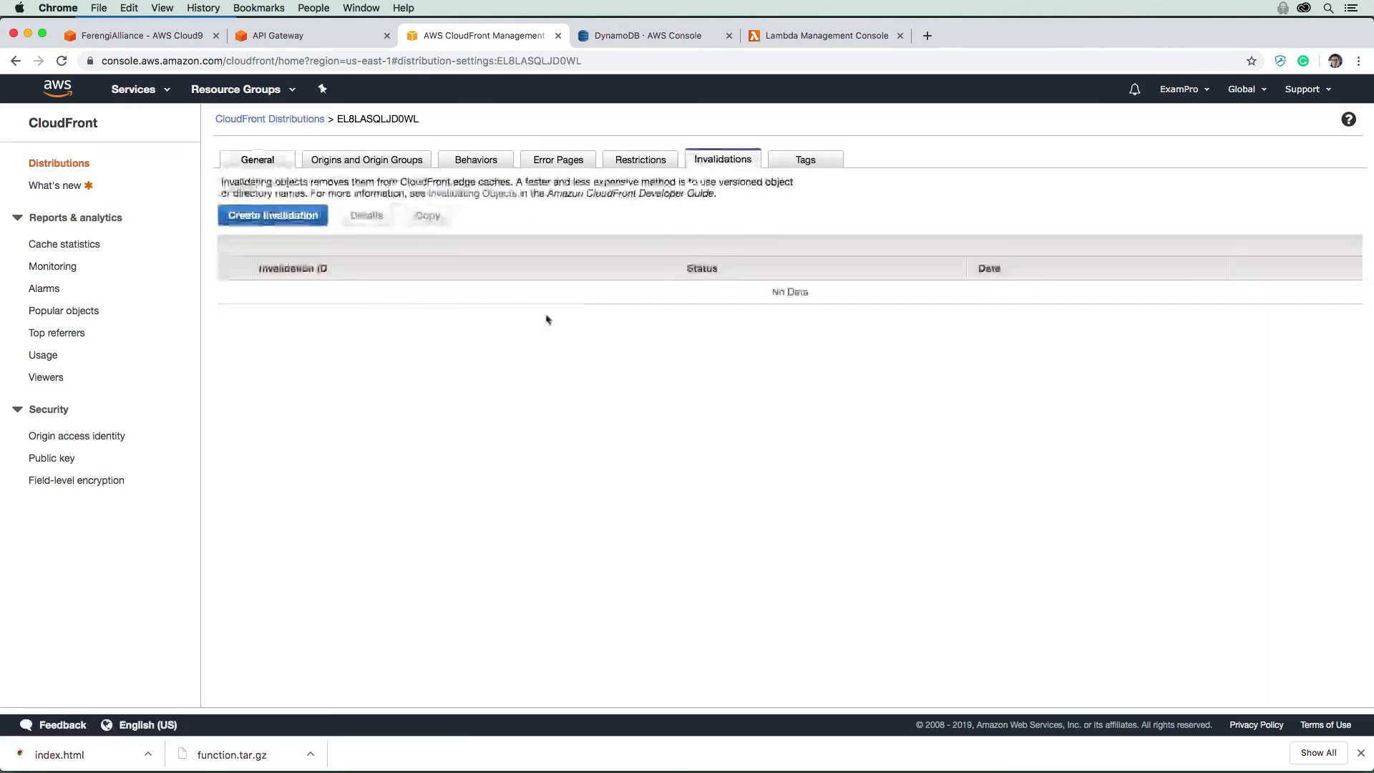
click(273, 214)
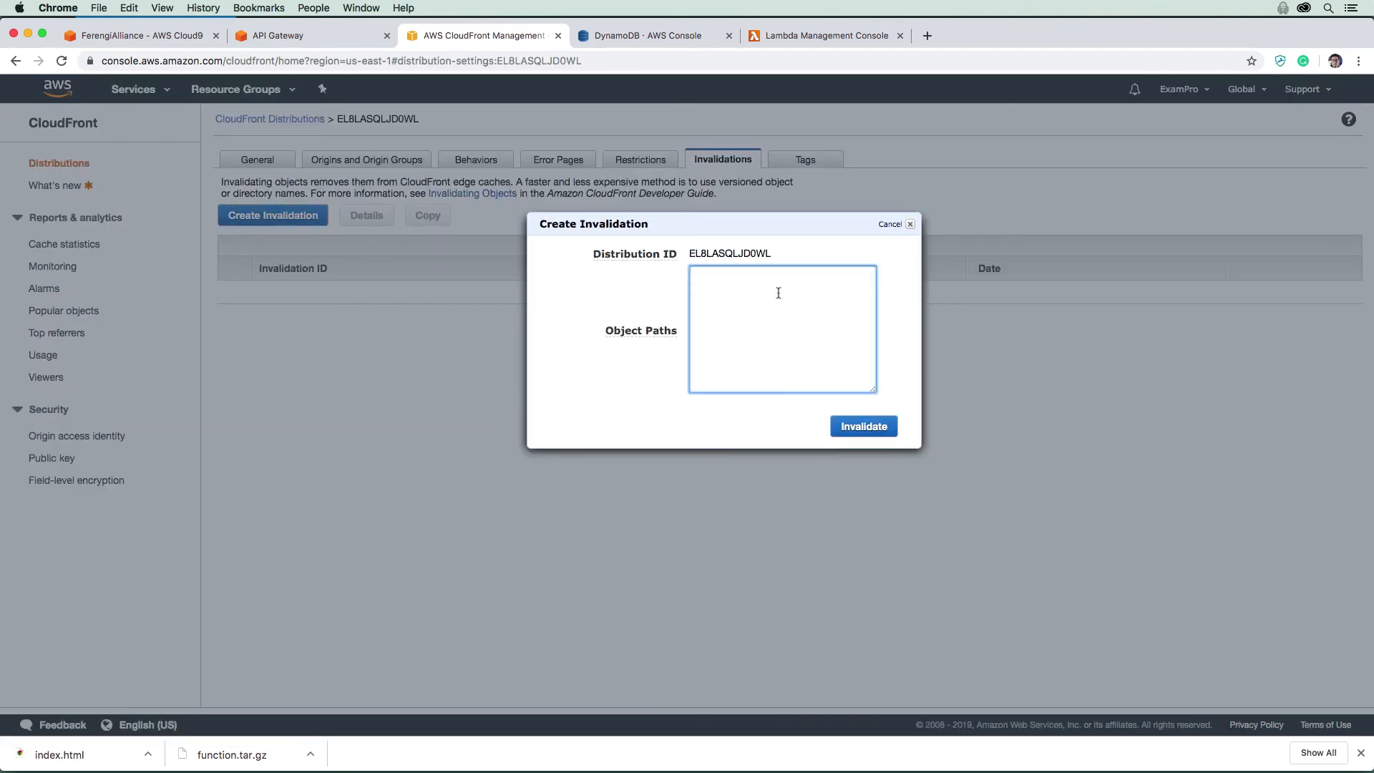
text(index.htm)
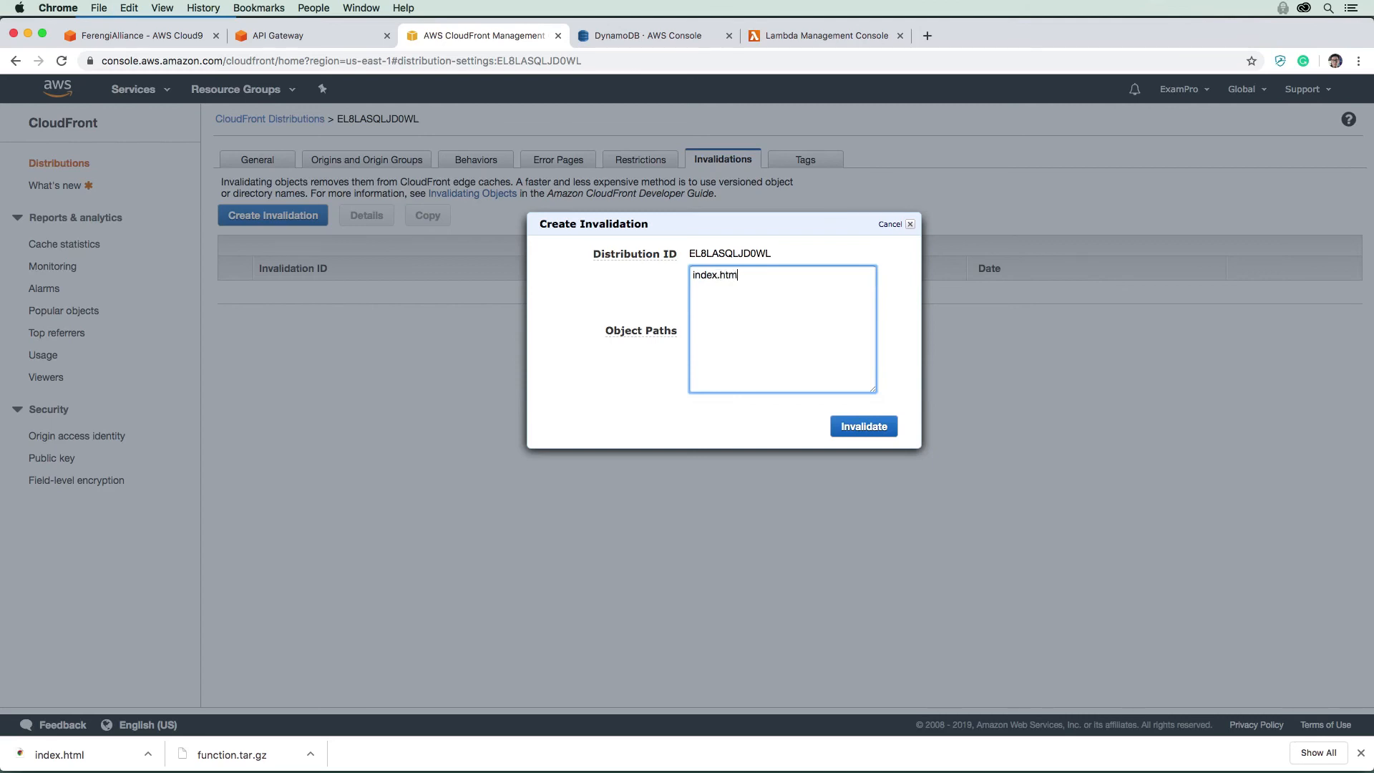
click(862, 426)
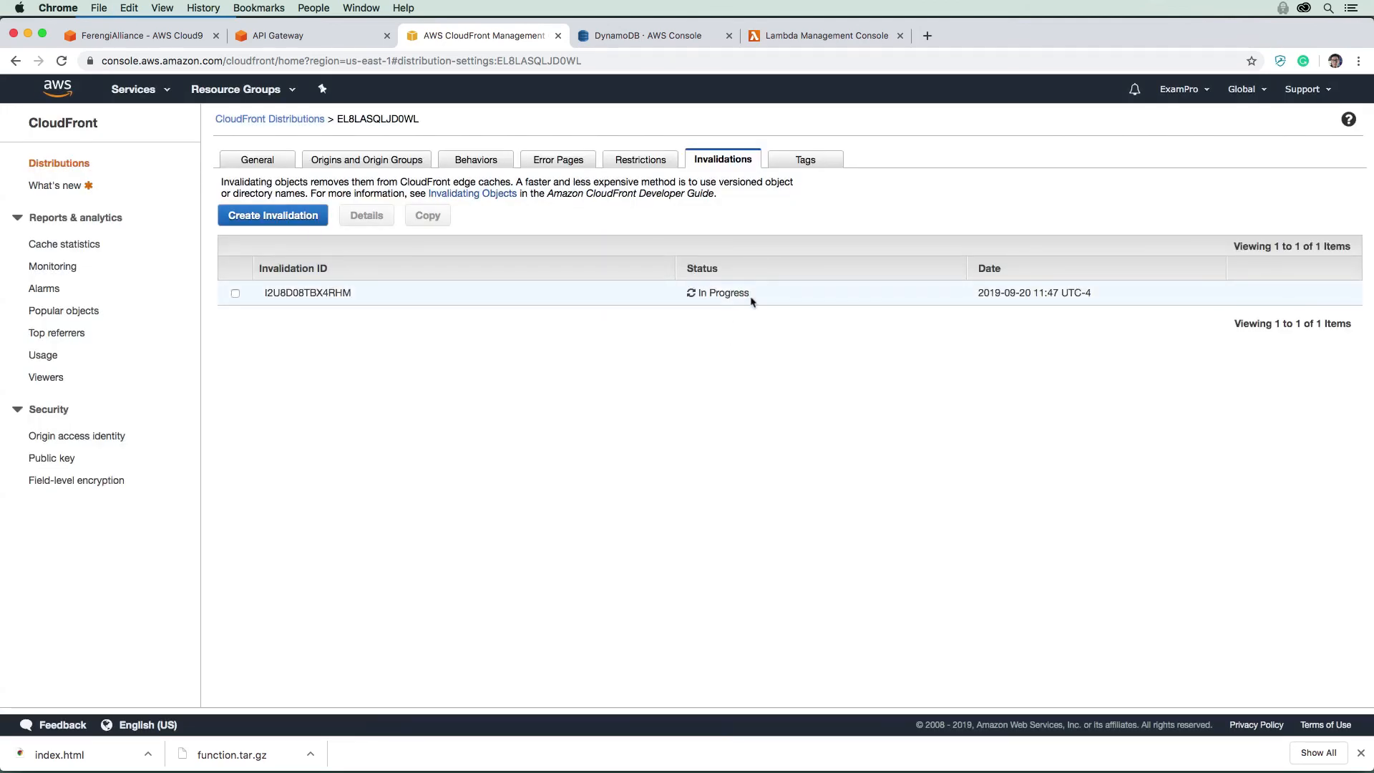
mouse_move(796, 332)
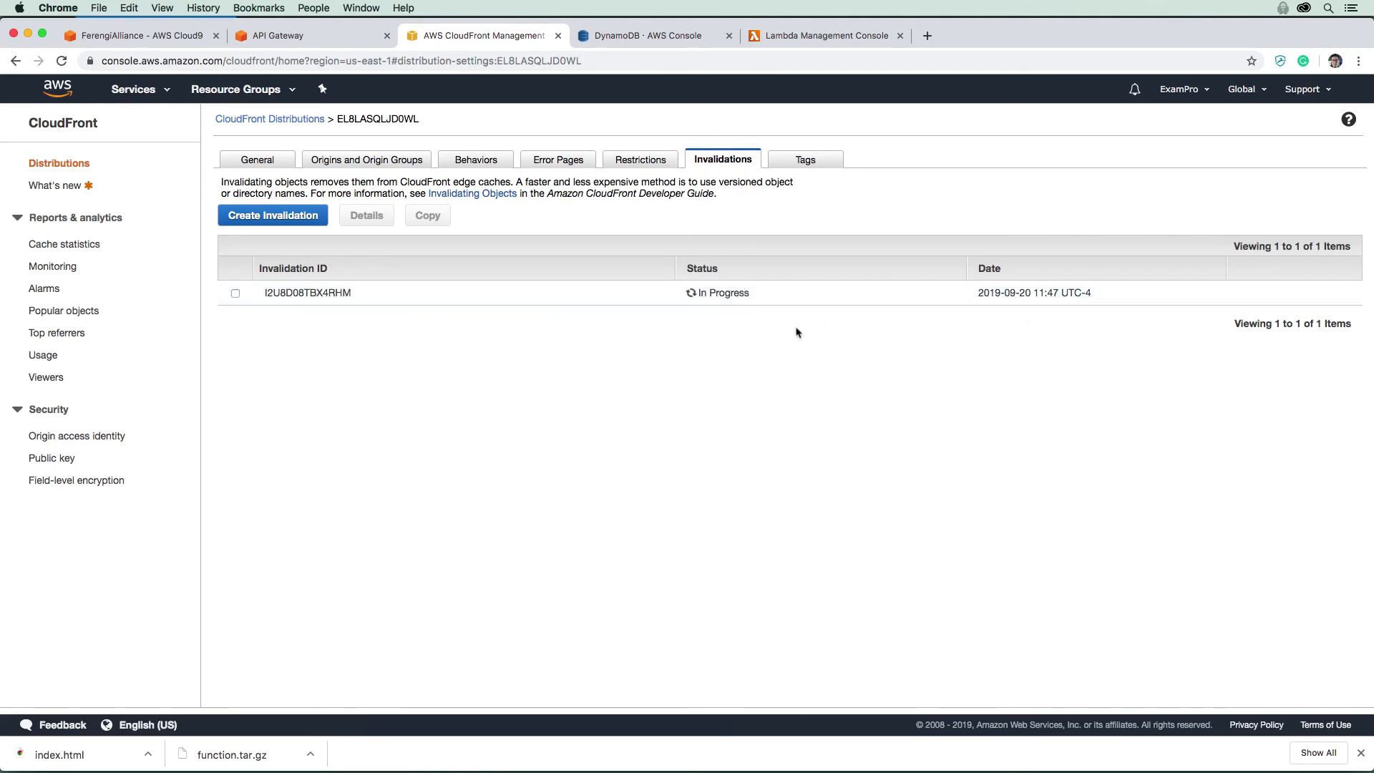
mouse_move(743, 216)
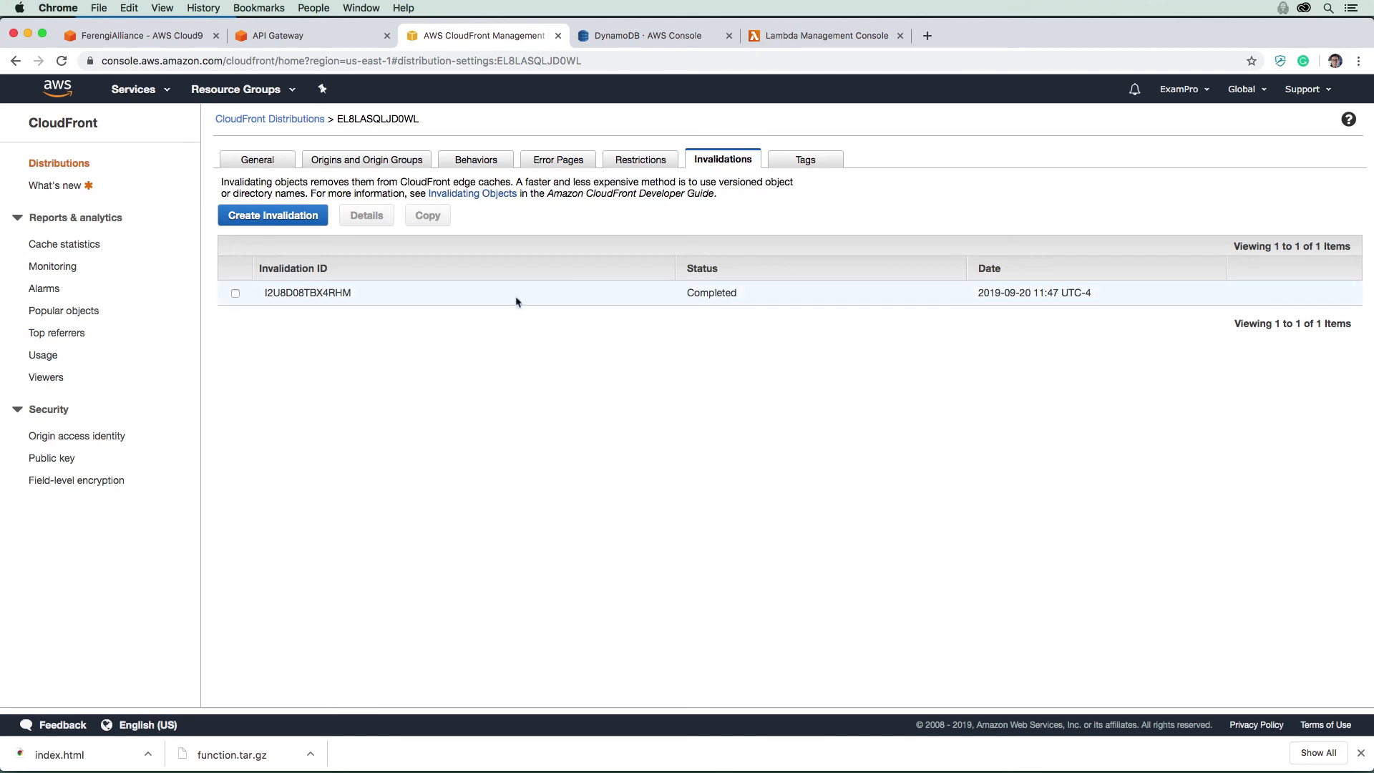
mouse_move(663, 363)
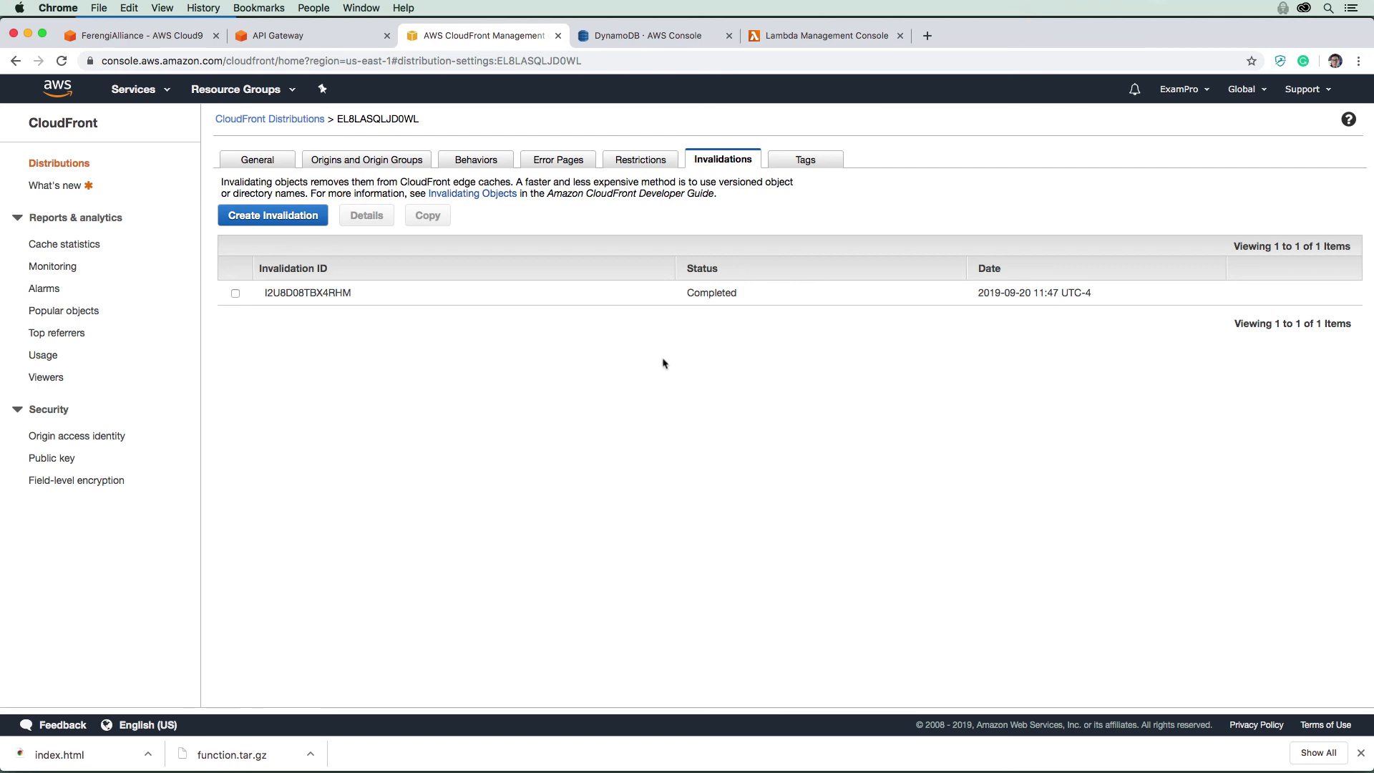
mouse_move(391, 270)
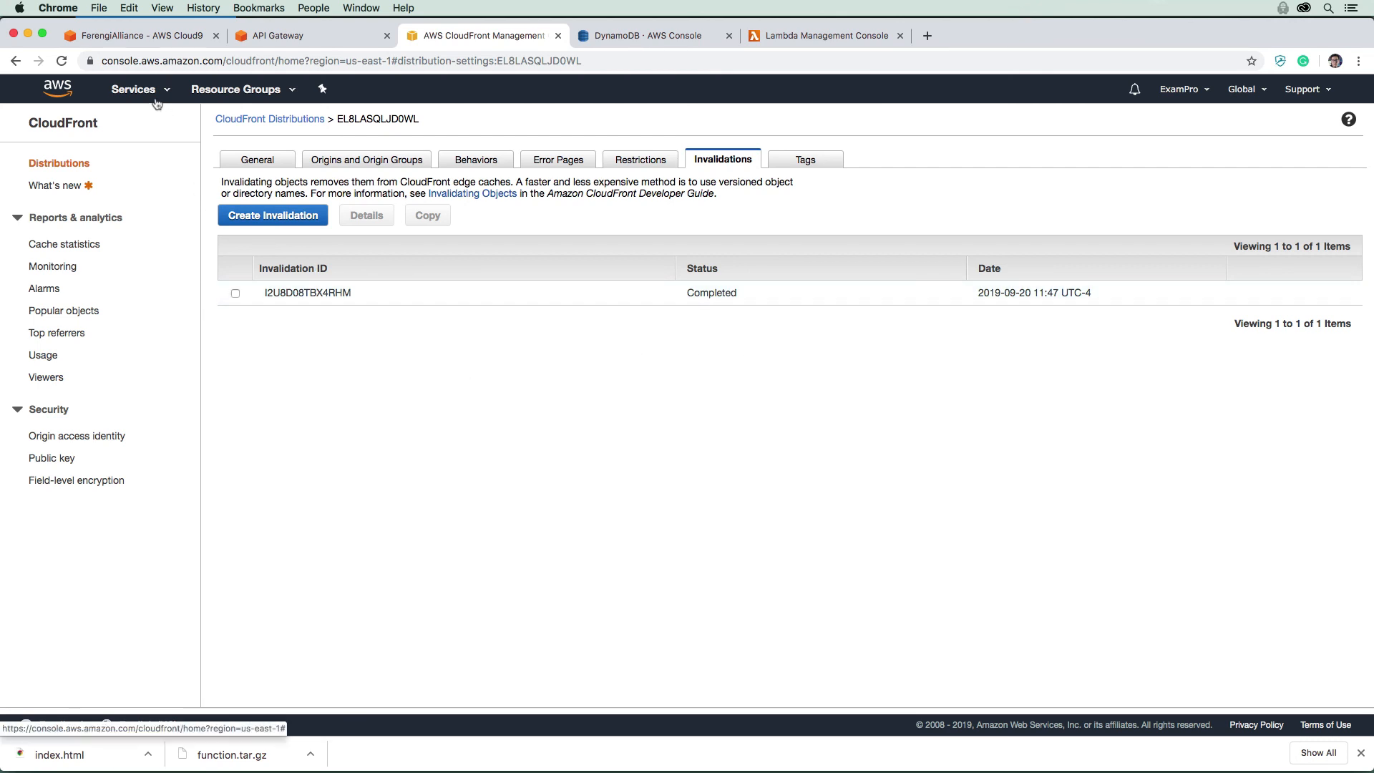
click(134, 89)
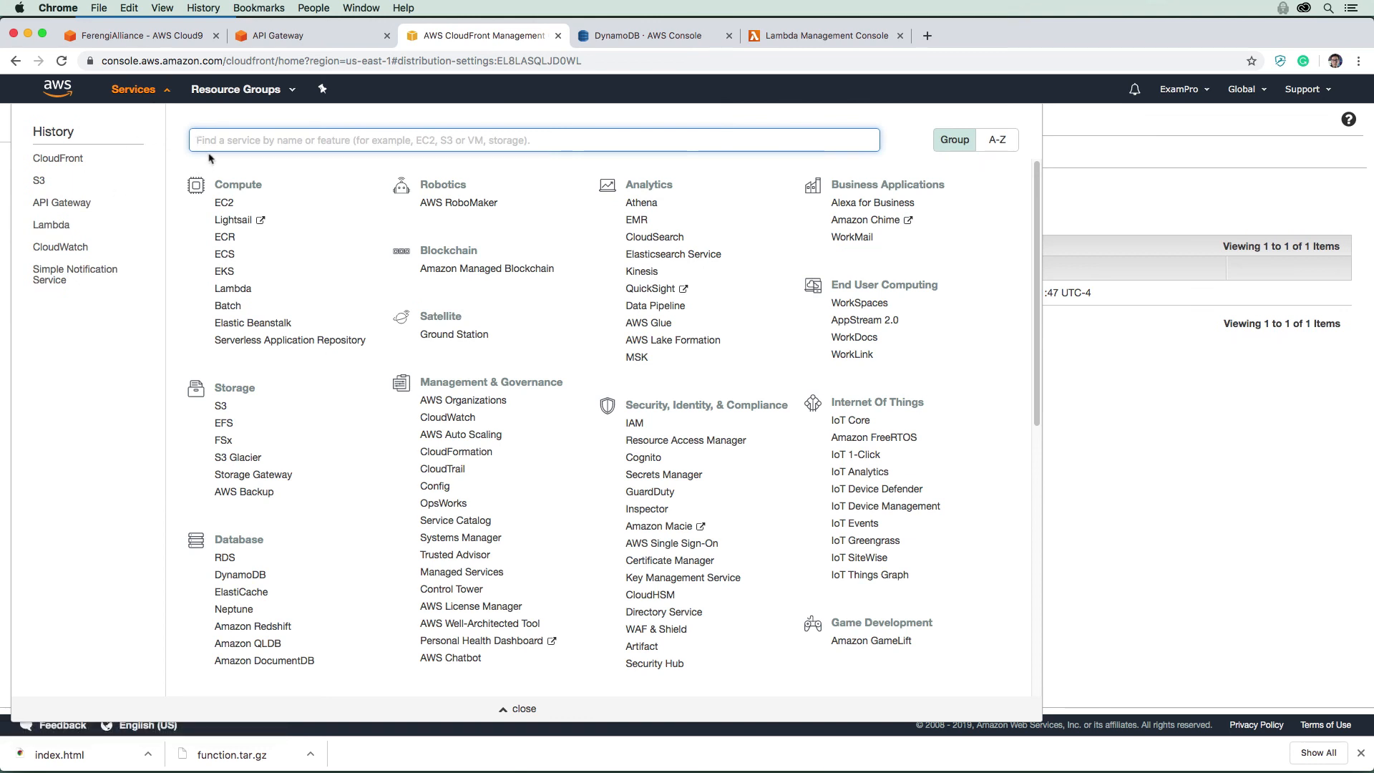
- Open Route 53 in a new tab and load the ferengialliance.com domain
right_click(226, 166)
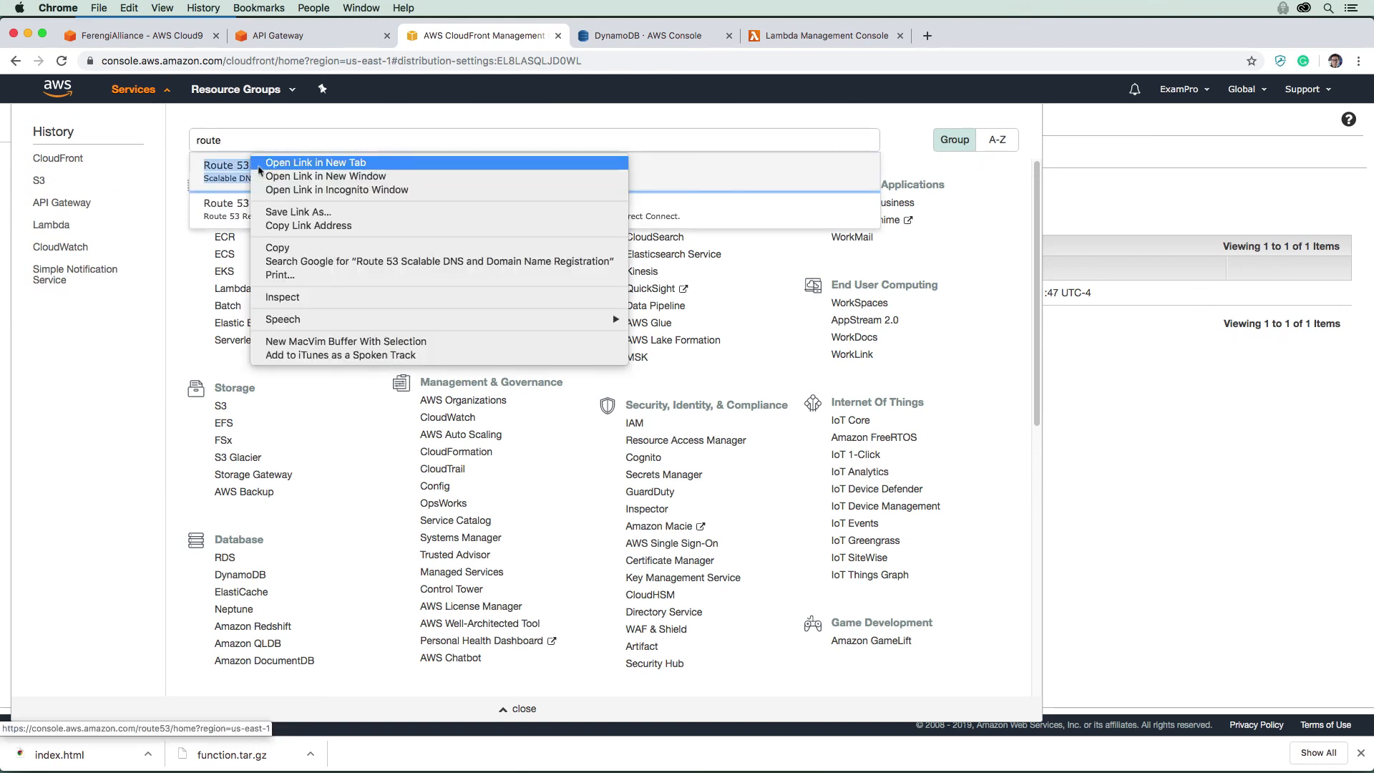
click(315, 162)
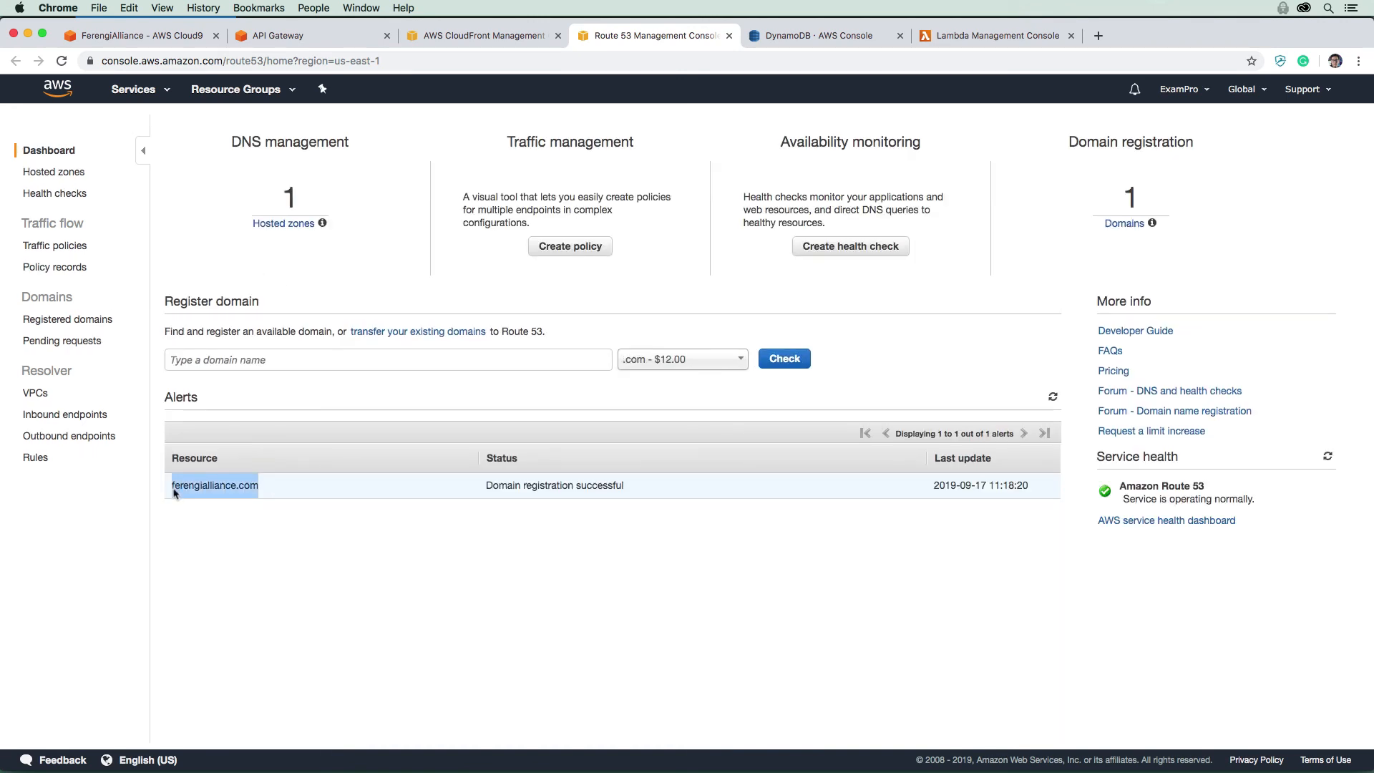
click(215, 485)
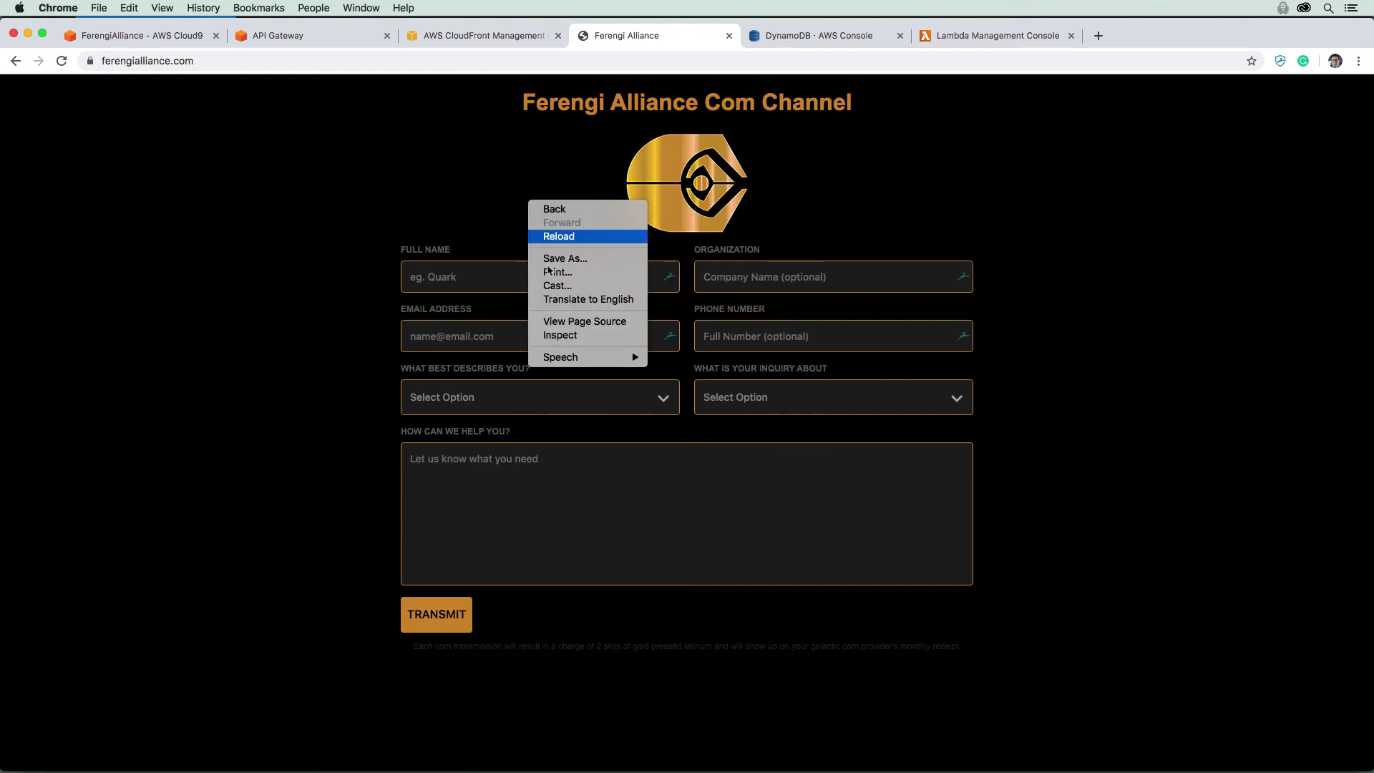
- Inspect the live page and expand its body element in the Elements panel
click(558, 335)
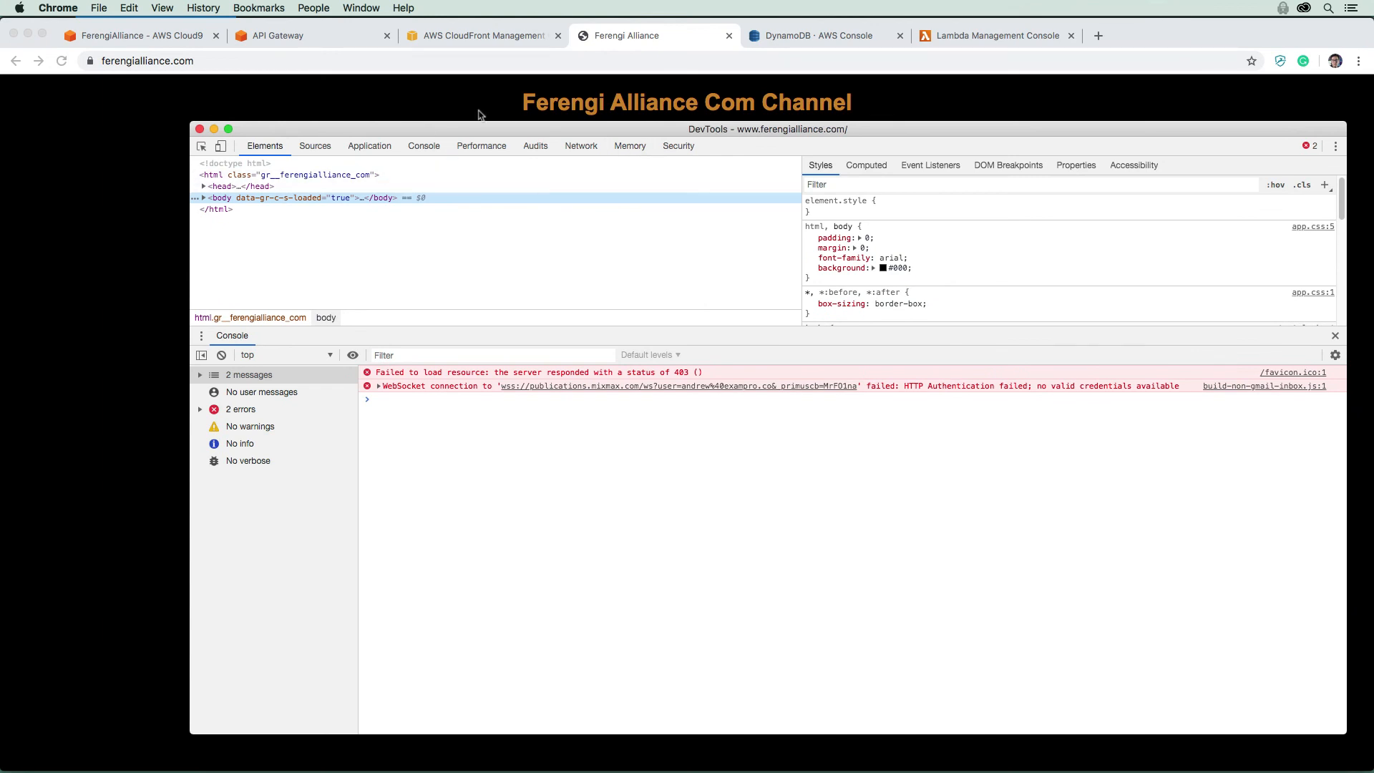
click(203, 197)
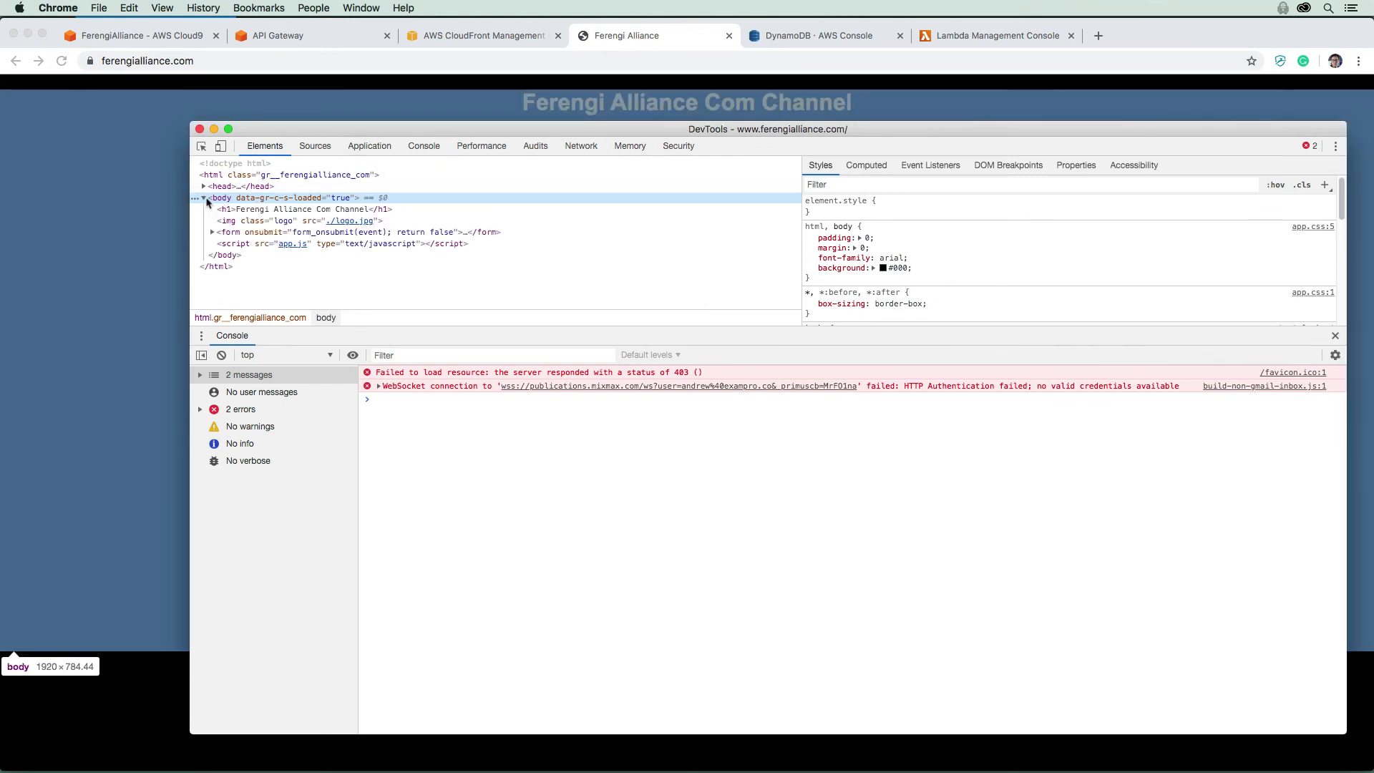